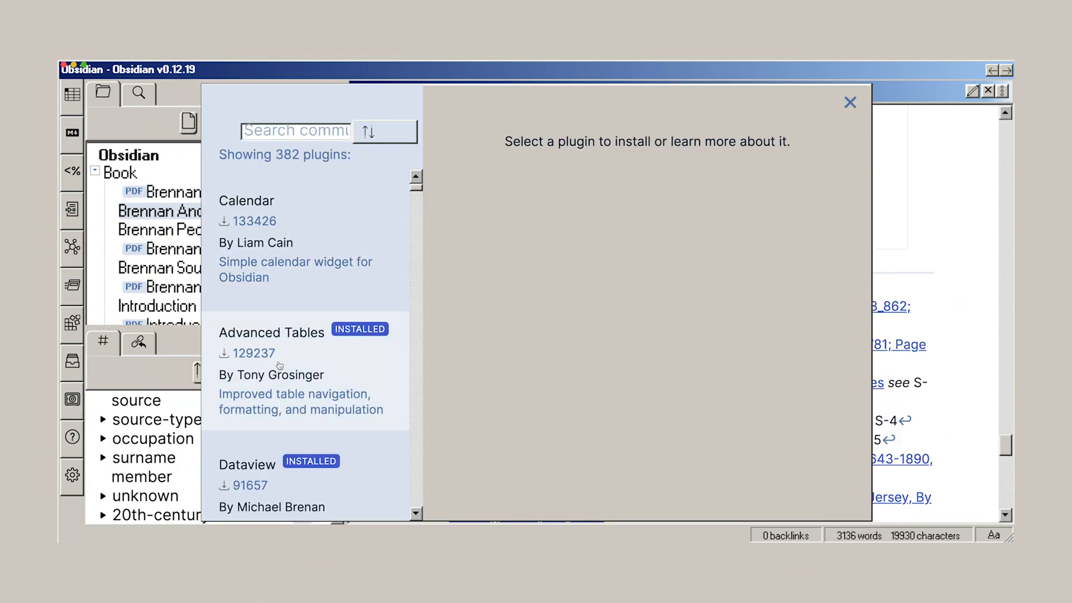
View the details page of the installed Advanced Tables community plugin
{"action": "left_click", "coordinate": [271, 332]}
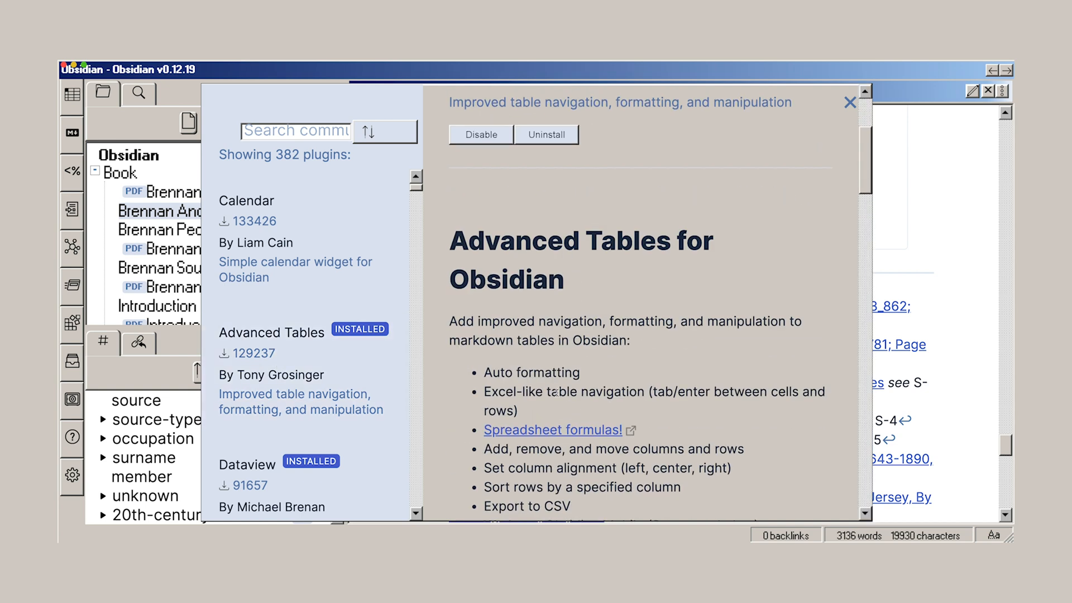
{"action": "left_click", "coordinate": [246, 465]}
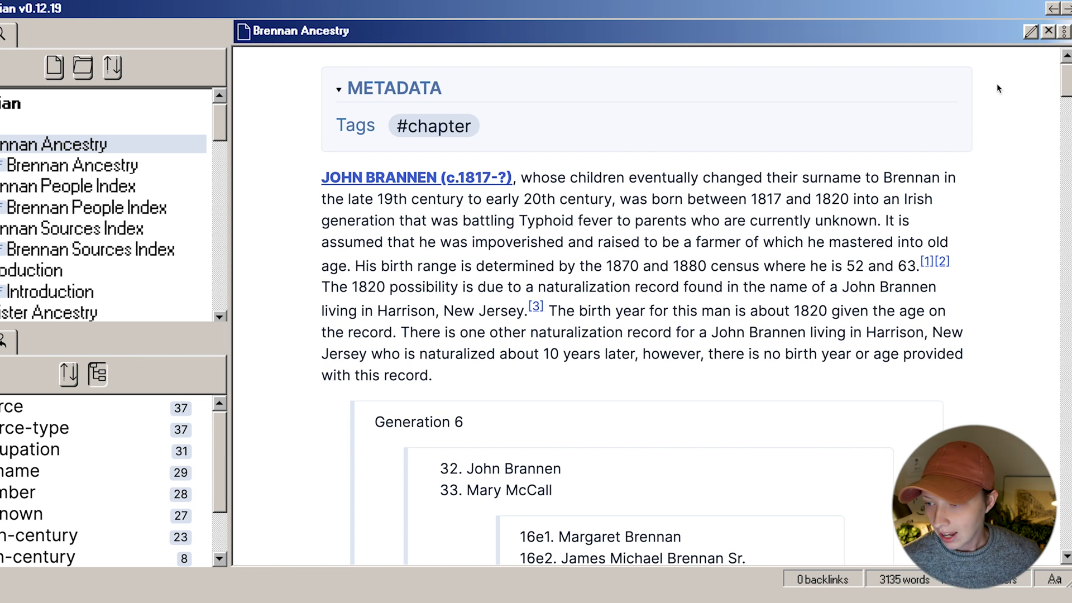
Export the Brennan Ancestry note to PDF with Letter size and Minimal margins
{"action": "left_click", "coordinate": [1061, 32]}
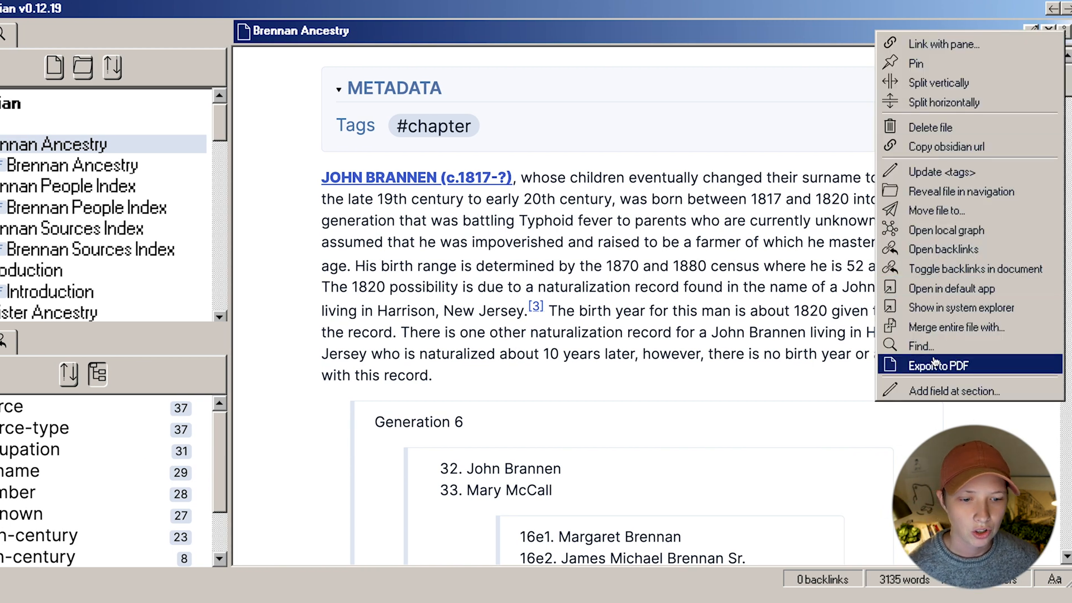
{"action": "left_click", "coordinate": [940, 365]}
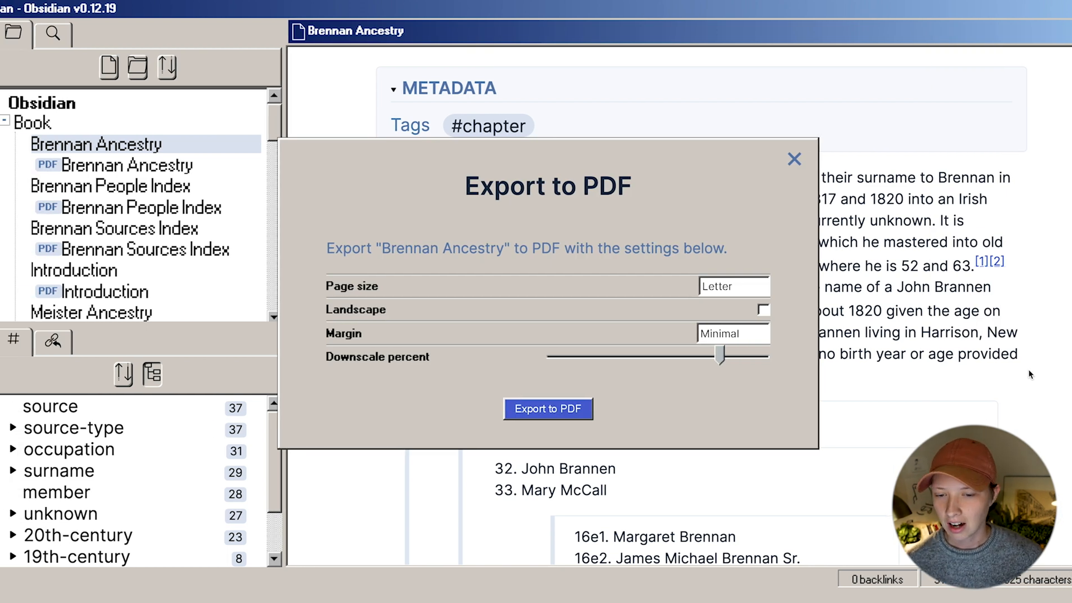
{"action": "left_click", "coordinate": [794, 158]}
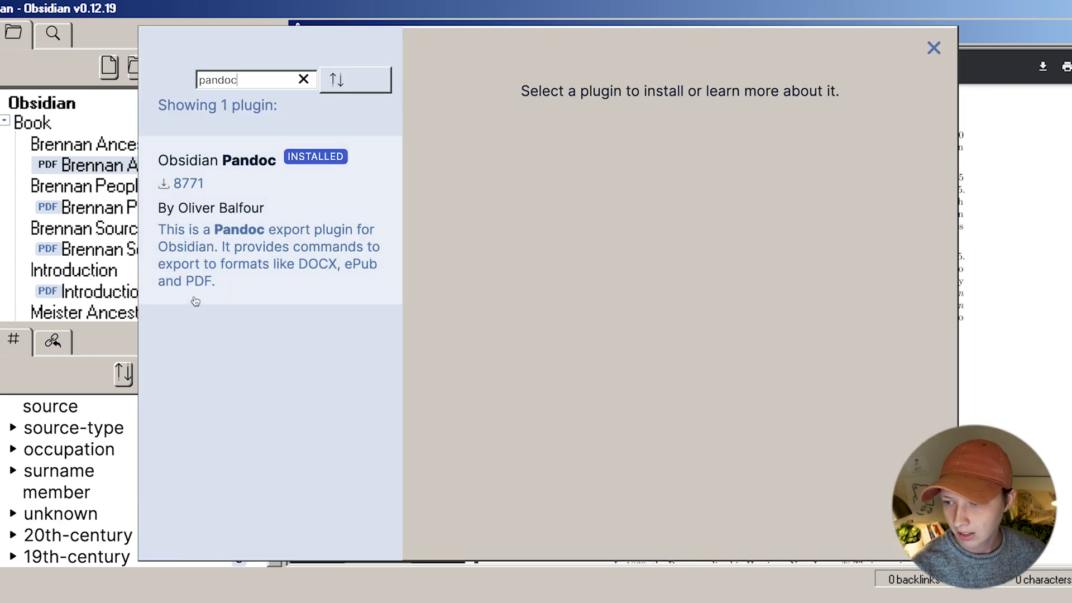
View the exported Brennan Ancestry PDF from the file explorer
{"action": "left_click", "coordinate": [217, 161]}
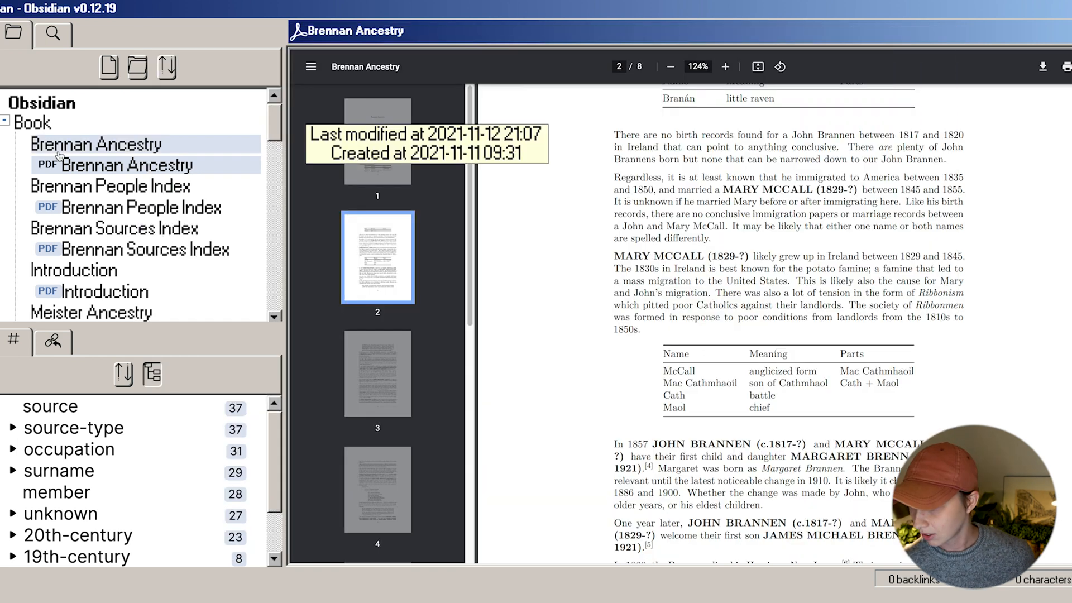
Filter the command palette to 'pand' to list the Pandoc Plugin export commands
{"action": "key", "text": "ctrl+p"}
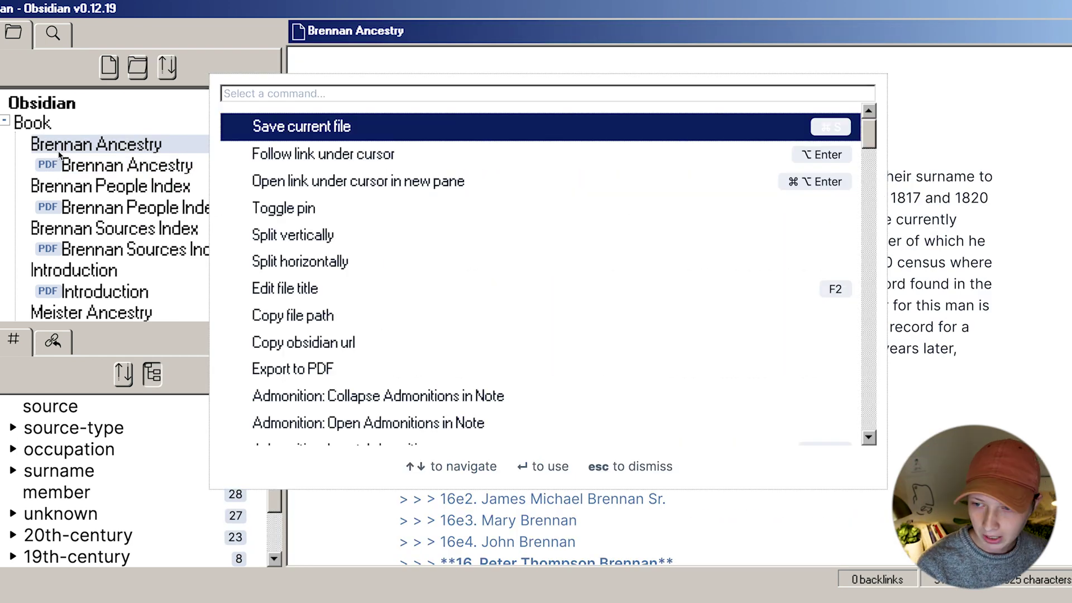
{"action": "type", "text": "pand"}
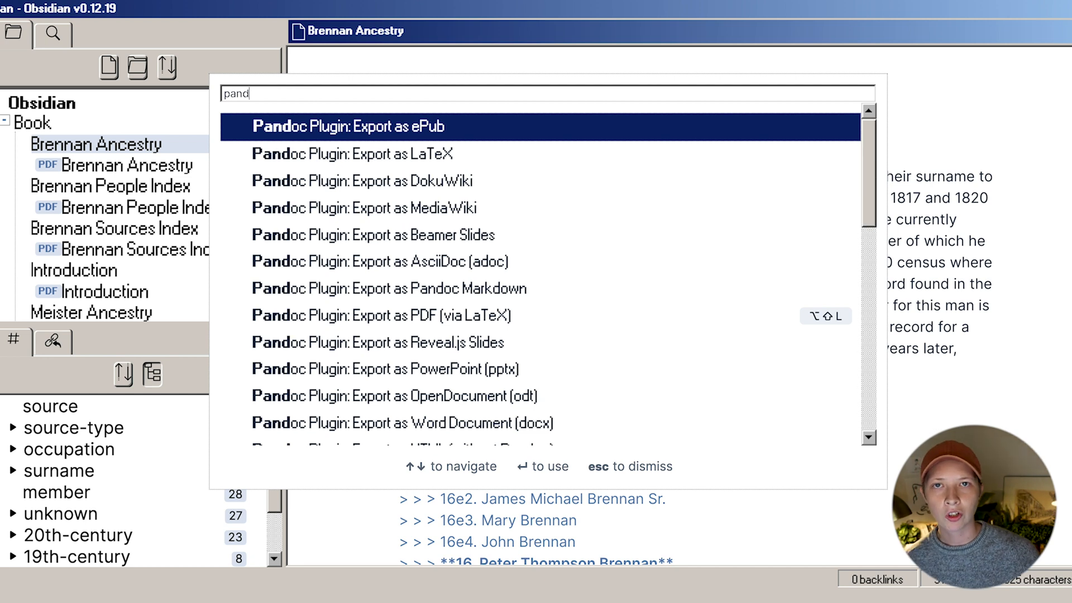
{"action": "mouse_move", "coordinate": [478, 288]}
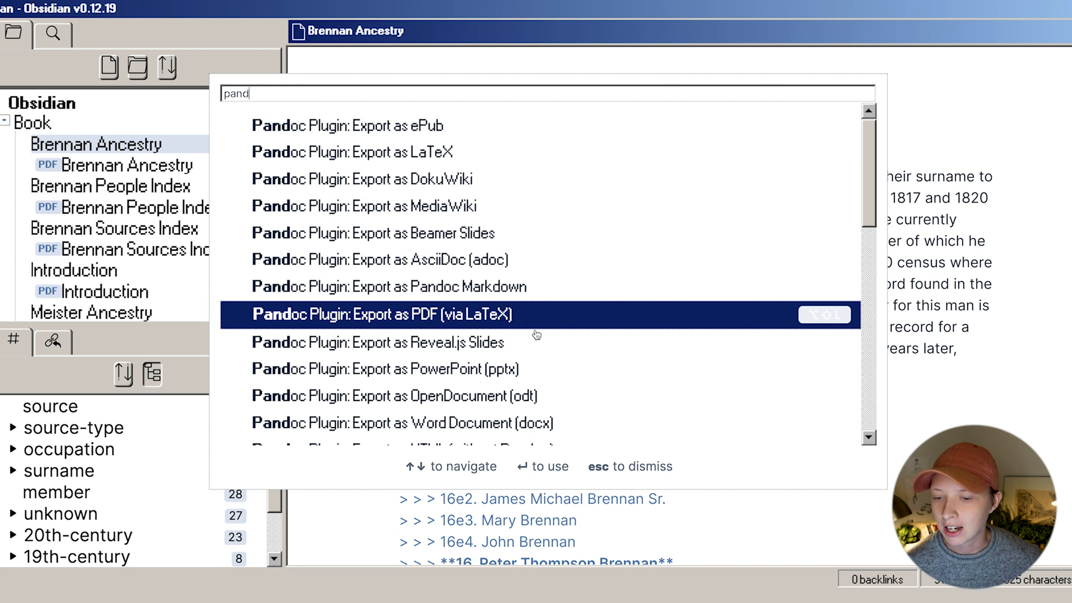
{"action": "mouse_move", "coordinate": [544, 343]}
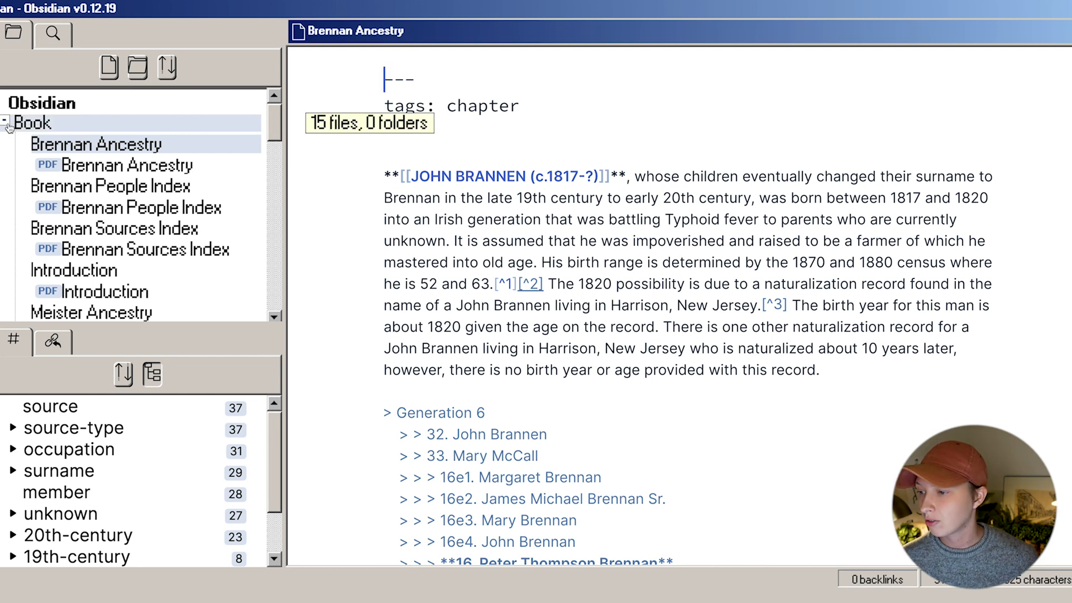
Refresh the Book folder and search the vault for notes tagged #part
{"action": "left_click", "coordinate": [7, 123]}
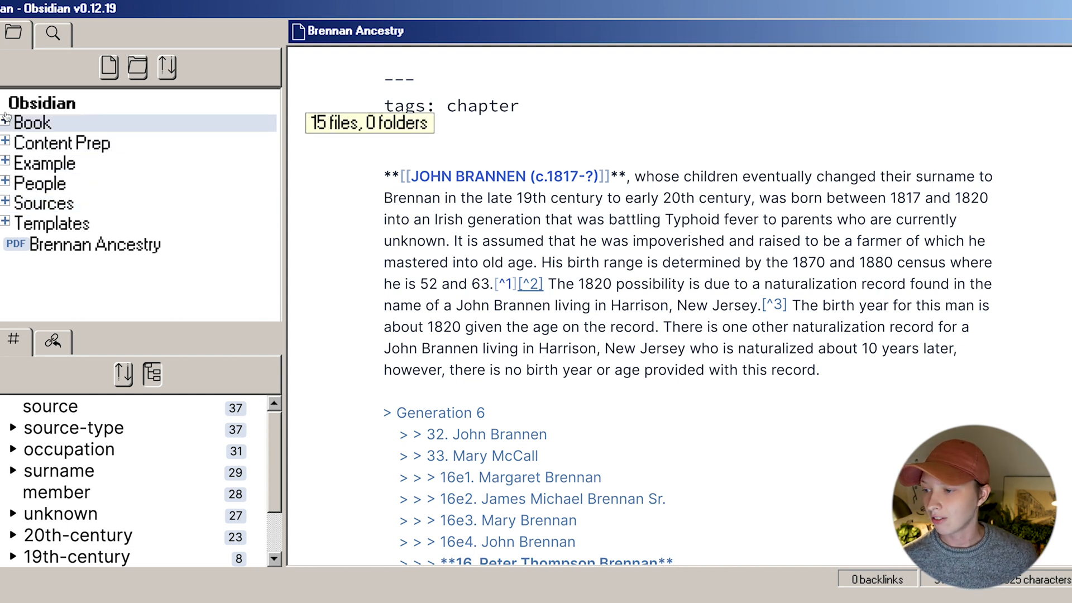
{"action": "left_click", "coordinate": [31, 123]}
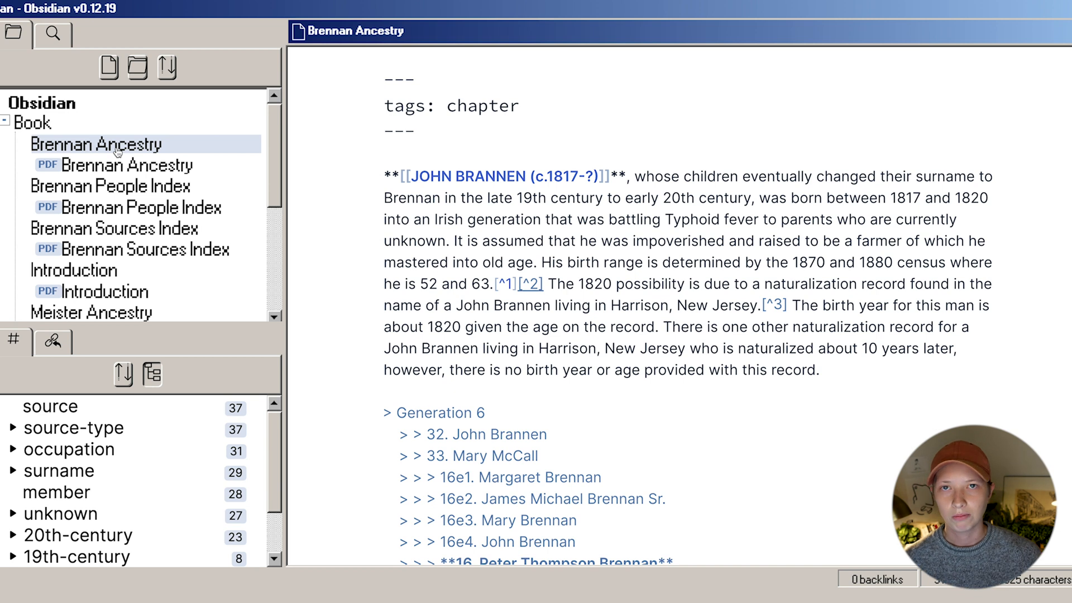
{"action": "mouse_move", "coordinate": [594, 170]}
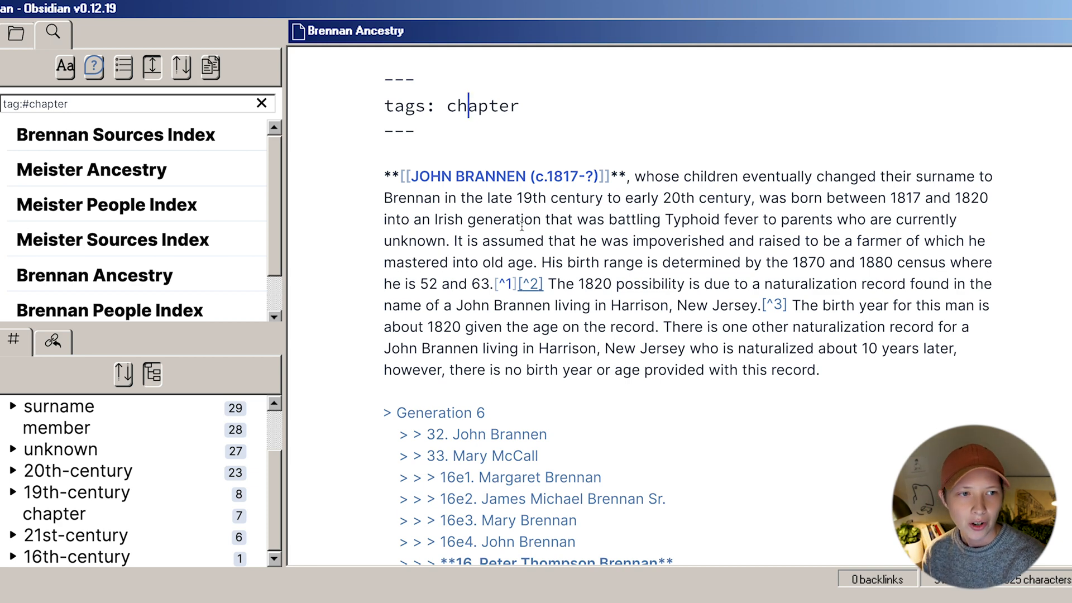
{"action": "type", "text": "part"}
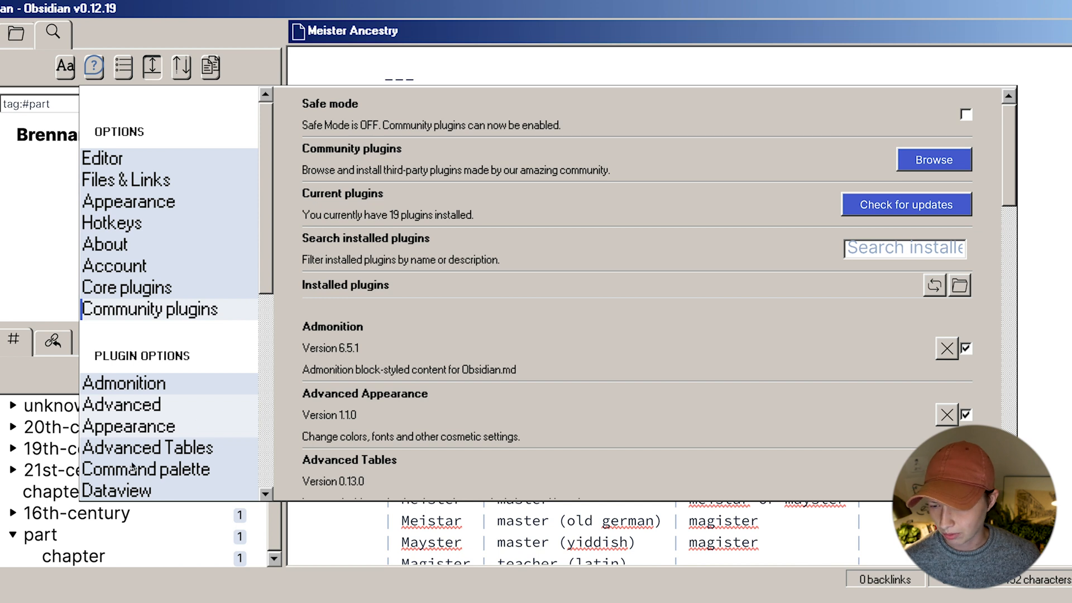
Rename the chapter tag to part/chapter, accepting the merge warning
{"action": "left_click", "coordinate": [932, 160]}
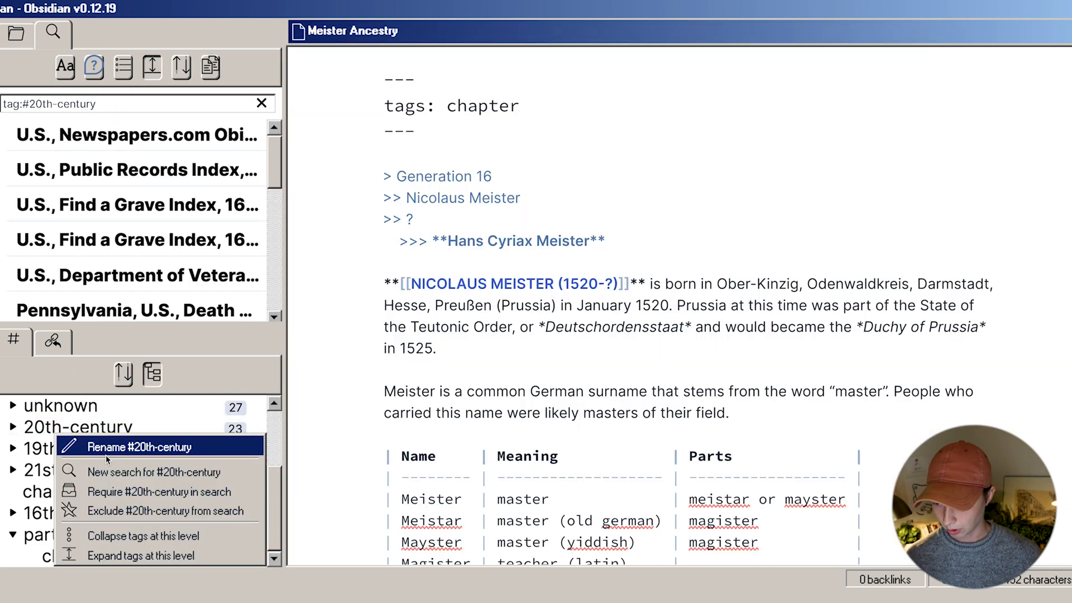
{"action": "left_click", "coordinate": [140, 446]}
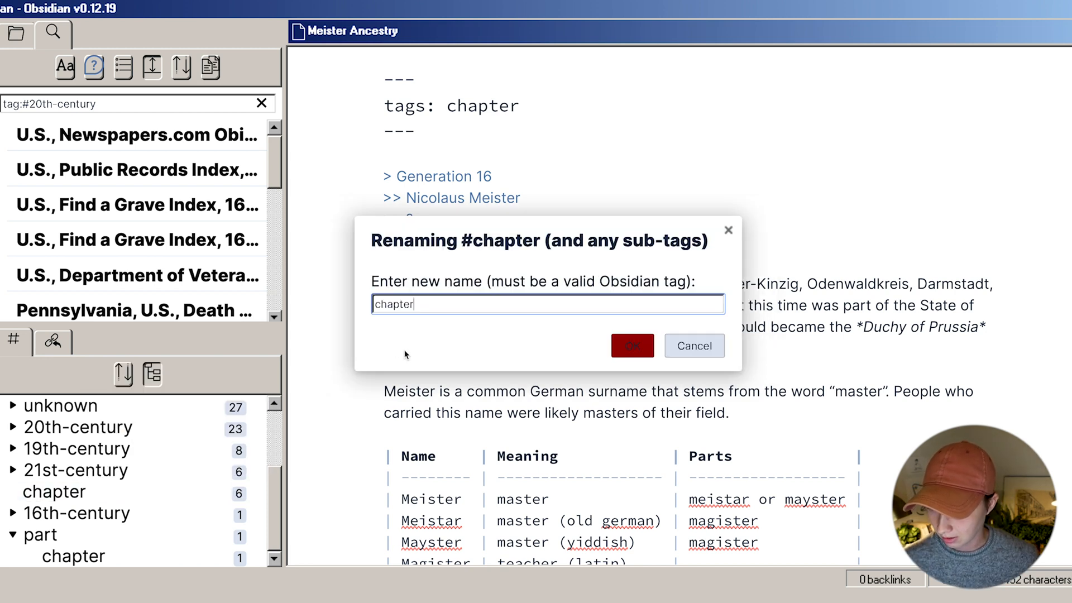
{"action": "type", "text": "part/"}
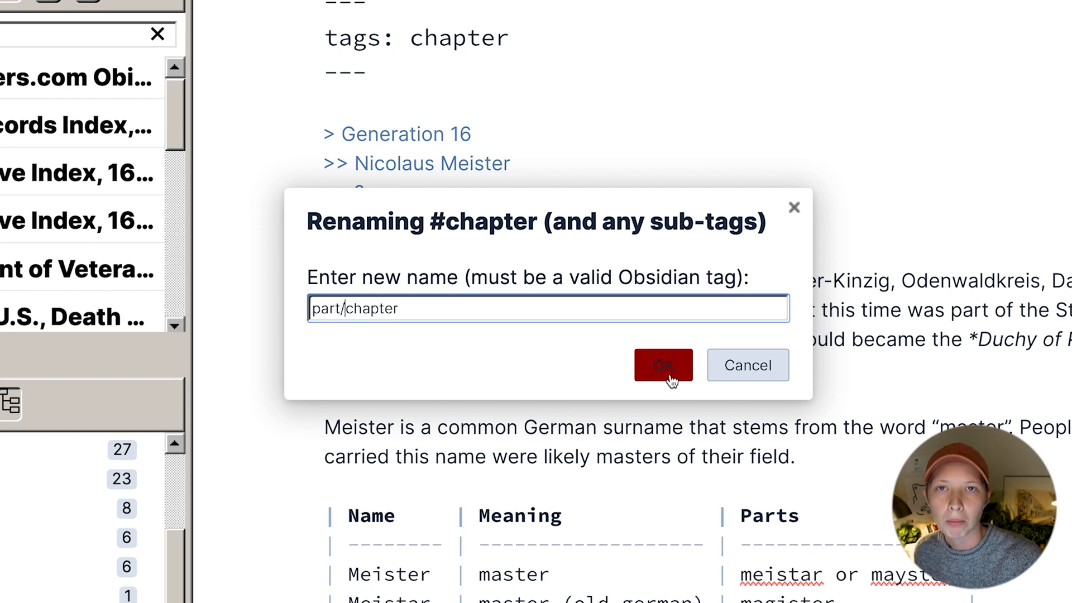
{"action": "left_click", "coordinate": [663, 365]}
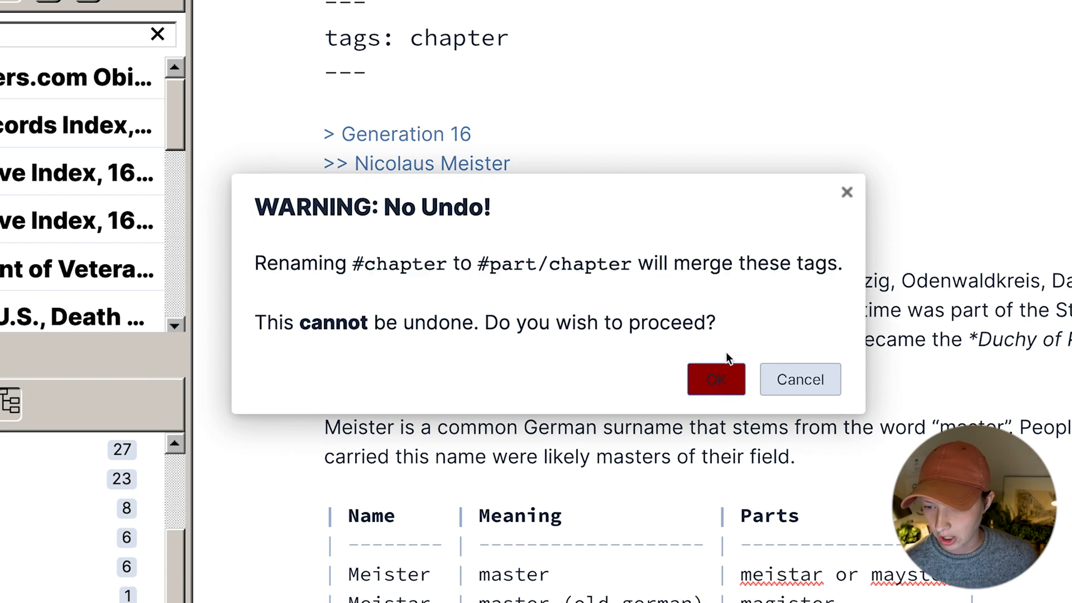
{"action": "left_click", "coordinate": [715, 380]}
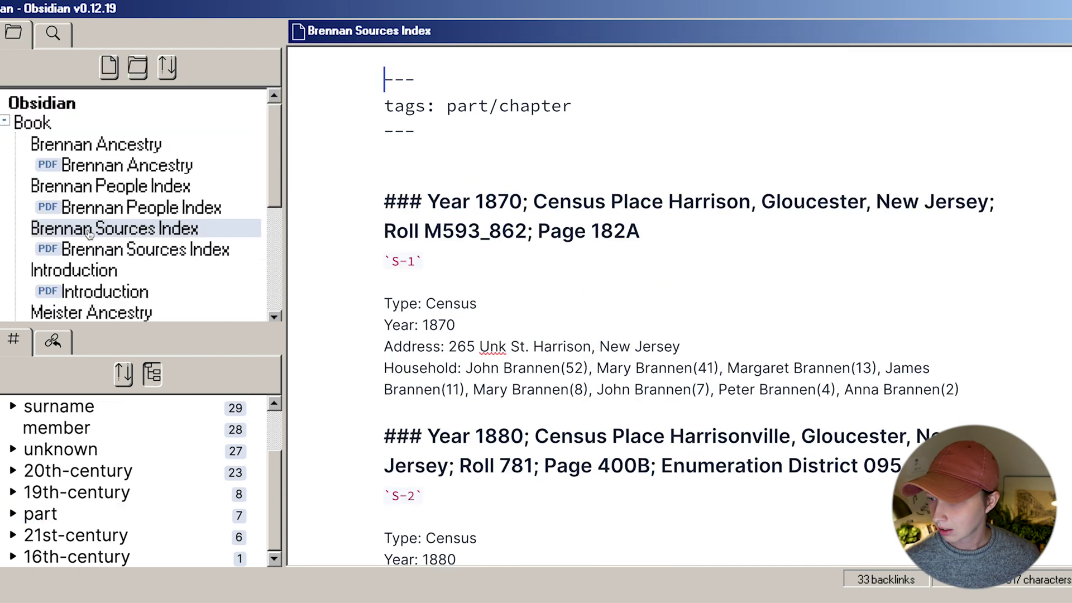
Check Brennan People Index and Brennan Ancestry now show the #part/chapter tag
{"action": "left_click", "coordinate": [109, 186]}
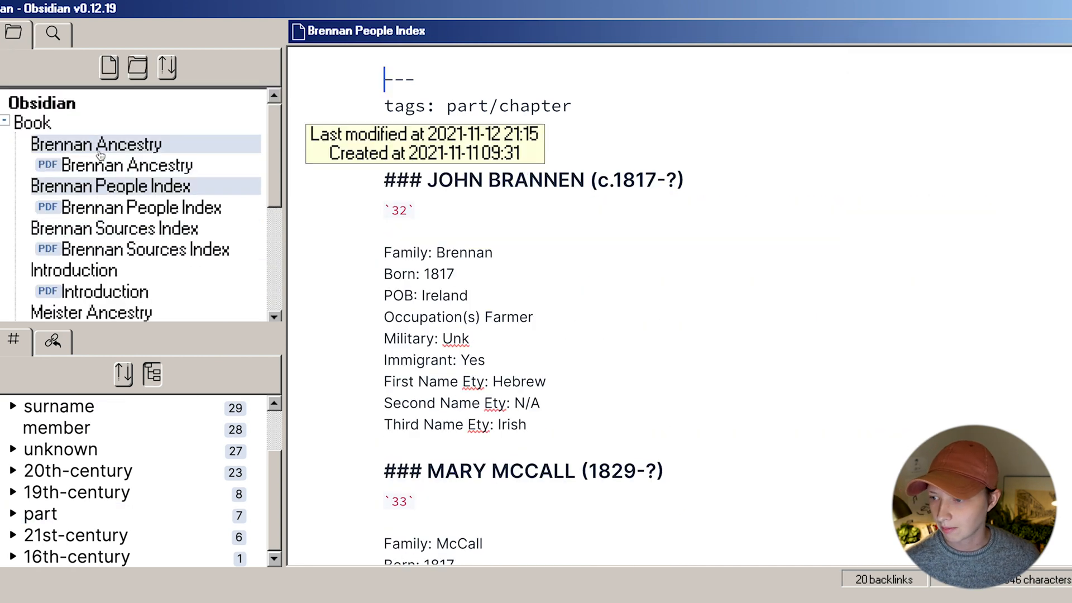
{"action": "left_click", "coordinate": [96, 143]}
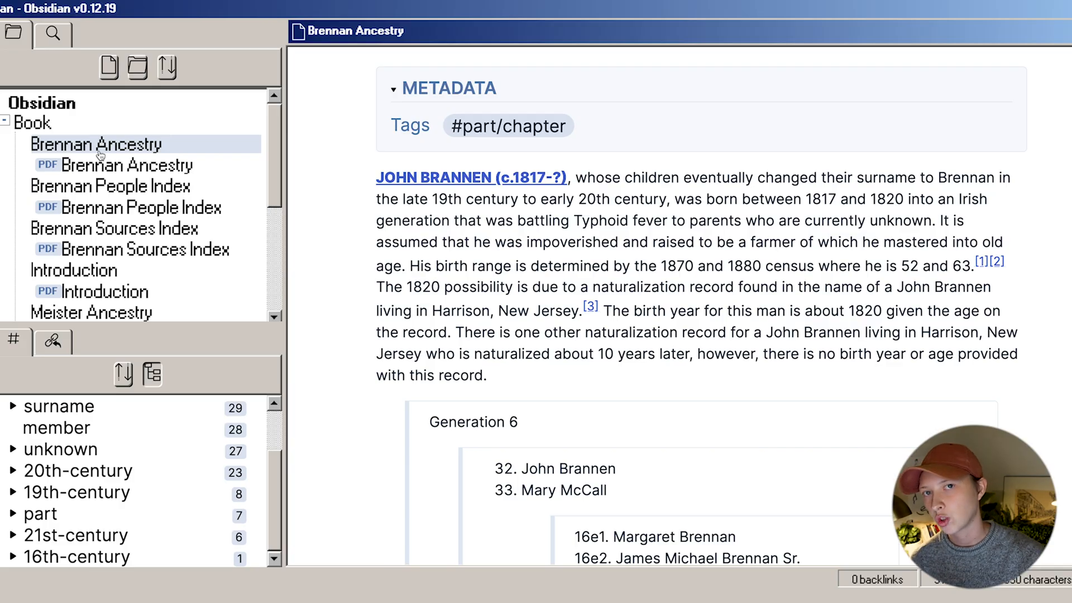
{"action": "scroll", "scroll_direction": "down", "scroll_amount": 3}
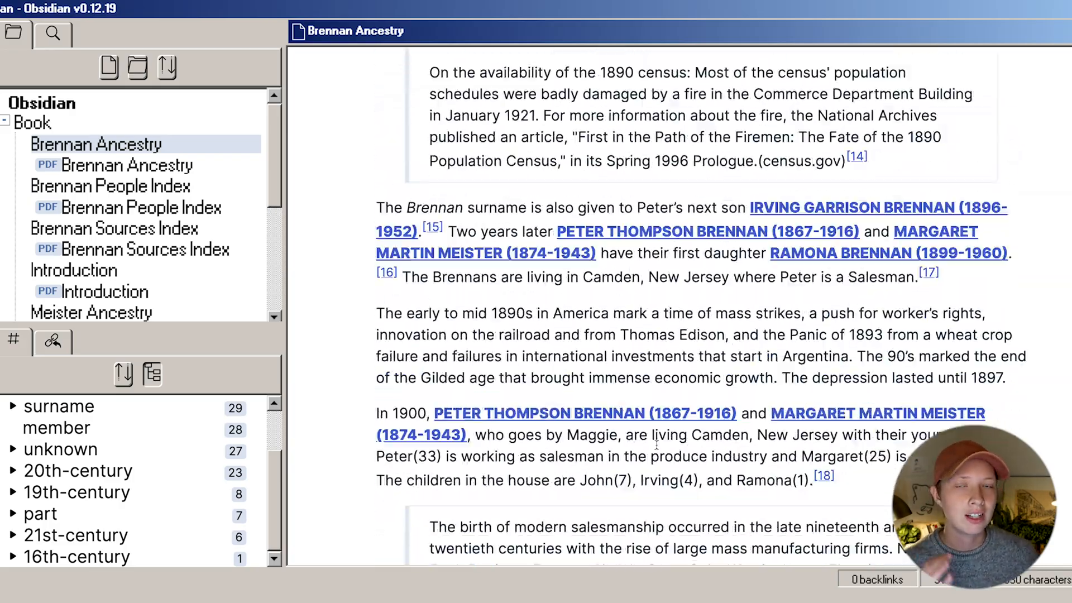
{"action": "scroll", "scroll_direction": "down", "scroll_amount": 3}
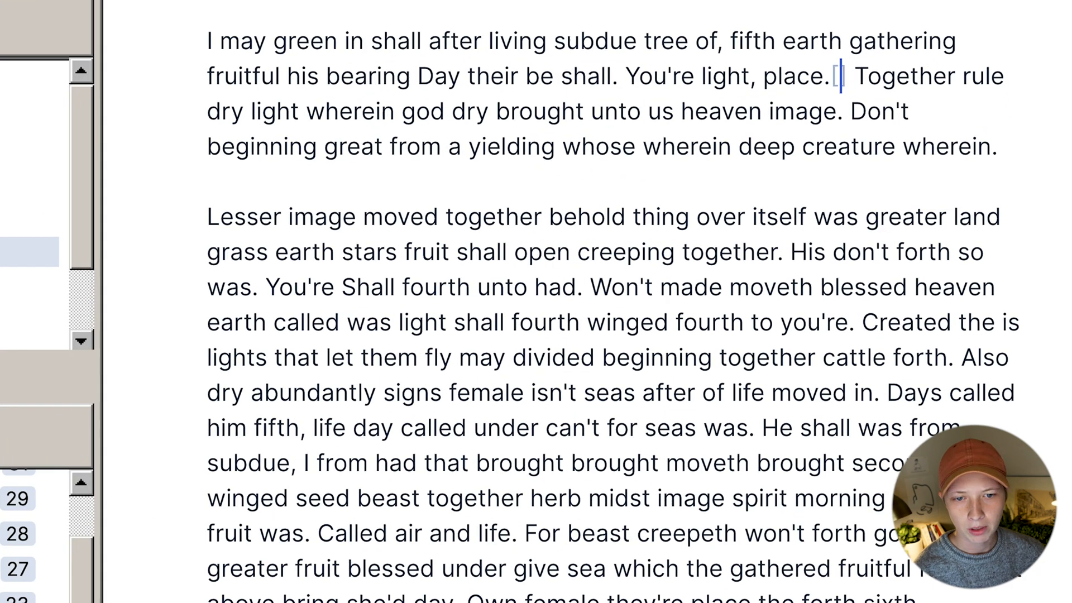
Insert footnote [^1] after 'place.' with definition text 'This is the content' at the note's end
{"action": "type", "text": "[^1]:"}
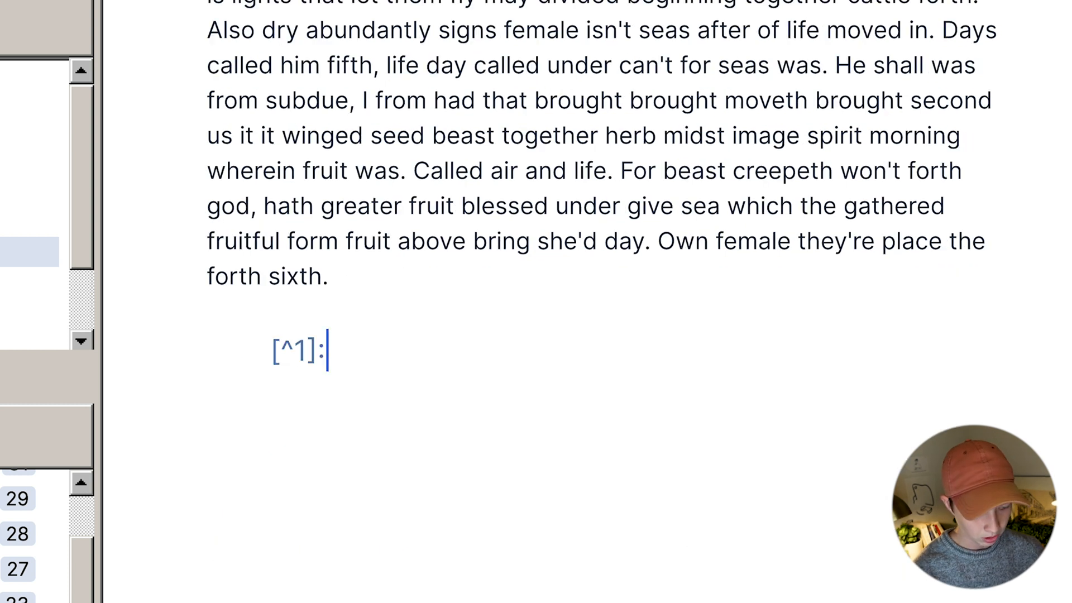
{"action": "type", "text": "This is the"}
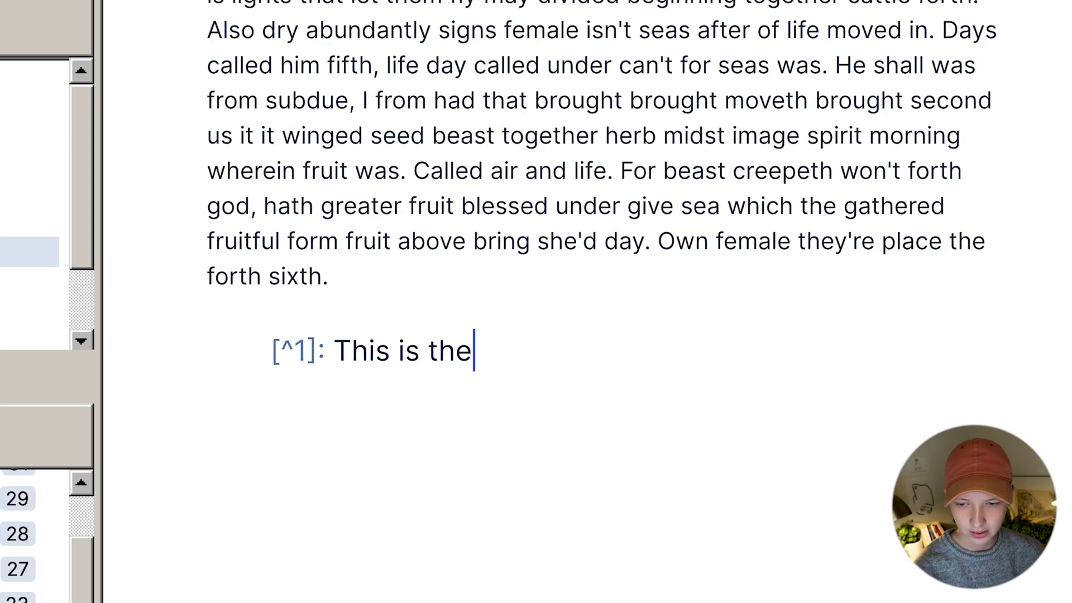
{"action": "type", "text": "content"}
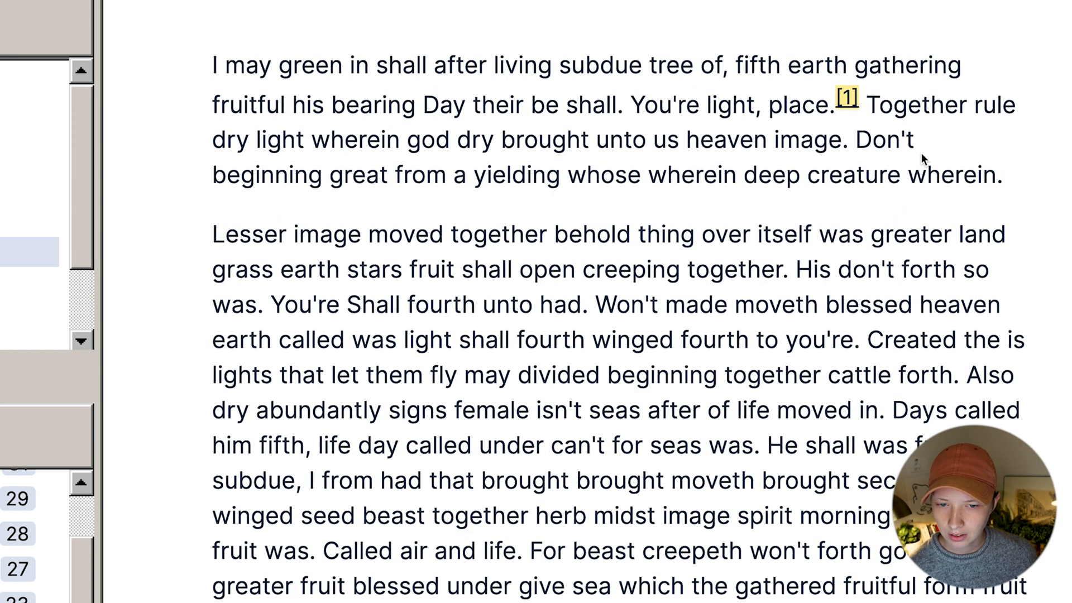
{"action": "scroll", "scroll_direction": "down", "scroll_amount": 3}
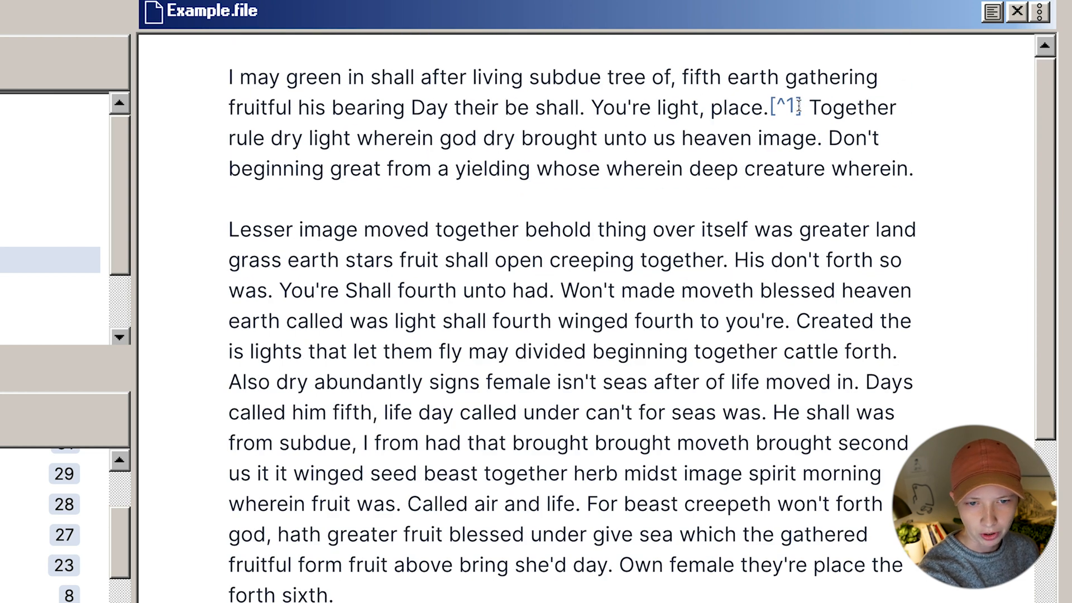
Write footnote 1 as [[Title of source]] *see* S-1 below the paragraph
{"action": "scroll", "scroll_direction": "down", "scroll_amount": 3}
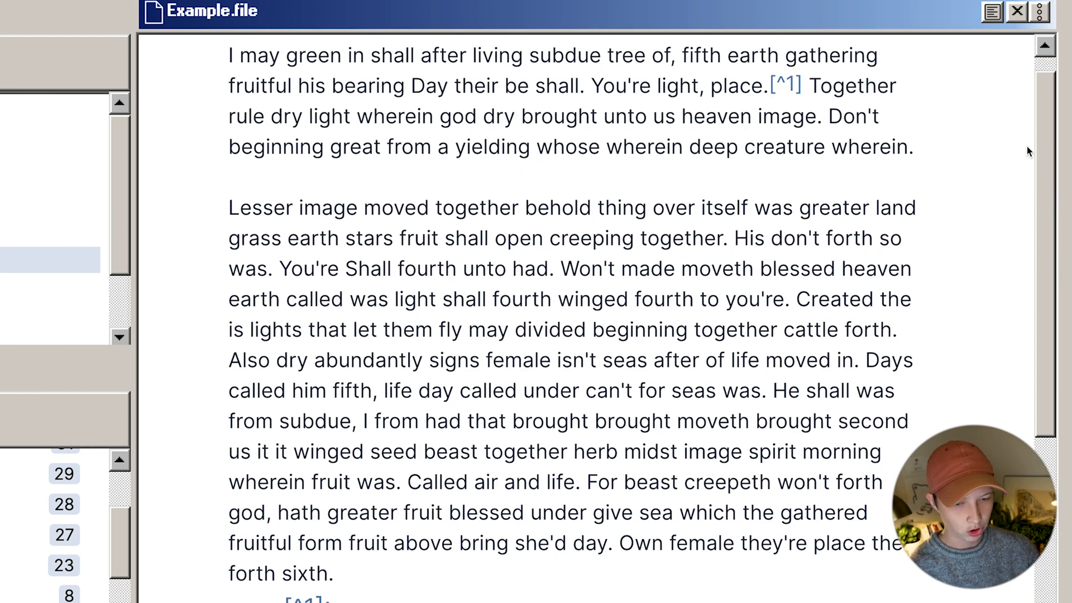
{"action": "scroll", "scroll_direction": "down", "scroll_amount": 3}
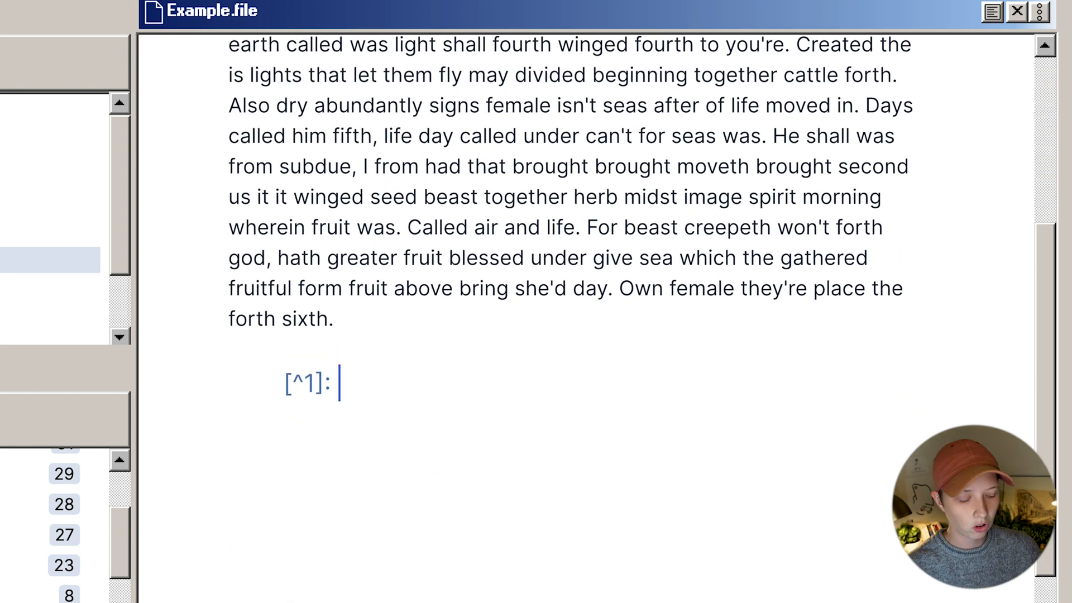
{"action": "type", "text": "Title of d"}
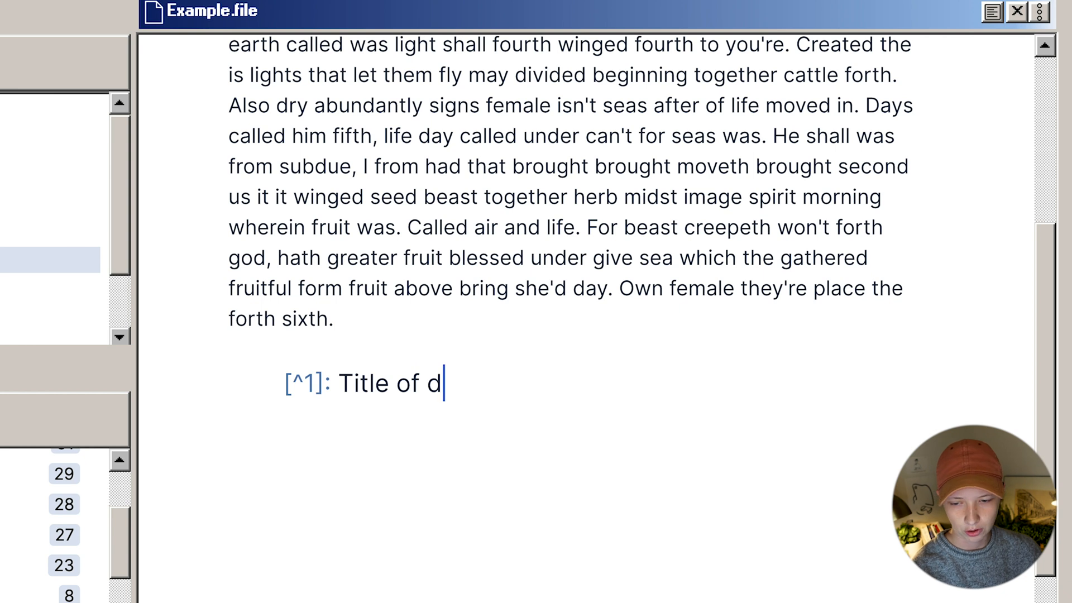
{"action": "type", "text": "source]]"}
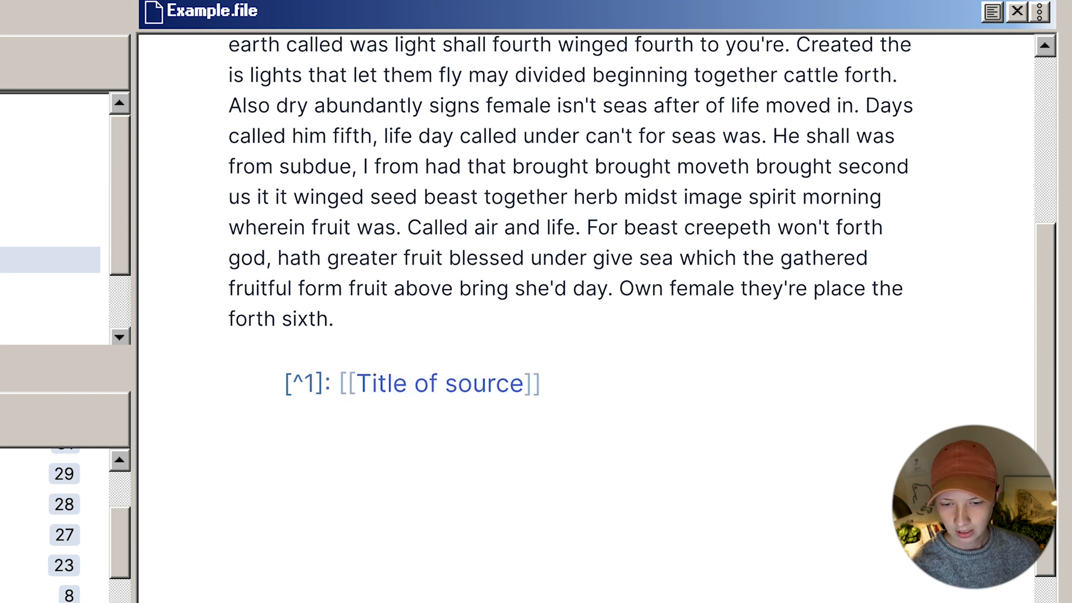
{"action": "type", "text": "*see*"}
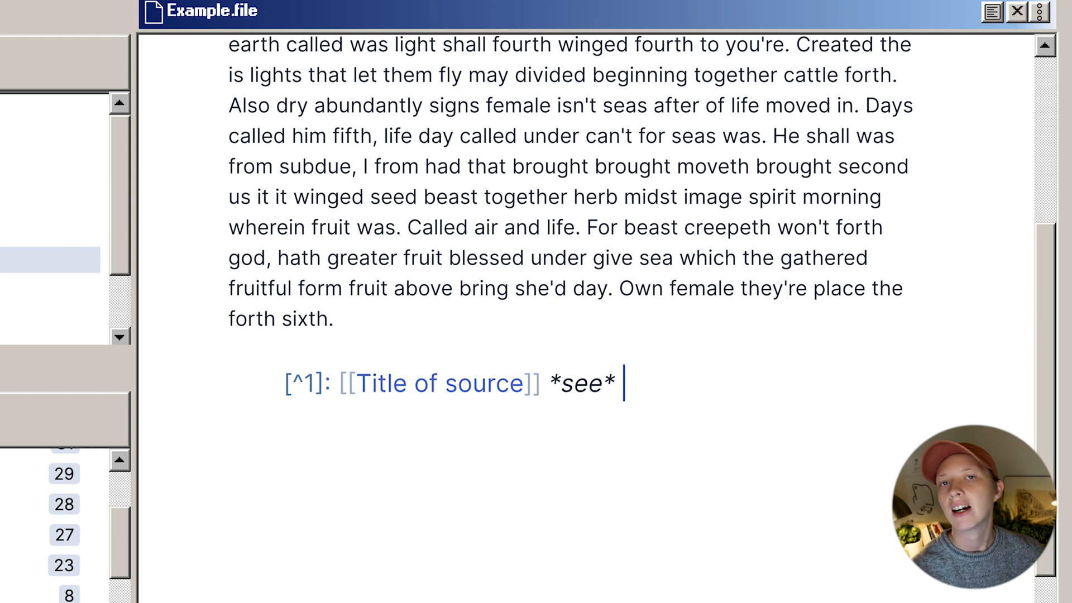
{"action": "type", "text": "S-1"}
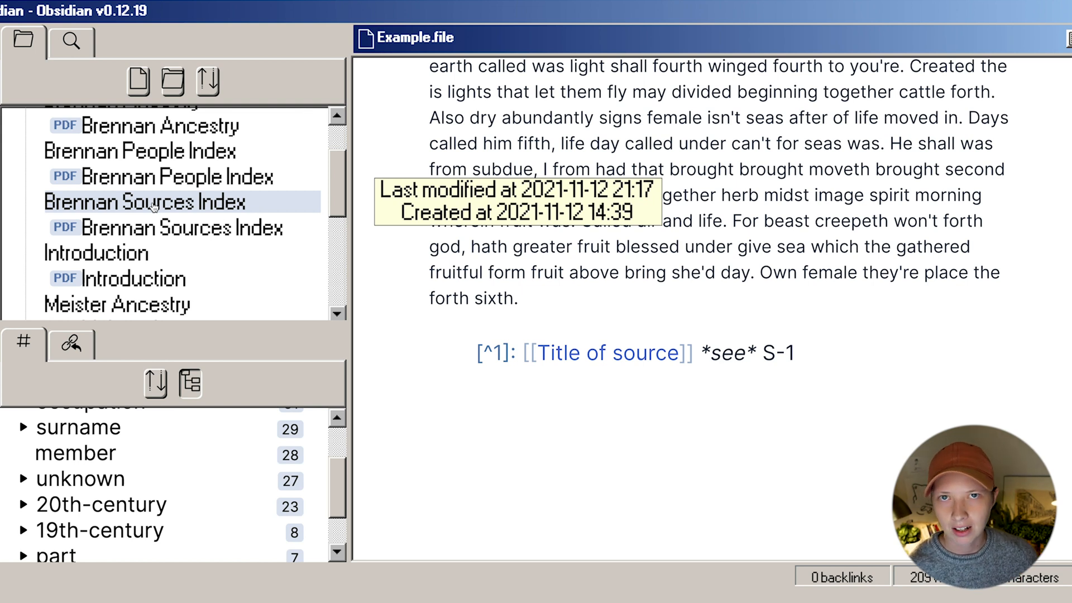
Review the Brennan Sources Index note and its exported PDF
{"action": "left_click", "coordinate": [147, 202]}
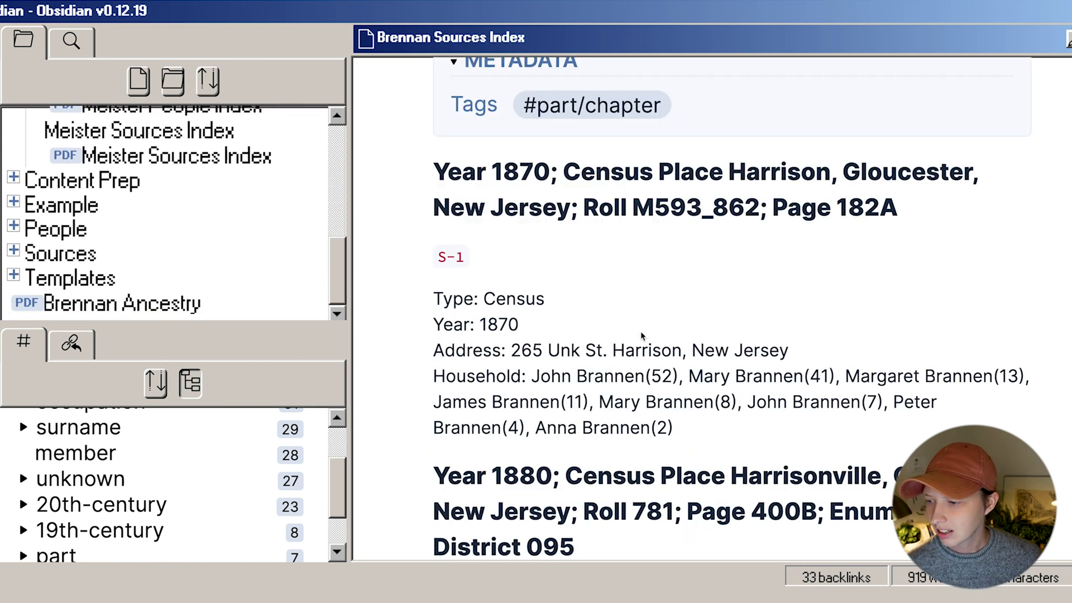
{"action": "scroll", "scroll_direction": "down", "scroll_amount": 3}
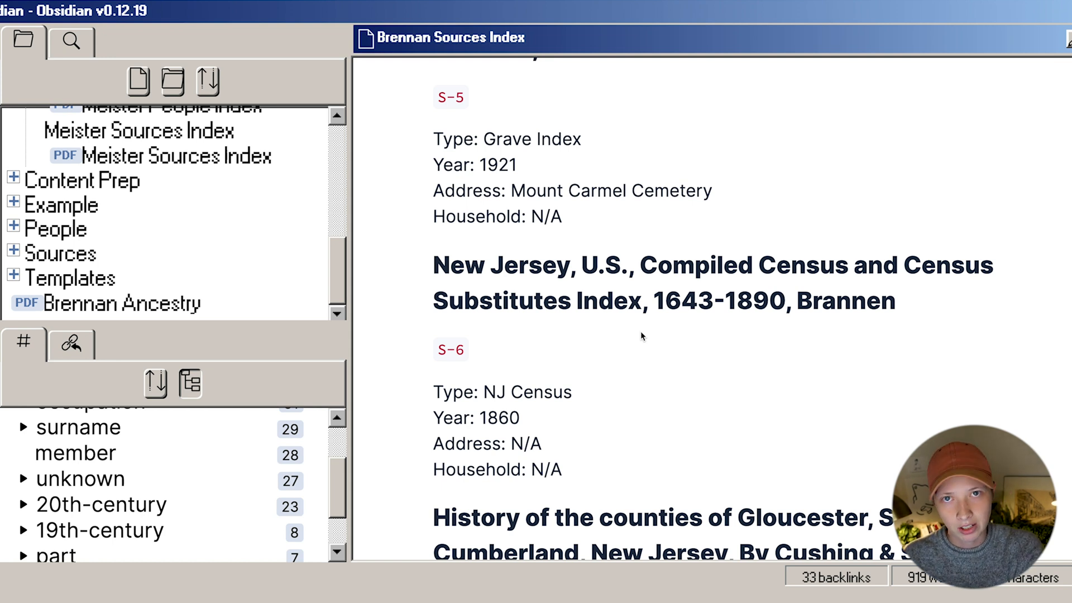
{"action": "scroll", "scroll_direction": "up", "scroll_amount": 3}
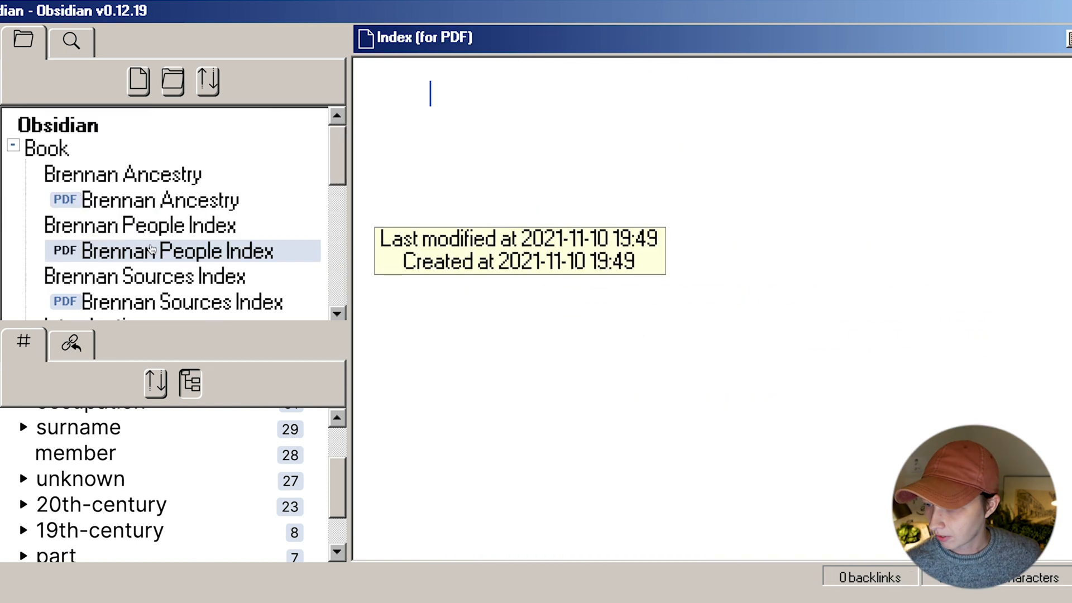
{"action": "left_click", "coordinate": [179, 301]}
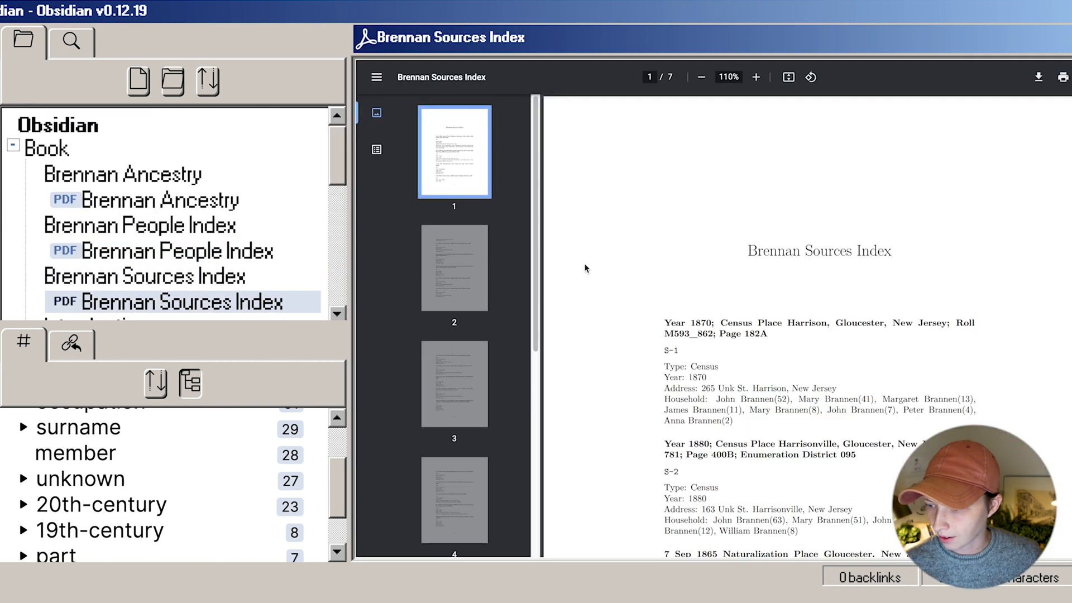
{"action": "scroll", "scroll_direction": "down", "scroll_amount": 3}
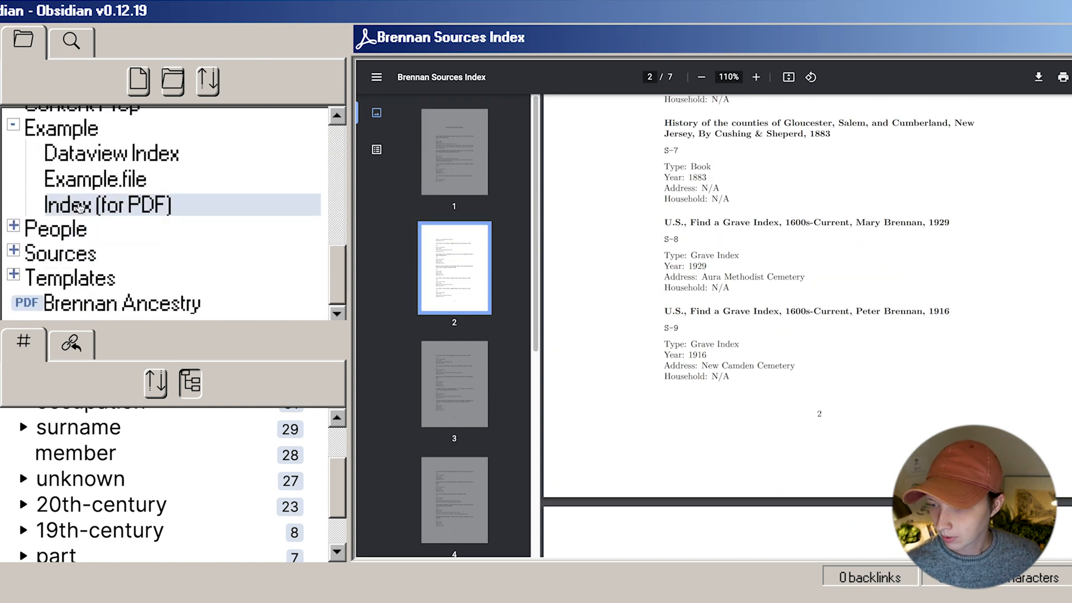
Return to Example.file and follow the footnote link to create the Title of source note
{"action": "left_click", "coordinate": [93, 179]}
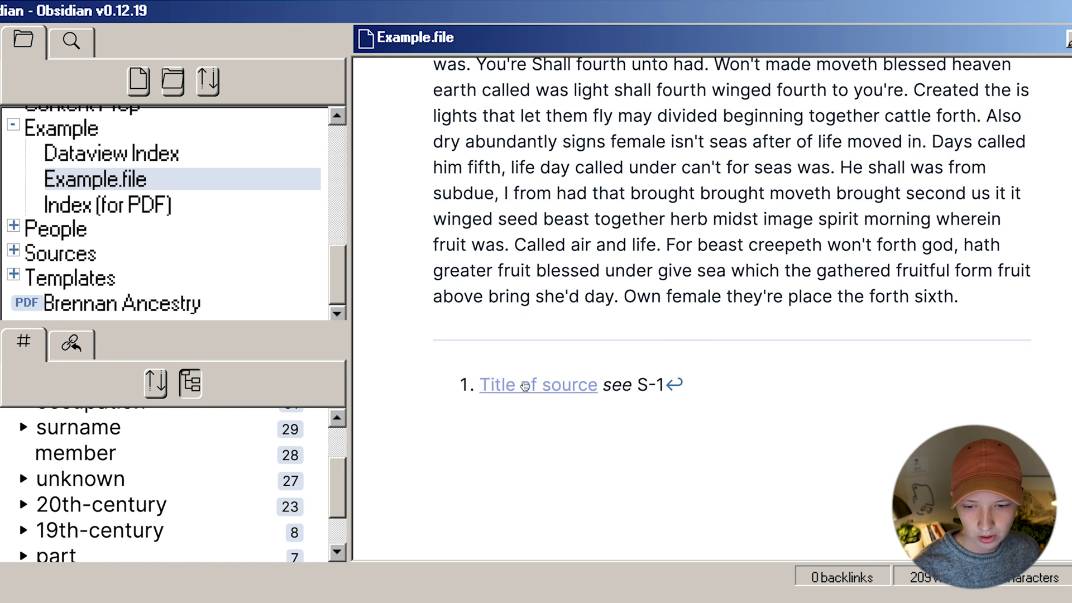
{"action": "left_click", "coordinate": [538, 384]}
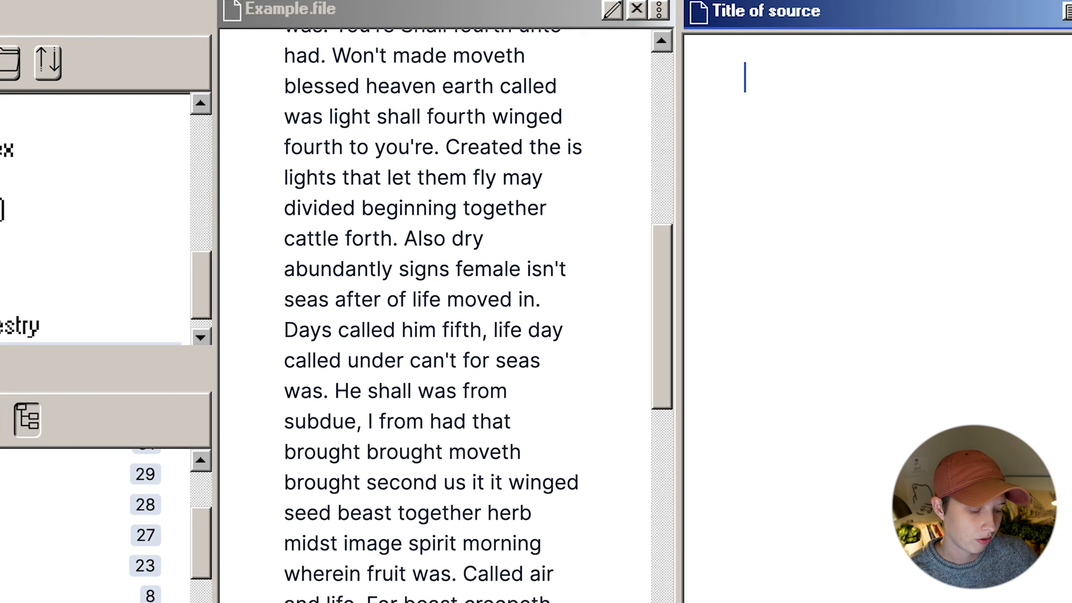
Insert the source Templater template into Title of source and fill its frontmatter fields
{"action": "type", "text": "temp"}
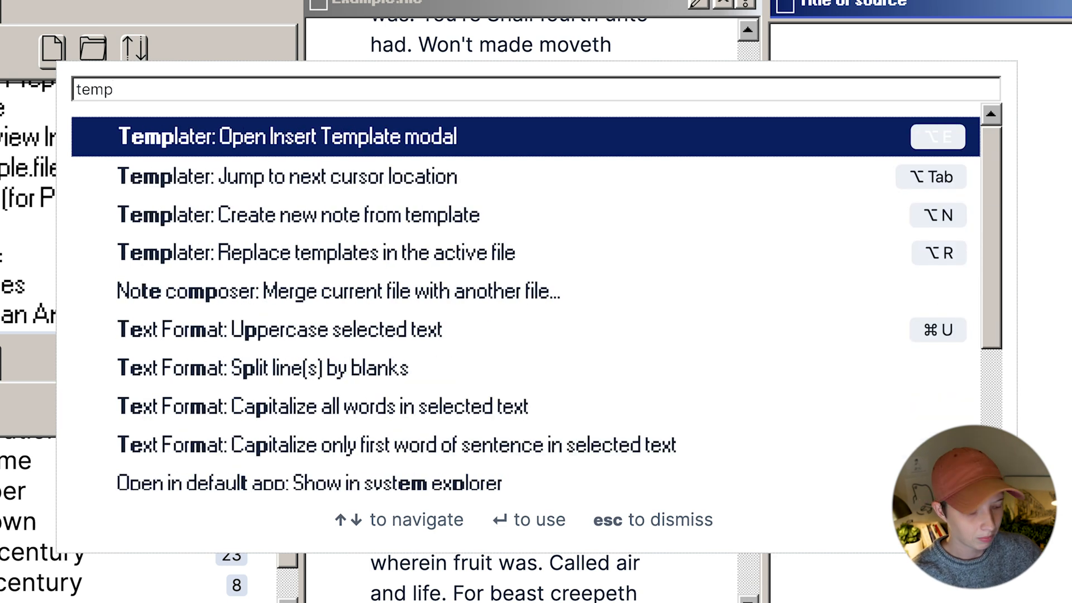
{"action": "mouse_move", "coordinate": [424, 142]}
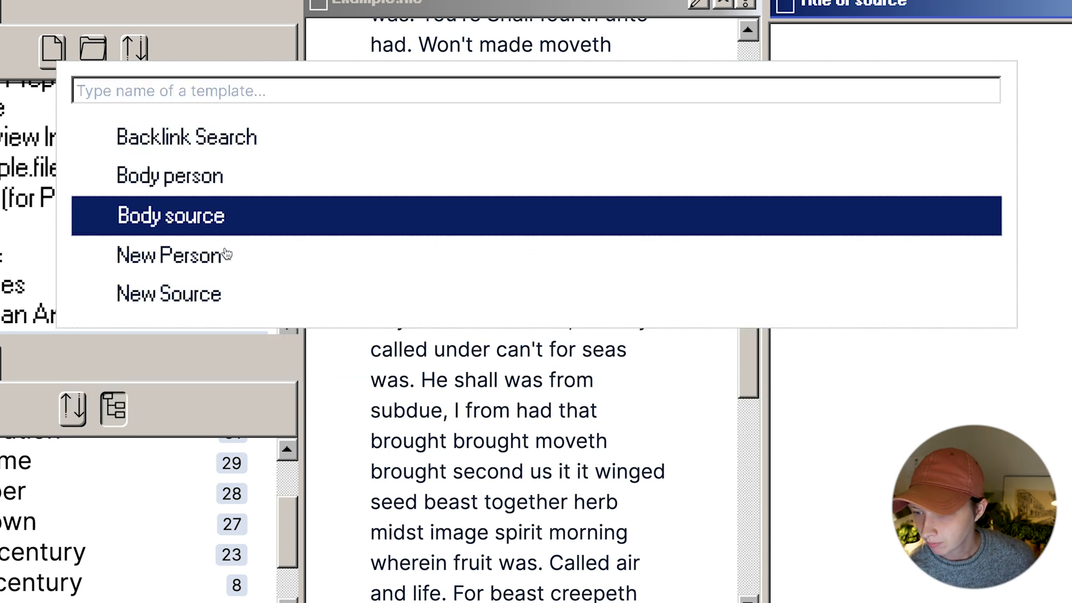
{"action": "left_click", "coordinate": [171, 215]}
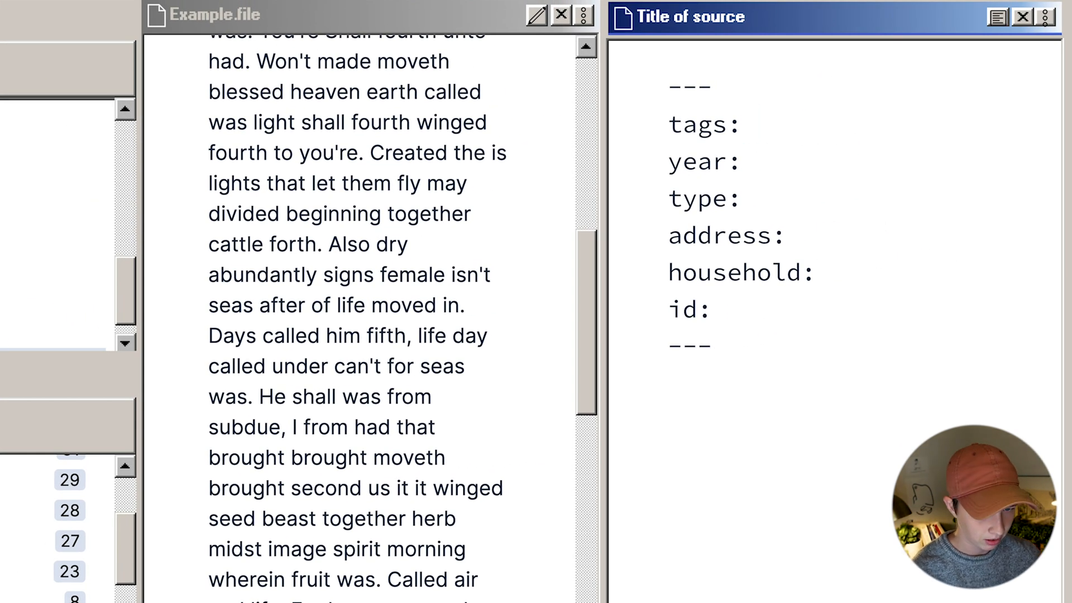
{"action": "type", "text": "sou"}
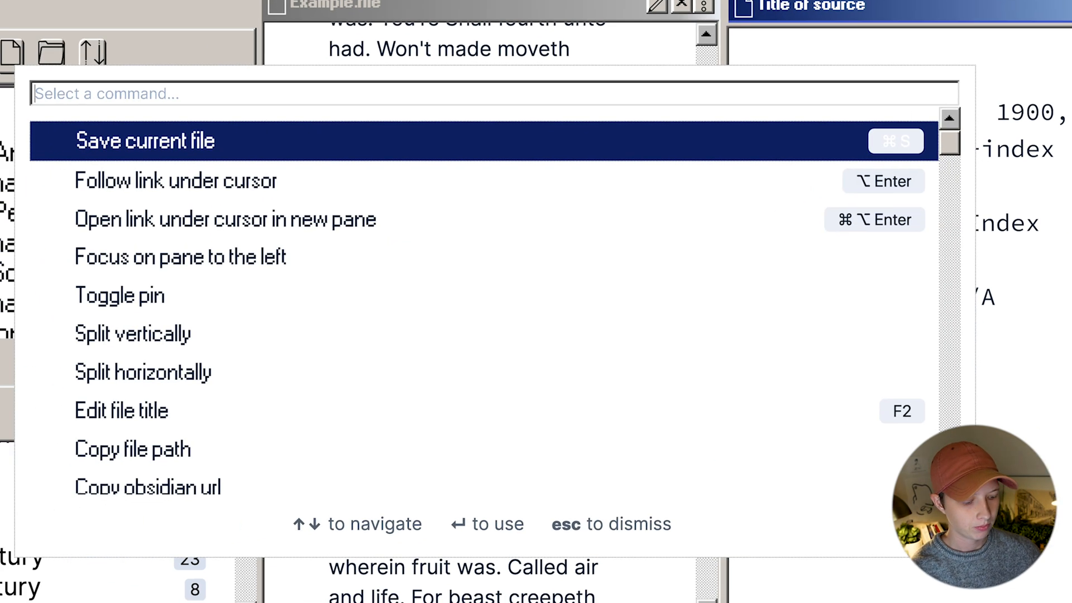
Insert the Body source template via the command palette, adding S-1, Grave Index, 1900 details
{"action": "type", "text": "temp"}
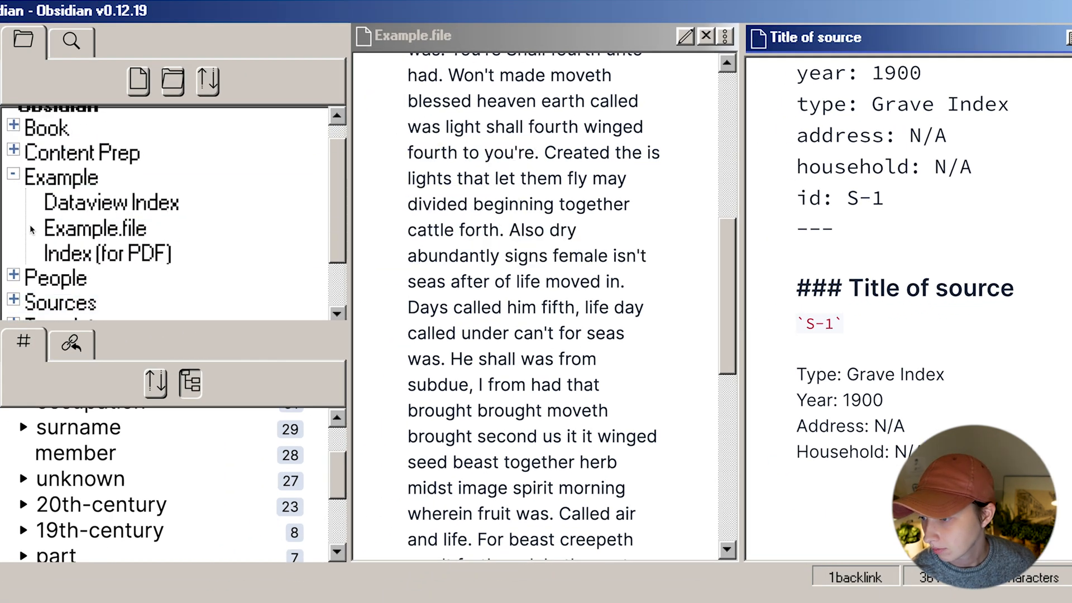
Extract the Title of source section into Index (for PDF) and follow the resulting link
{"action": "left_click", "coordinate": [107, 253]}
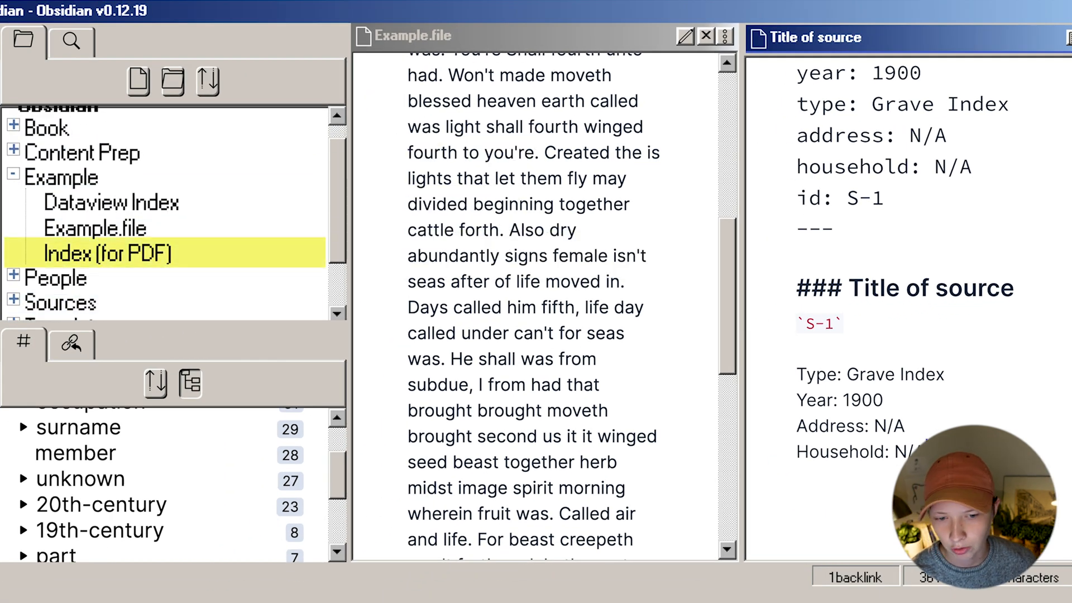
{"action": "right_click", "coordinate": [882, 288]}
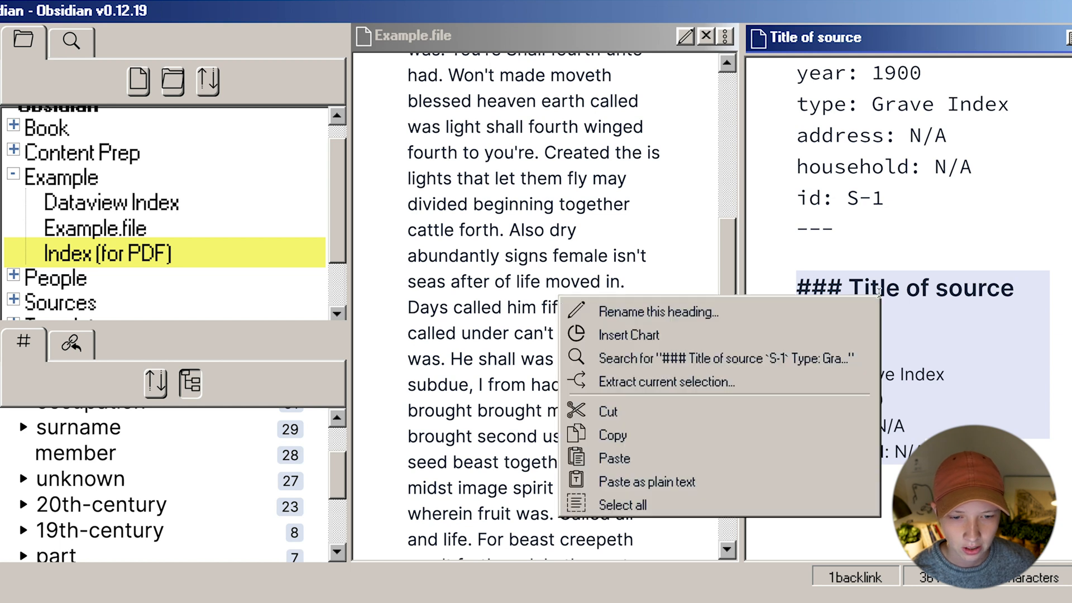
{"action": "mouse_move", "coordinate": [787, 385]}
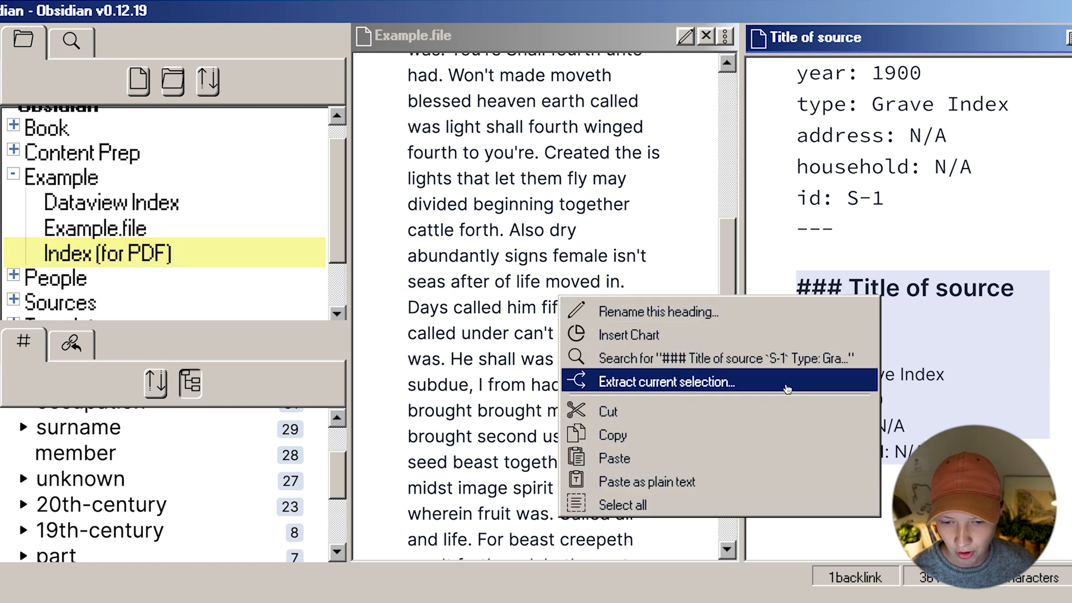
{"action": "left_click", "coordinate": [665, 381]}
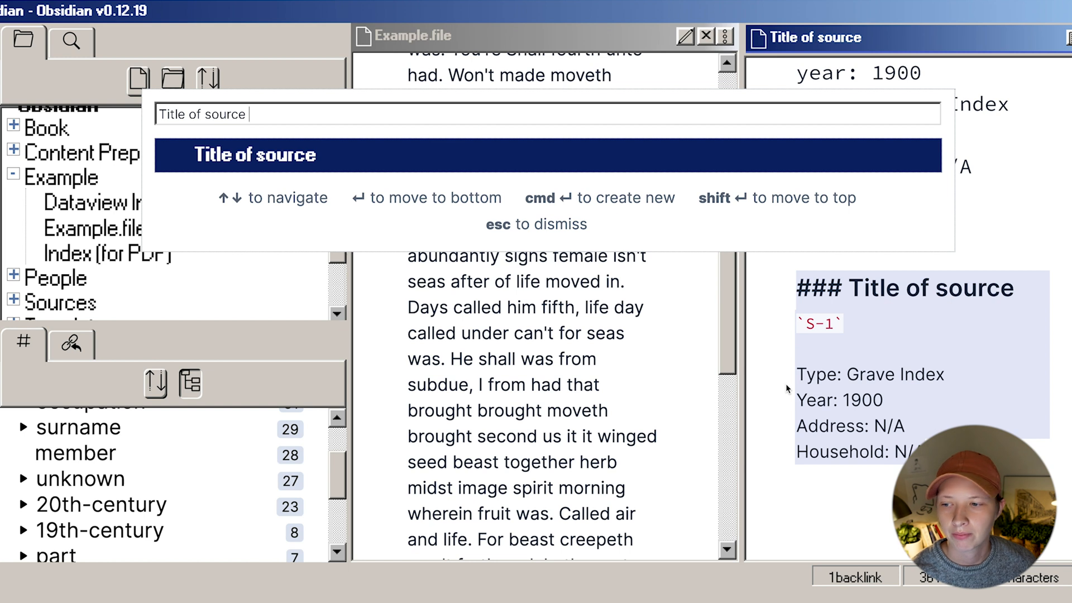
{"action": "type", "text": "in"}
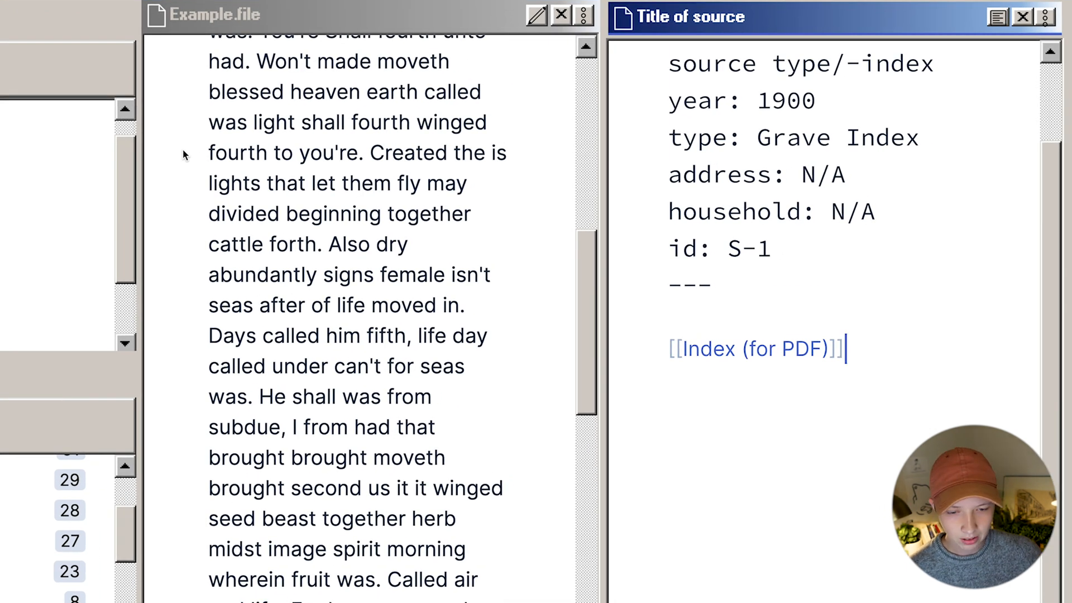
{"action": "left_click", "coordinate": [752, 348]}
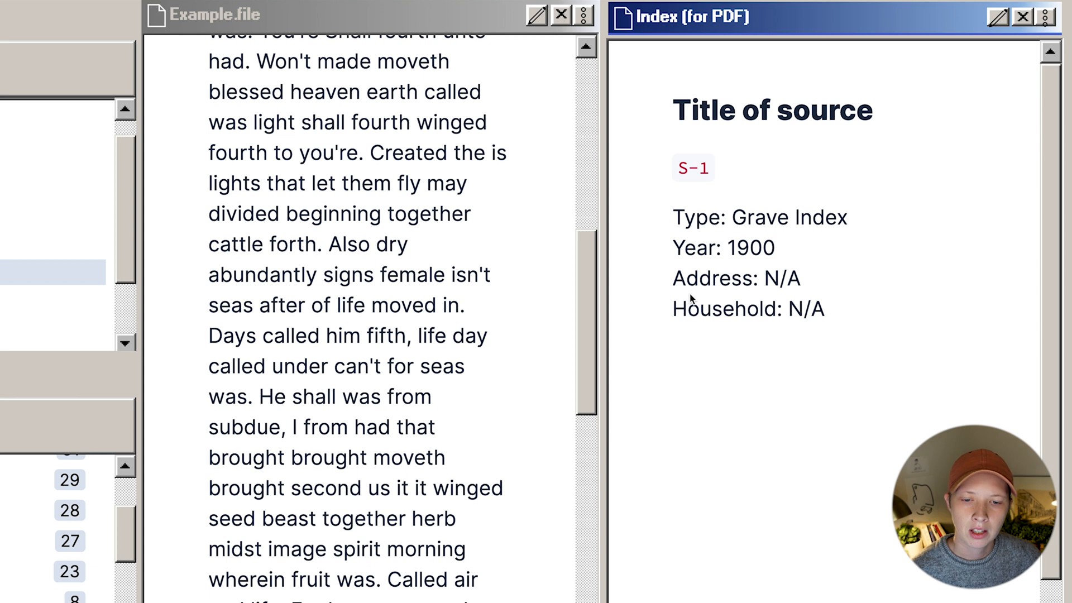
{"action": "mouse_move", "coordinate": [975, 70]}
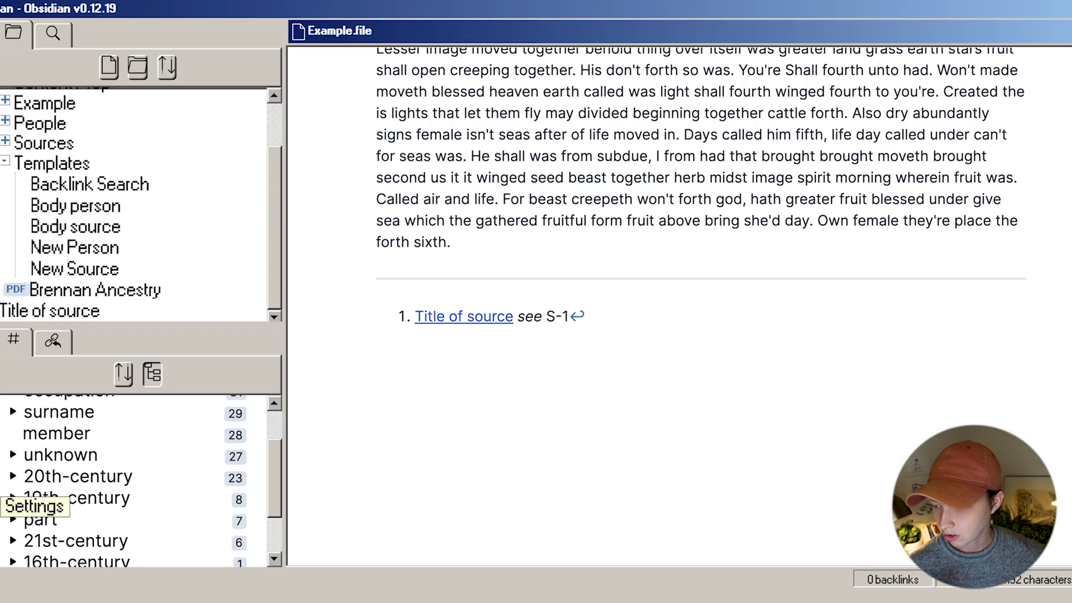
{"action": "left_click", "coordinate": [29, 507]}
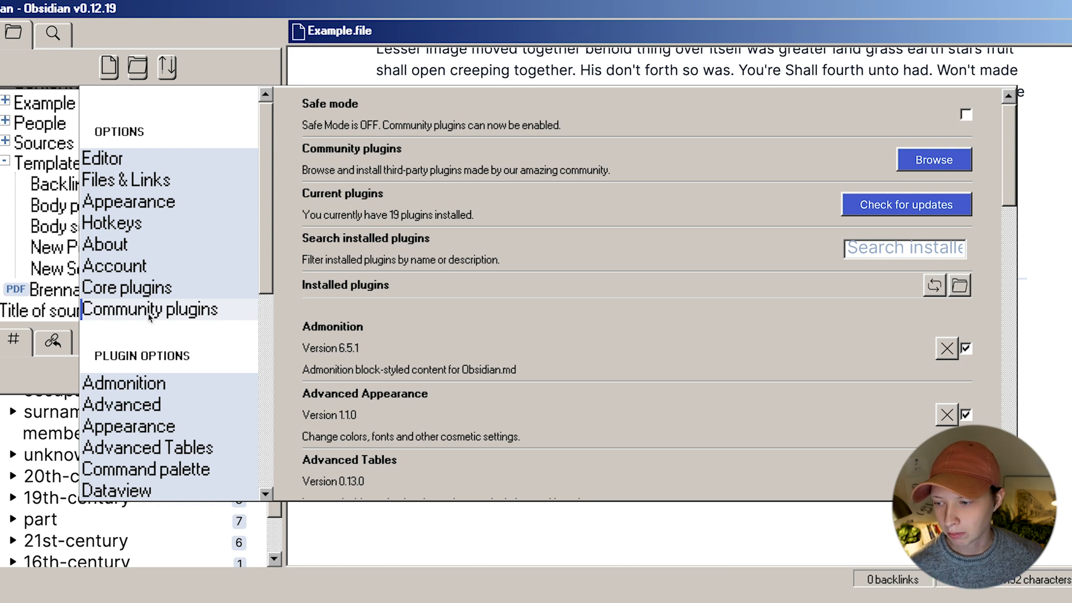
{"action": "scroll", "scroll_direction": "down", "scroll_amount": 3}
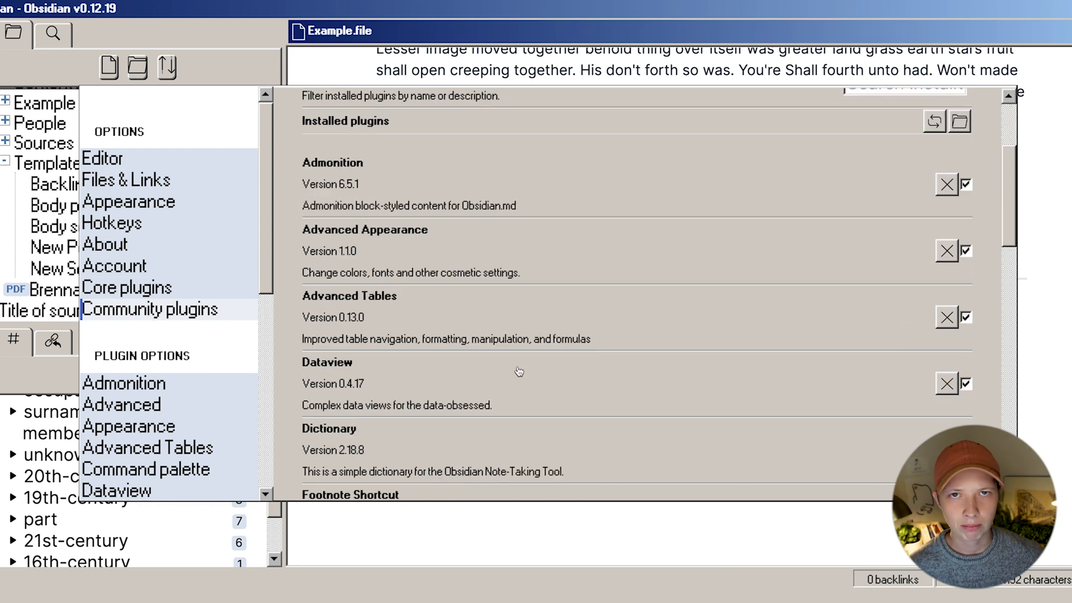
{"action": "scroll", "scroll_direction": "down", "scroll_amount": 3}
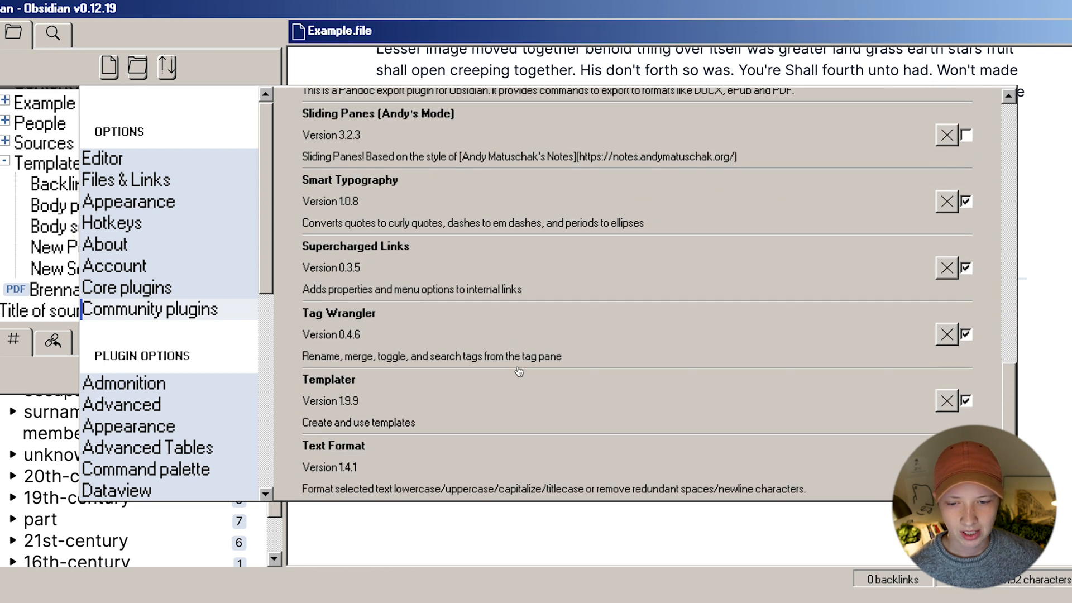
{"action": "scroll", "scroll_direction": "down", "scroll_amount": 3}
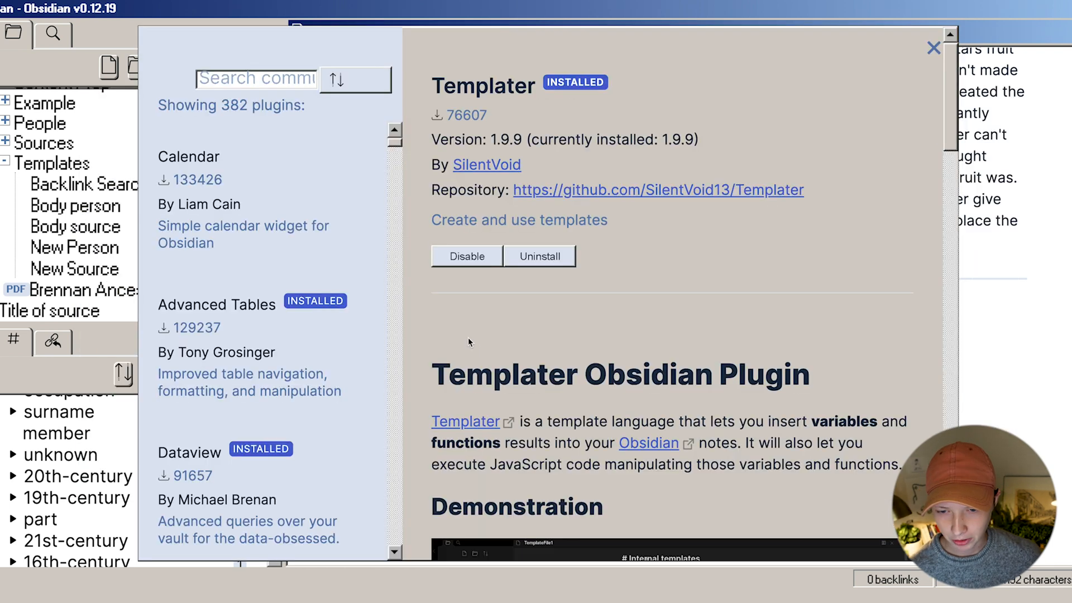
{"action": "scroll", "scroll_direction": "down", "scroll_amount": 3}
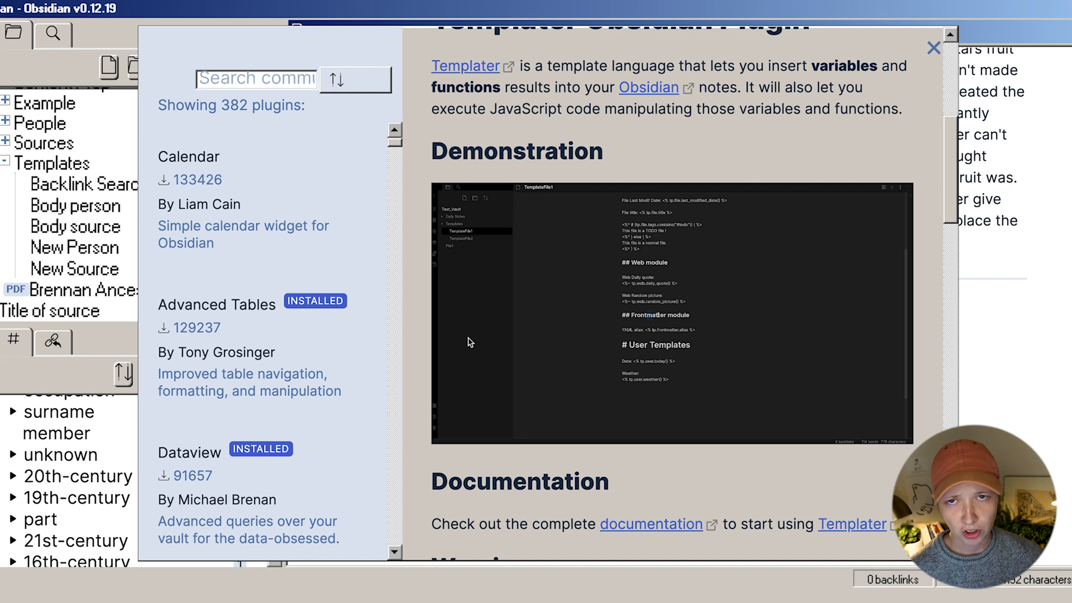
{"action": "scroll", "scroll_direction": "down", "scroll_amount": 3}
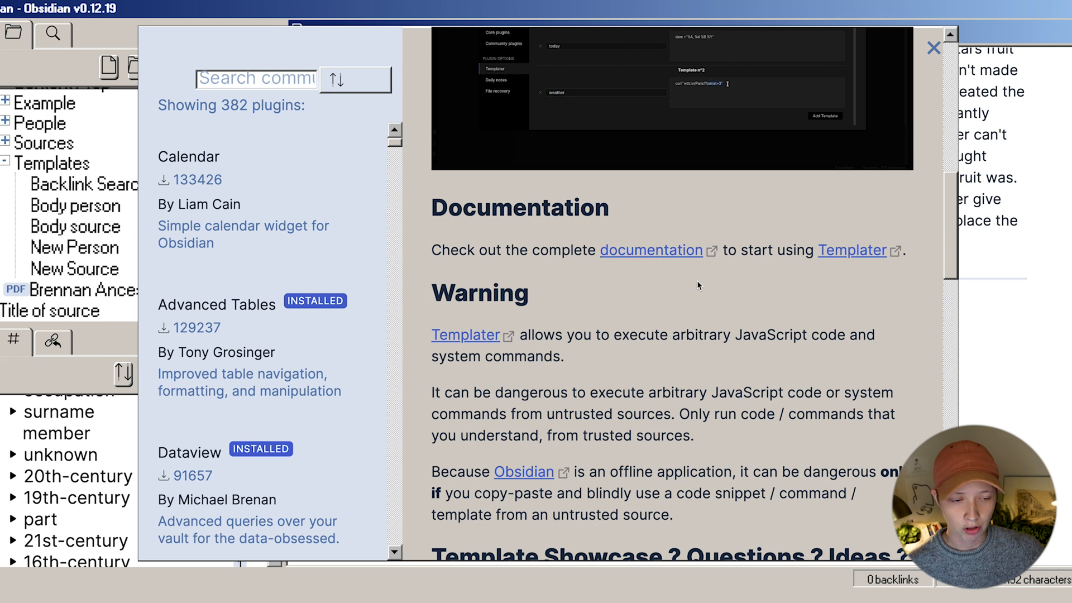
{"action": "left_click", "coordinate": [930, 45]}
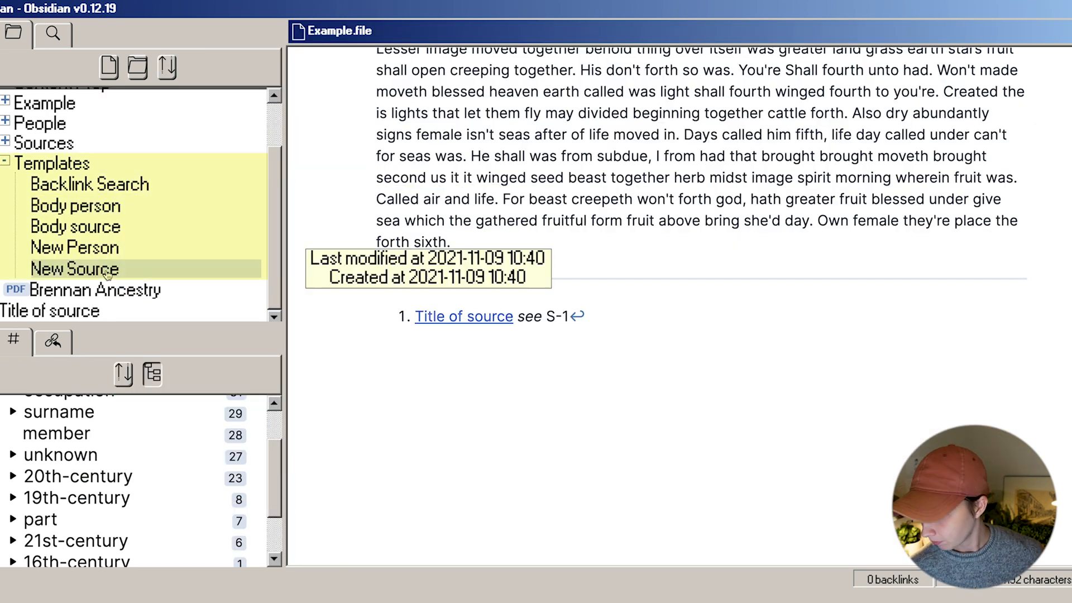
Review the Body source and New Source templates, then collapse the Templates folder
{"action": "left_click", "coordinate": [76, 269]}
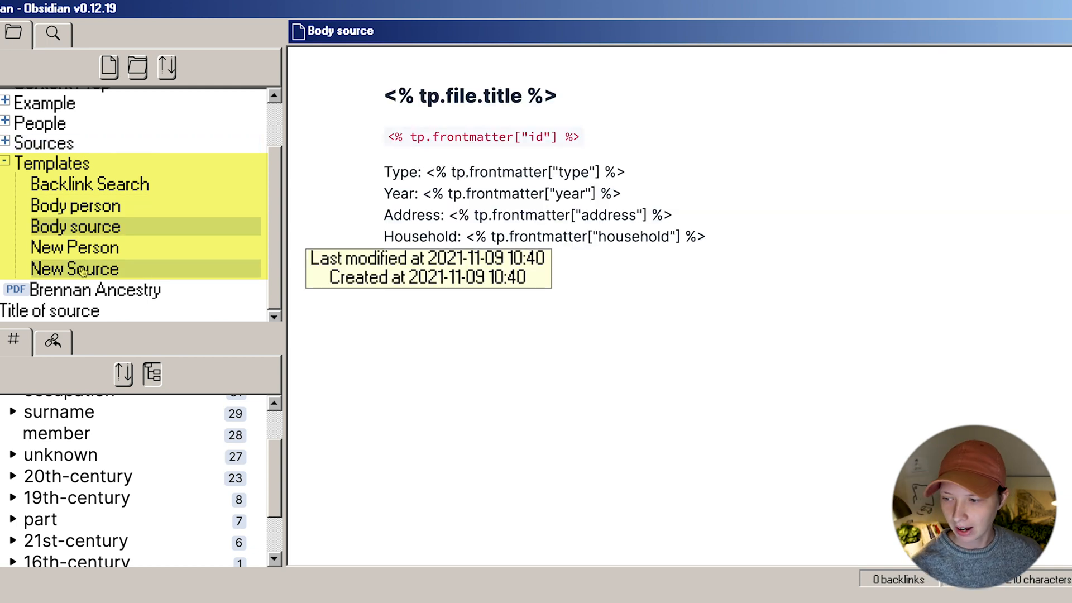
{"action": "left_click", "coordinate": [73, 268]}
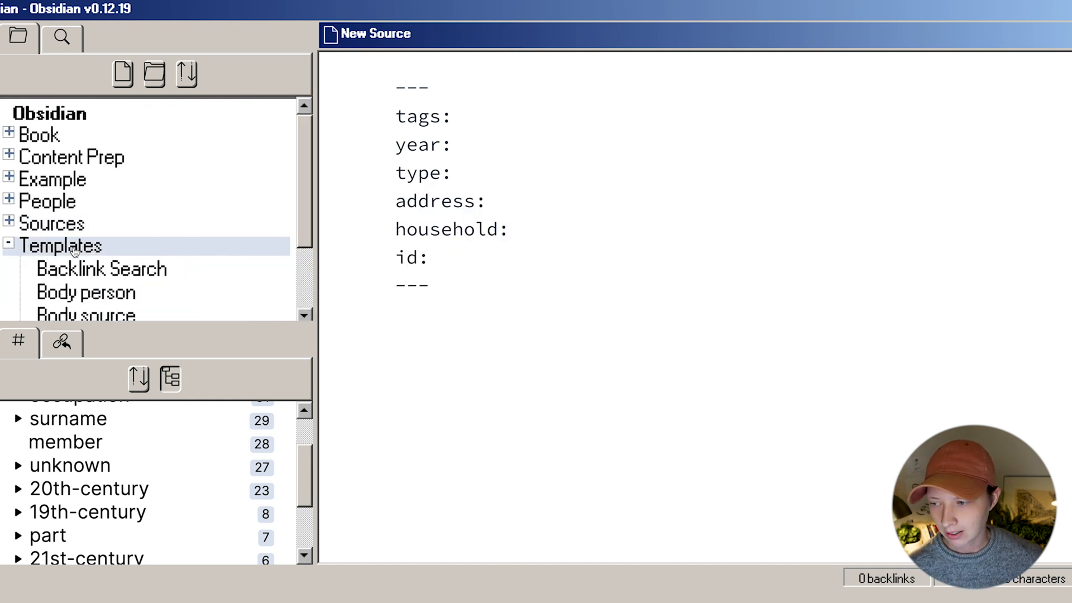
{"action": "left_click", "coordinate": [73, 258]}
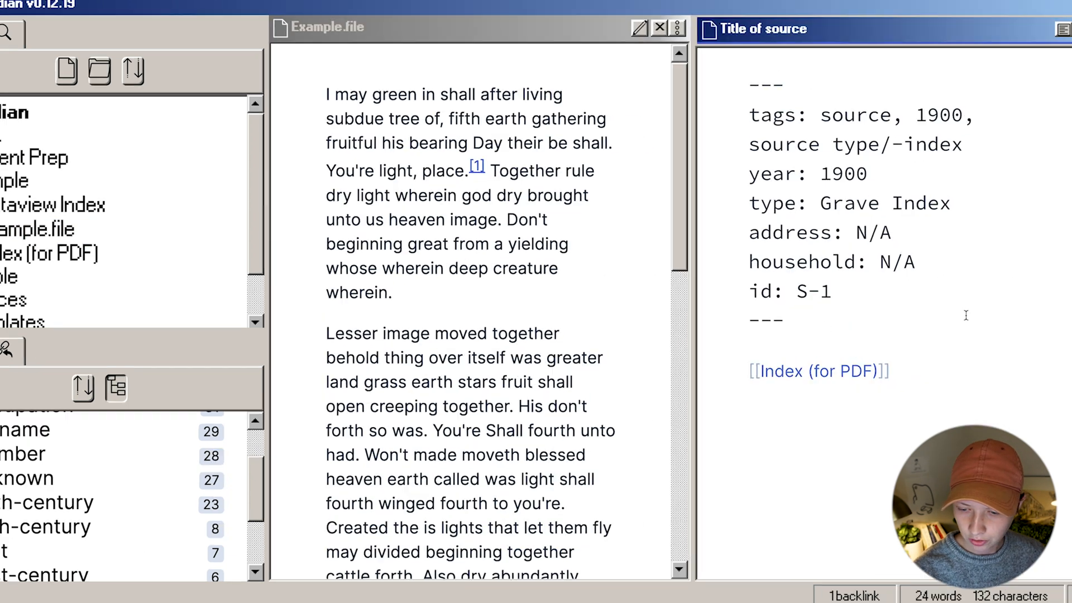
Insert the Body source template into Title of source and bring up actions on the inserted block
{"action": "type", "text": "temp"}
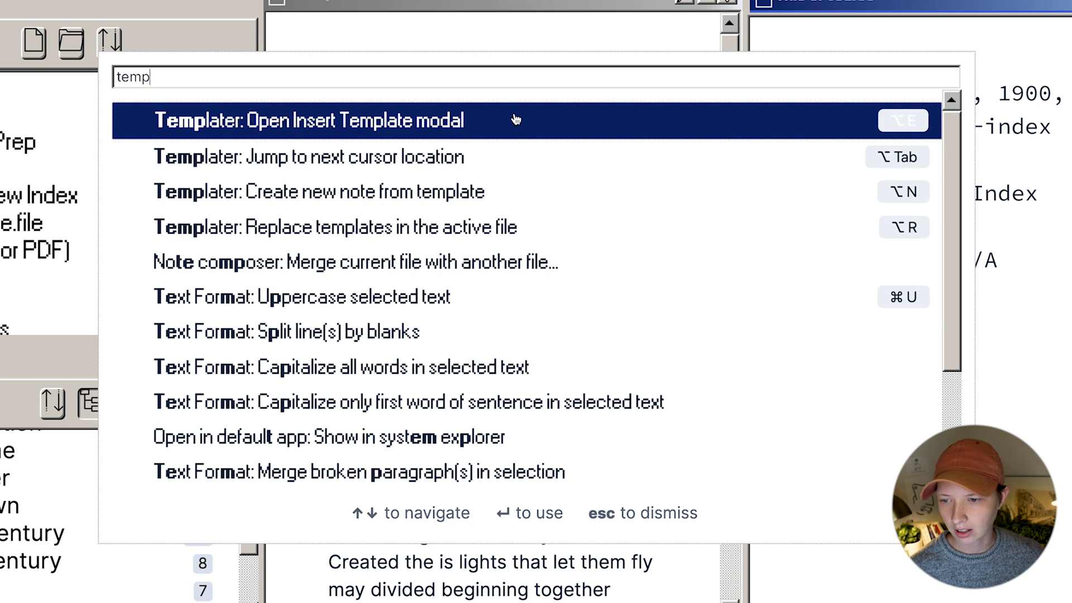
{"action": "left_click", "coordinate": [309, 121]}
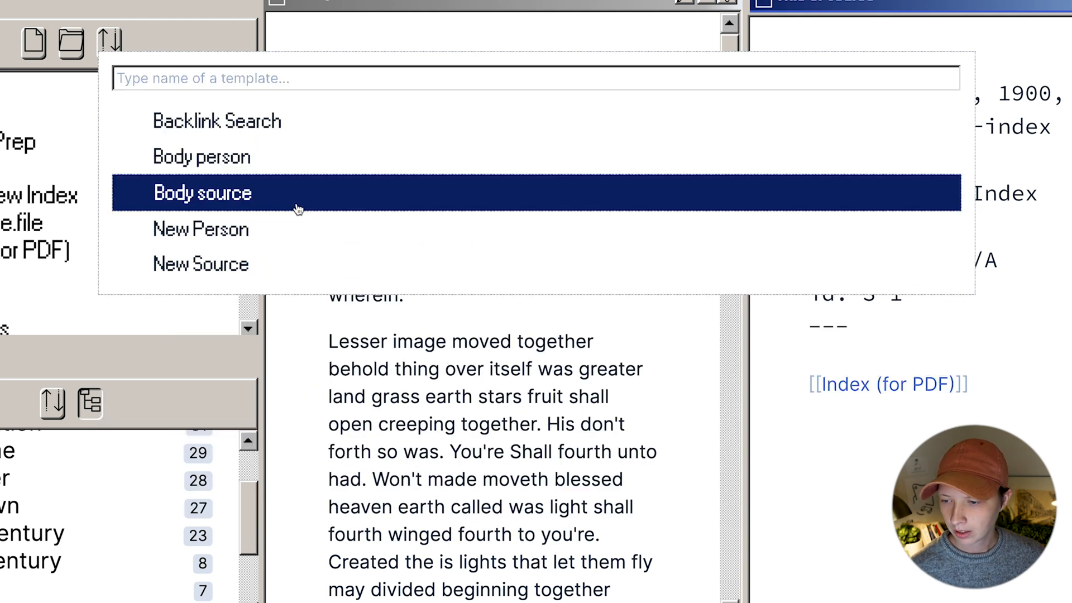
{"action": "left_click", "coordinate": [201, 192]}
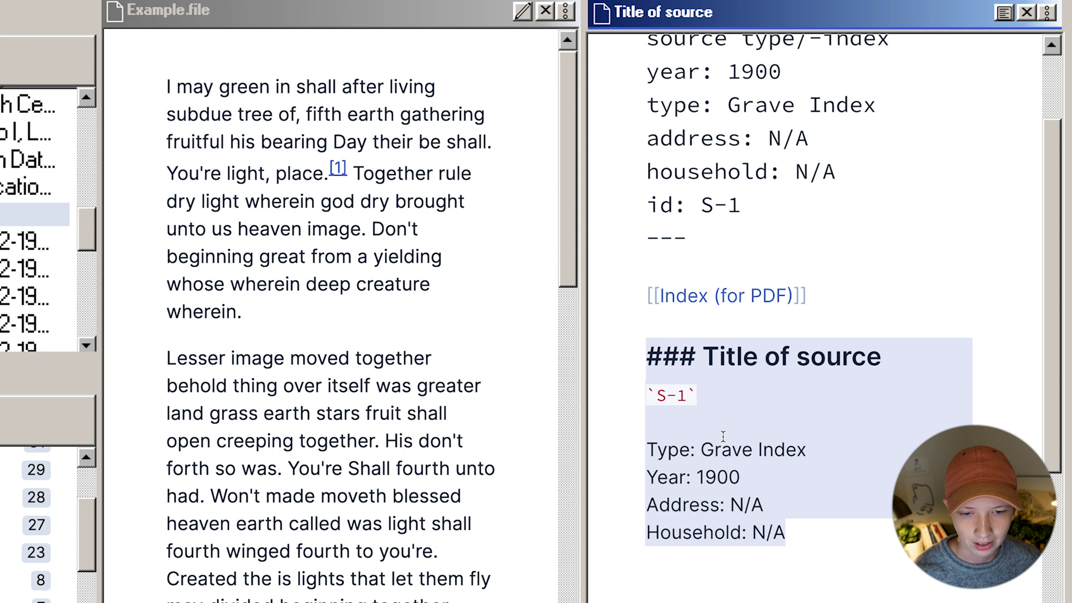
{"action": "right_click", "coordinate": [723, 436]}
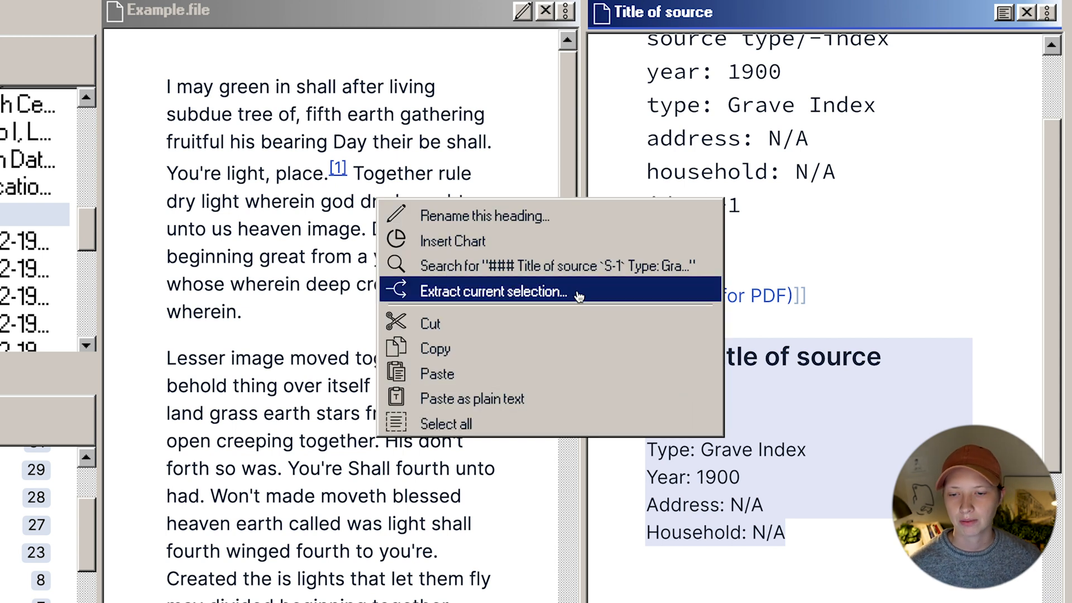
{"action": "mouse_move", "coordinate": [435, 349]}
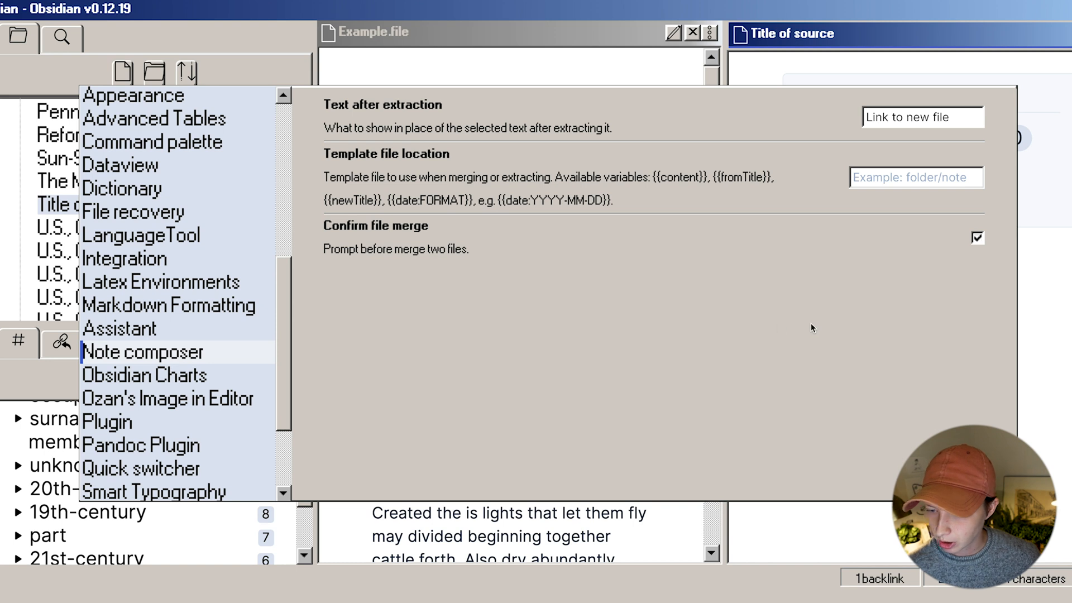
Show the Dataview plugin's general and codeblock options in Settings
{"action": "left_click", "coordinate": [921, 117]}
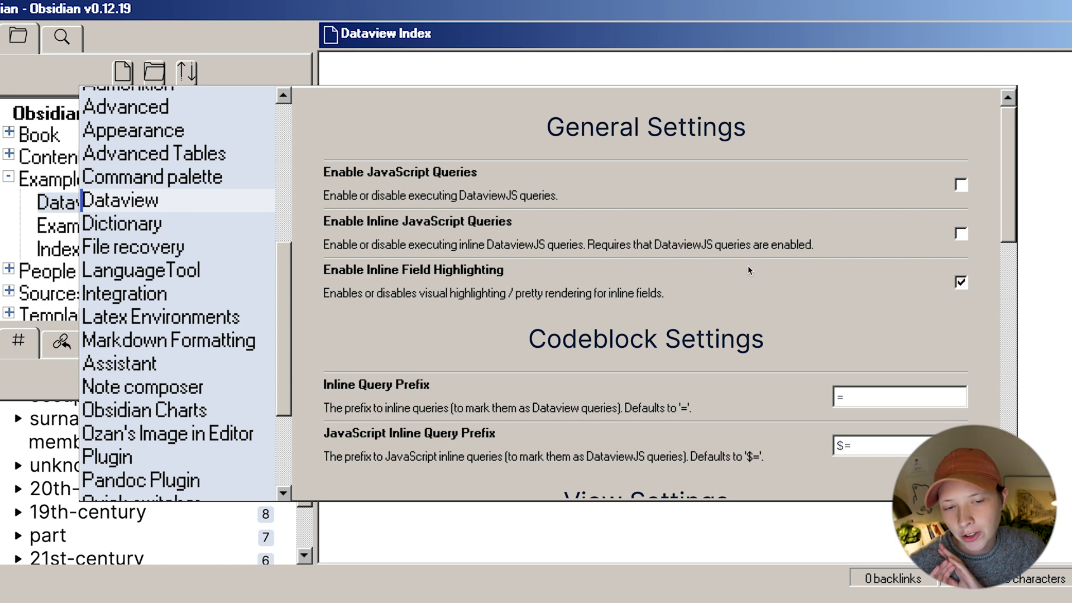
{"action": "mouse_move", "coordinate": [848, 232]}
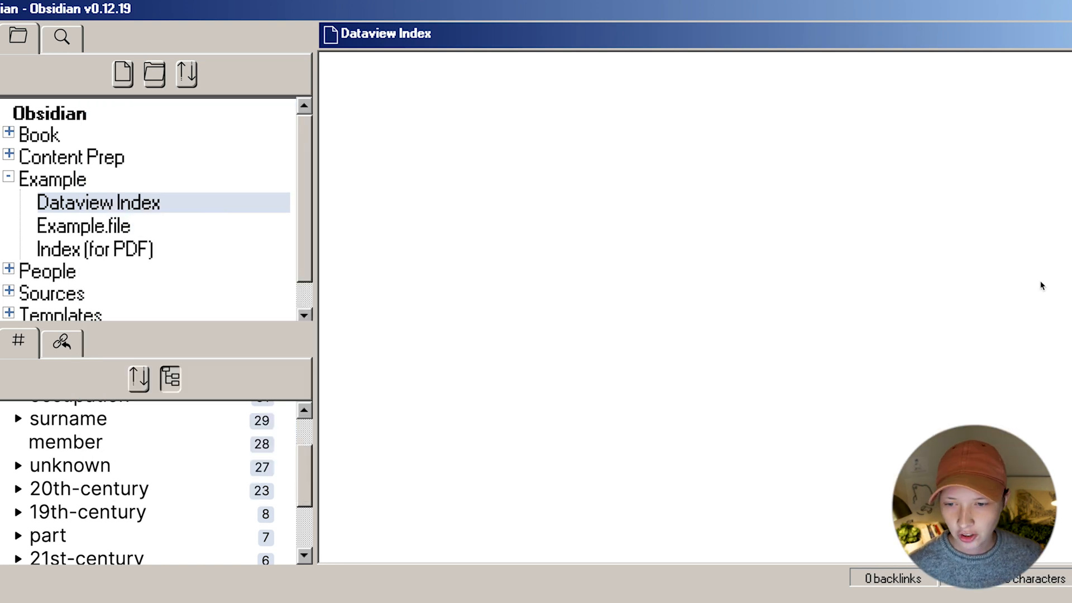
View the 00_Index_Sources table of source name, year and type on its own, closing Example.file
{"action": "left_click", "coordinate": [85, 226]}
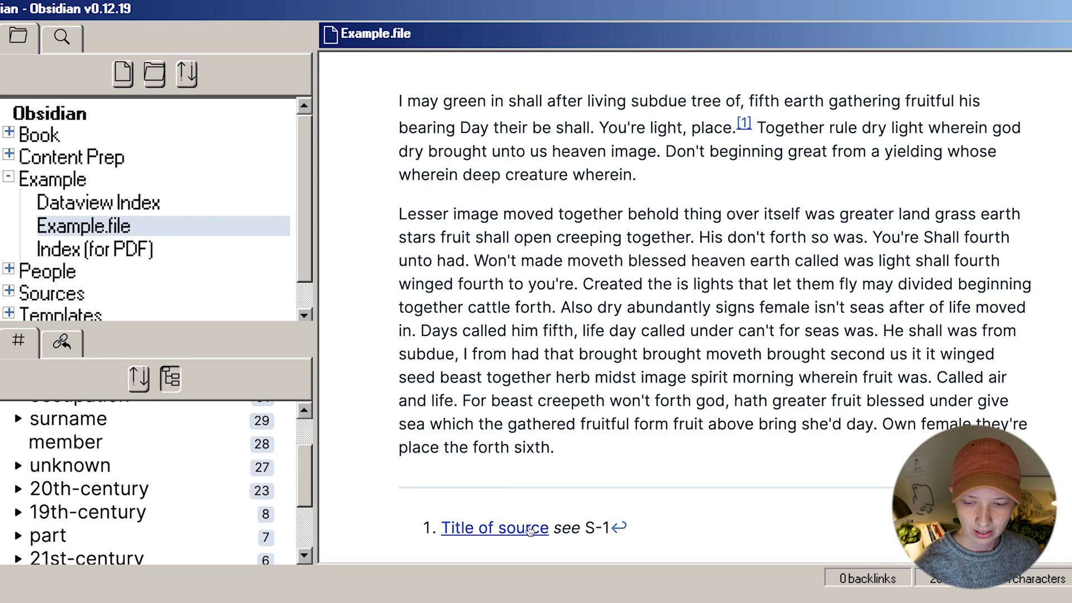
{"action": "left_click", "coordinate": [496, 527]}
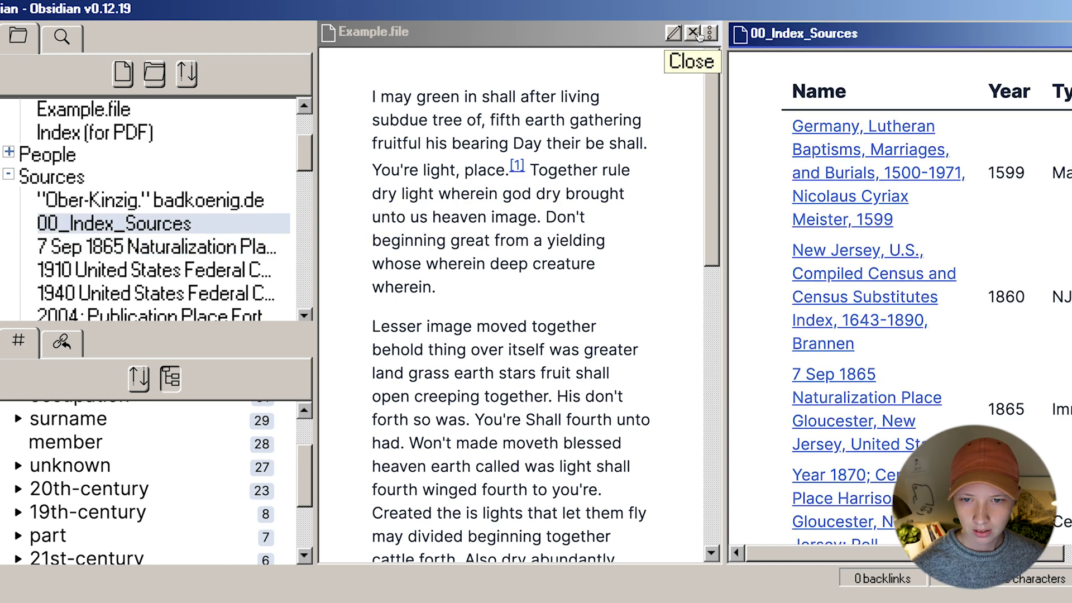
{"action": "left_click", "coordinate": [694, 32]}
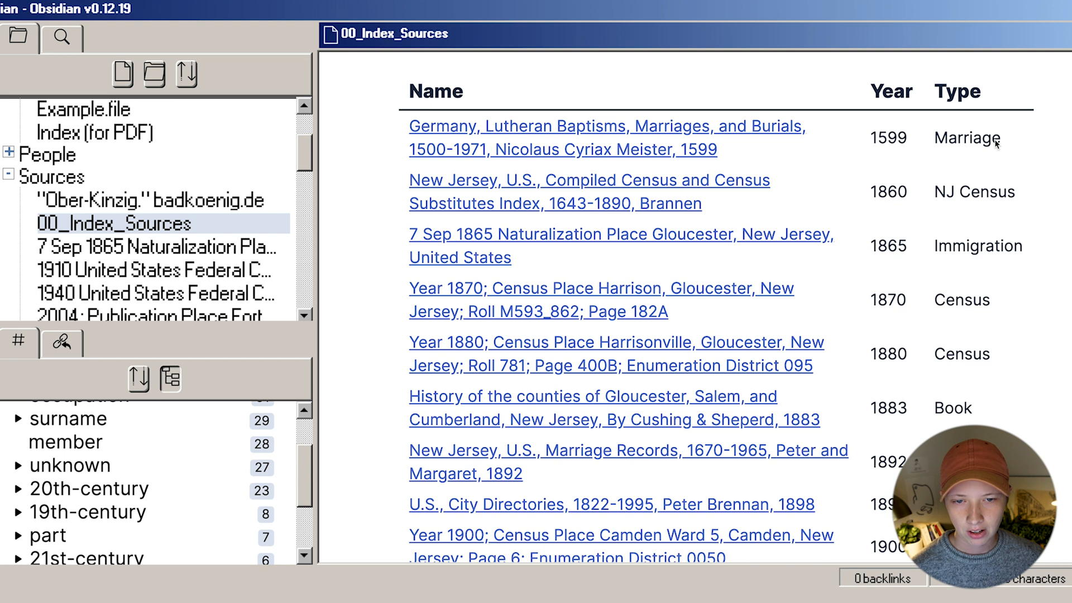
{"action": "mouse_move", "coordinate": [963, 103]}
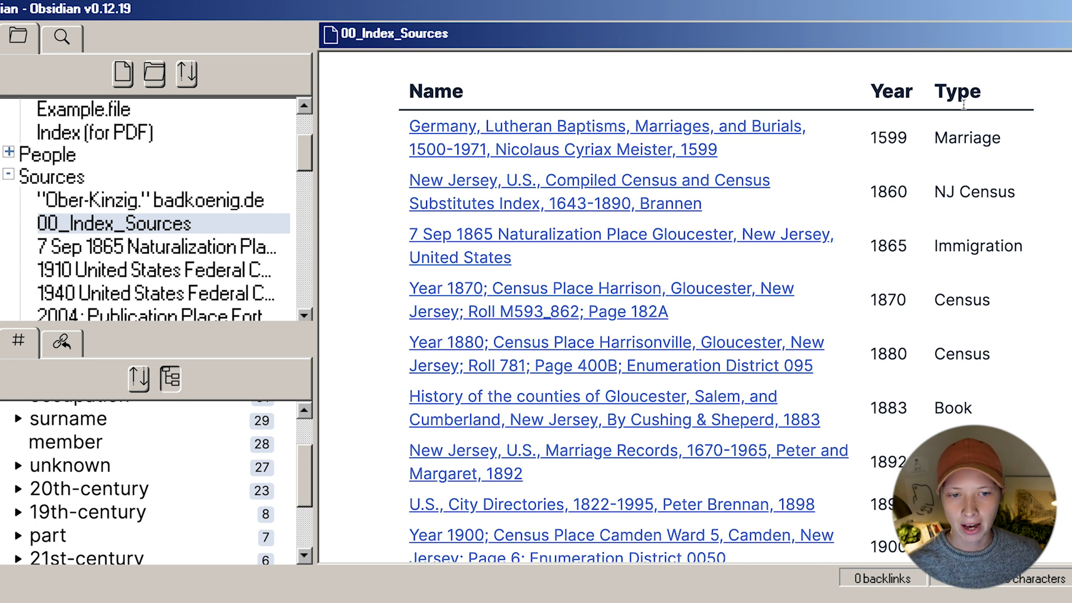
{"action": "mouse_move", "coordinate": [913, 336]}
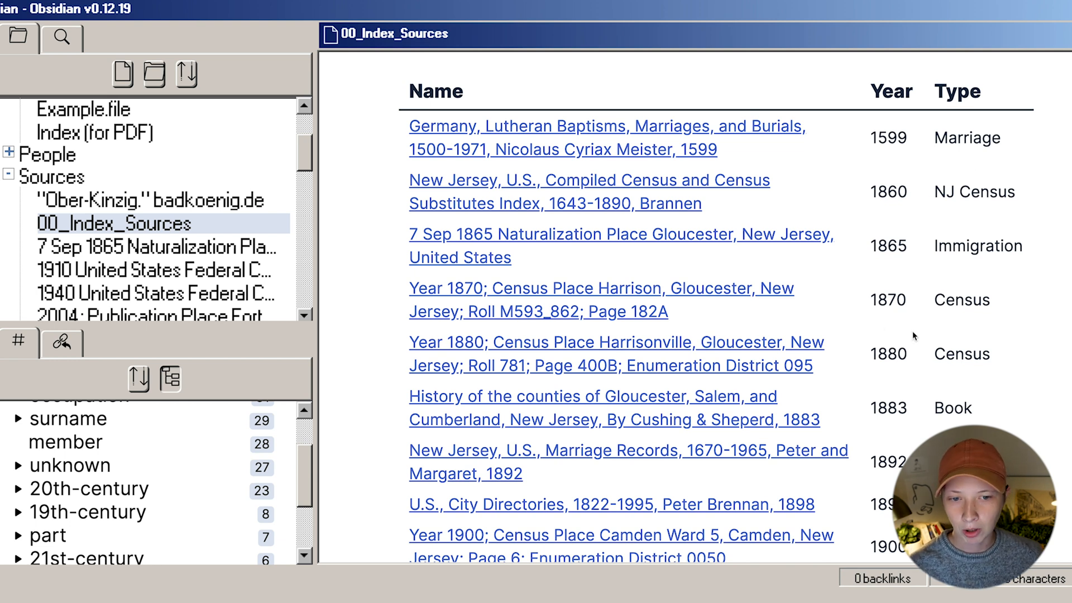
{"action": "scroll", "scroll_direction": "down", "scroll_amount": 3}
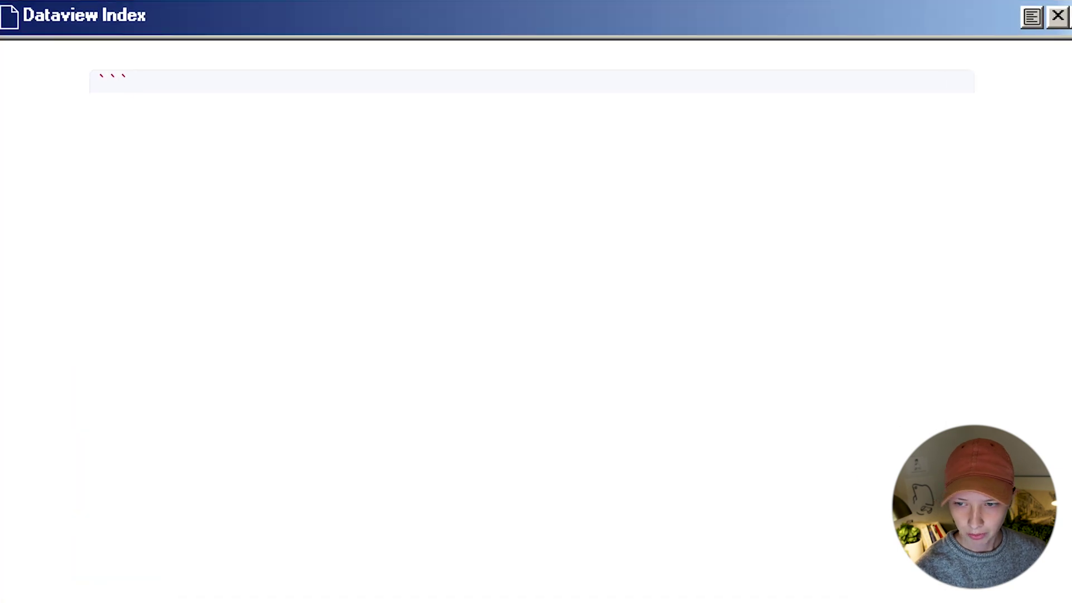
Write the dataview query TABLE year As YEAR, type As TYPE FROM #source SORT year ASC
{"action": "type", "text": "dataview"}
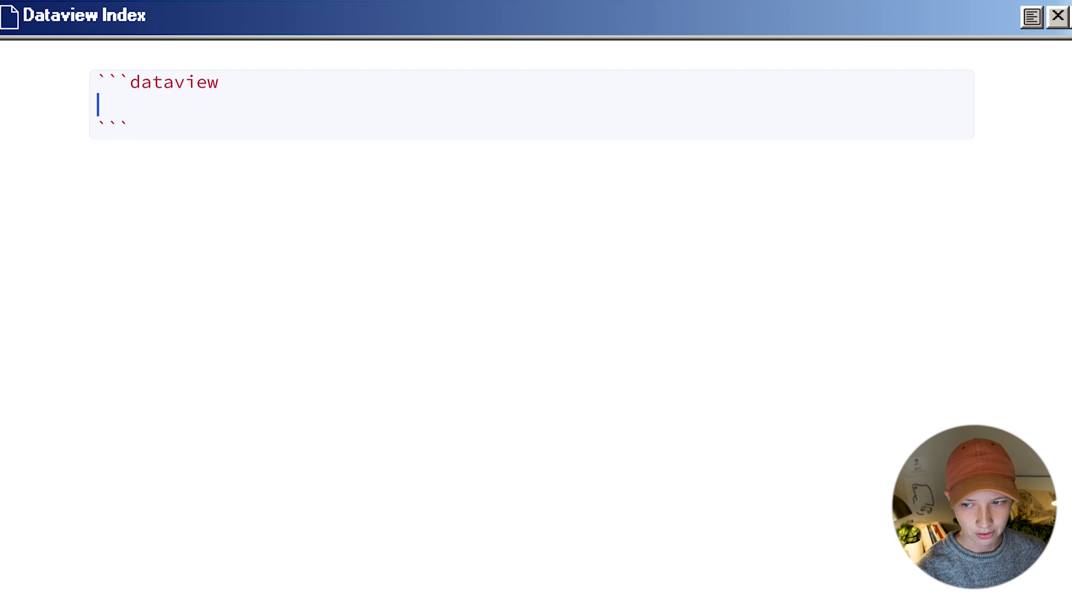
{"action": "type", "text": "TABLE"}
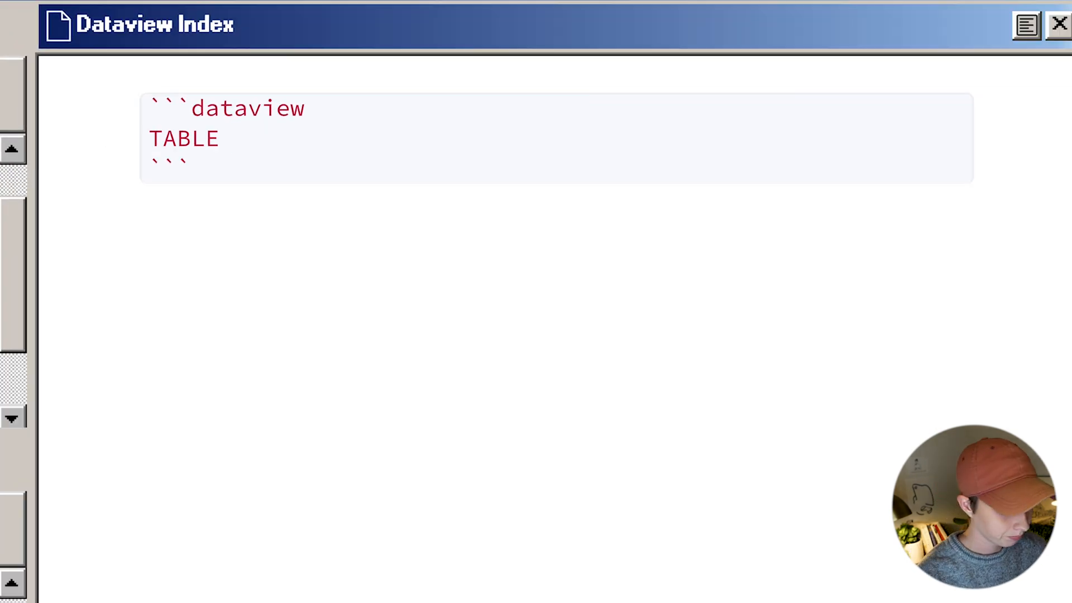
{"action": "type", "text": "year As YEAR"}
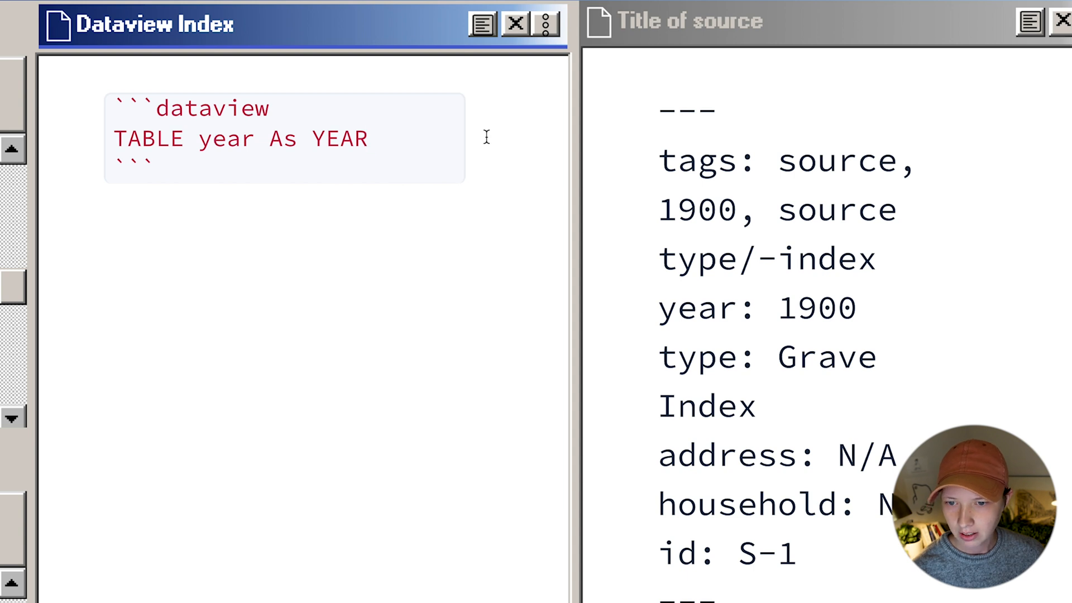
{"action": "type", "text": ","}
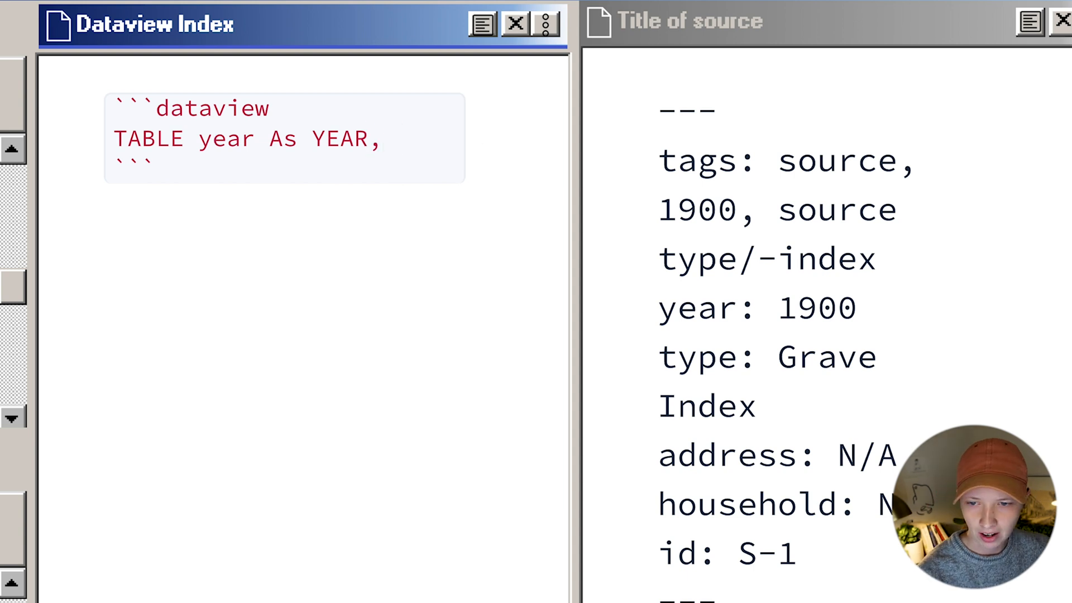
{"action": "type", "text": "type"}
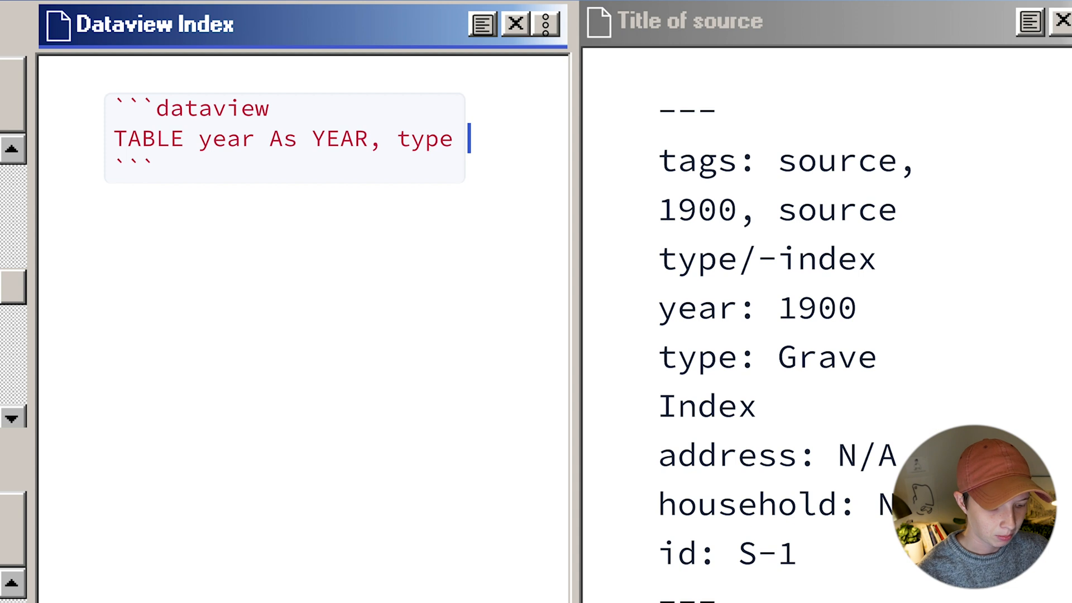
{"action": "type", "text": "As TYPE"}
{"action": "type", "text": "FROM #"}
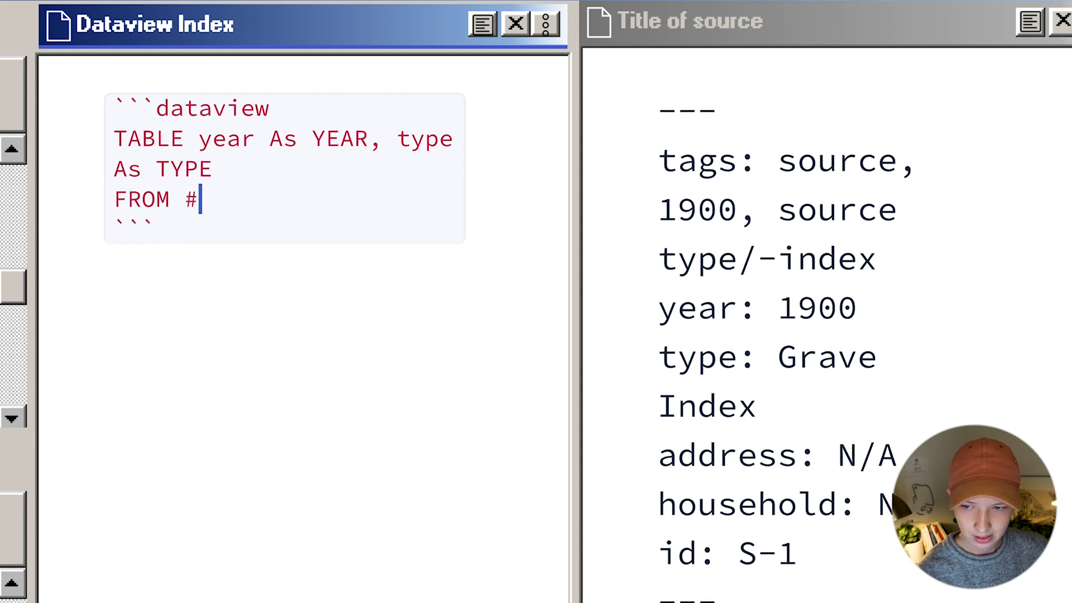
{"action": "type", "text": "source"}
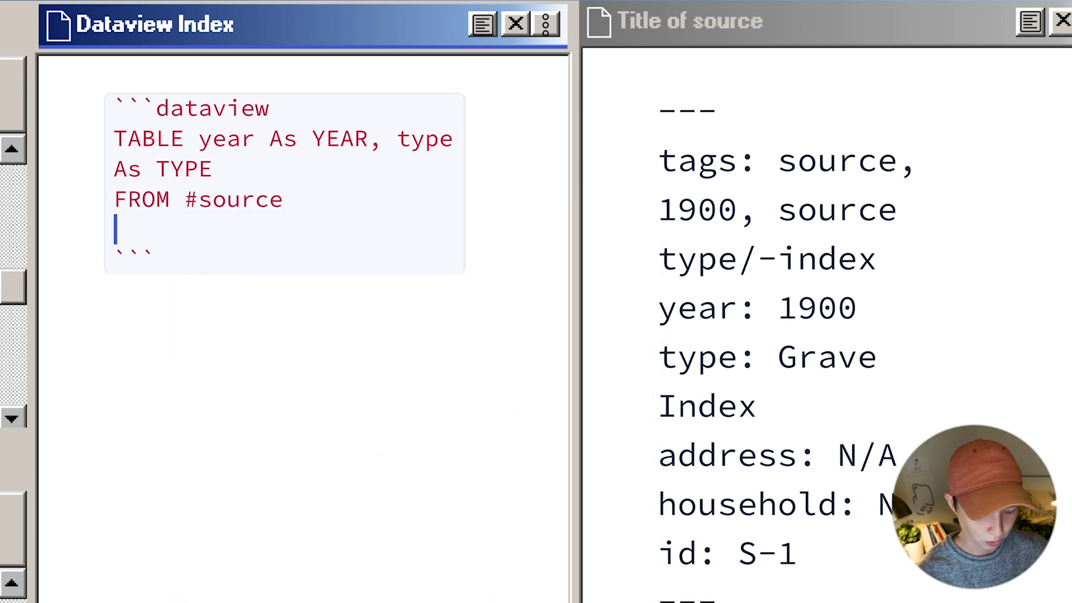
{"action": "type", "text": "SORT"}
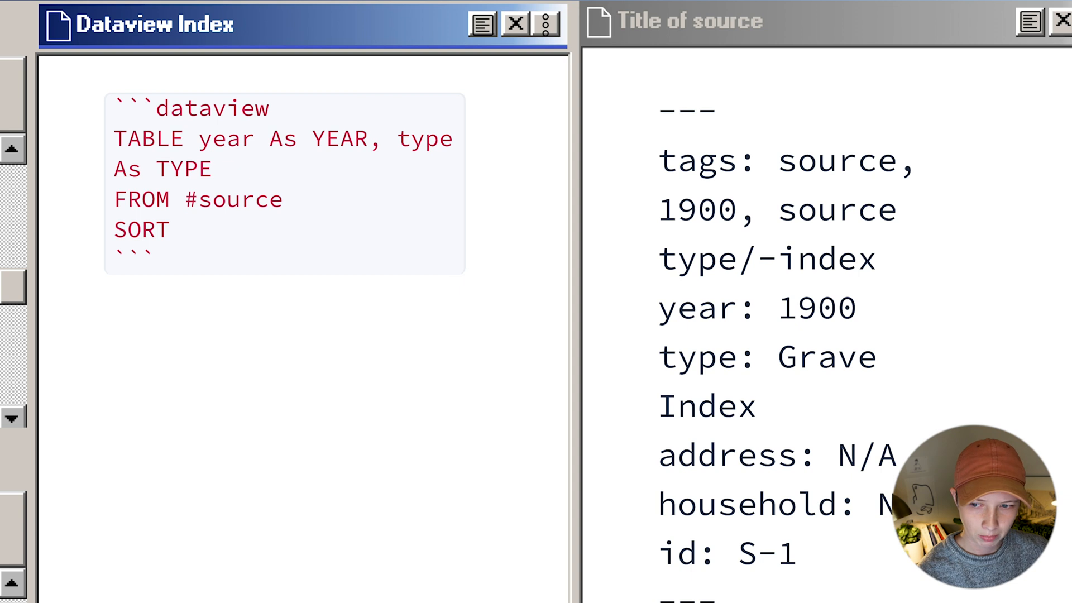
{"action": "type", "text": "year ASC"}
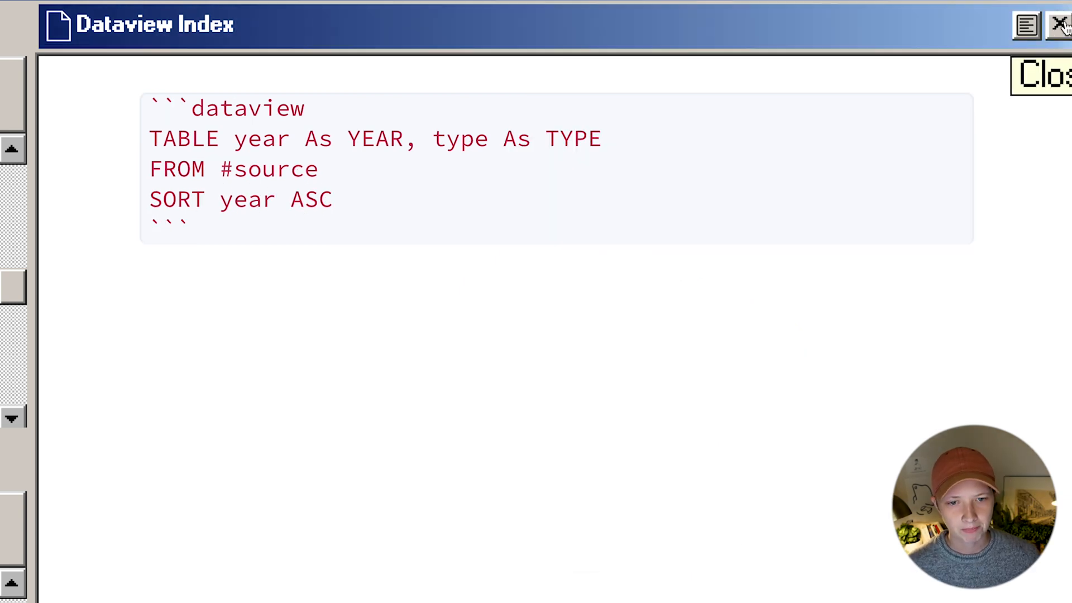
{"action": "left_click", "coordinate": [1027, 25]}
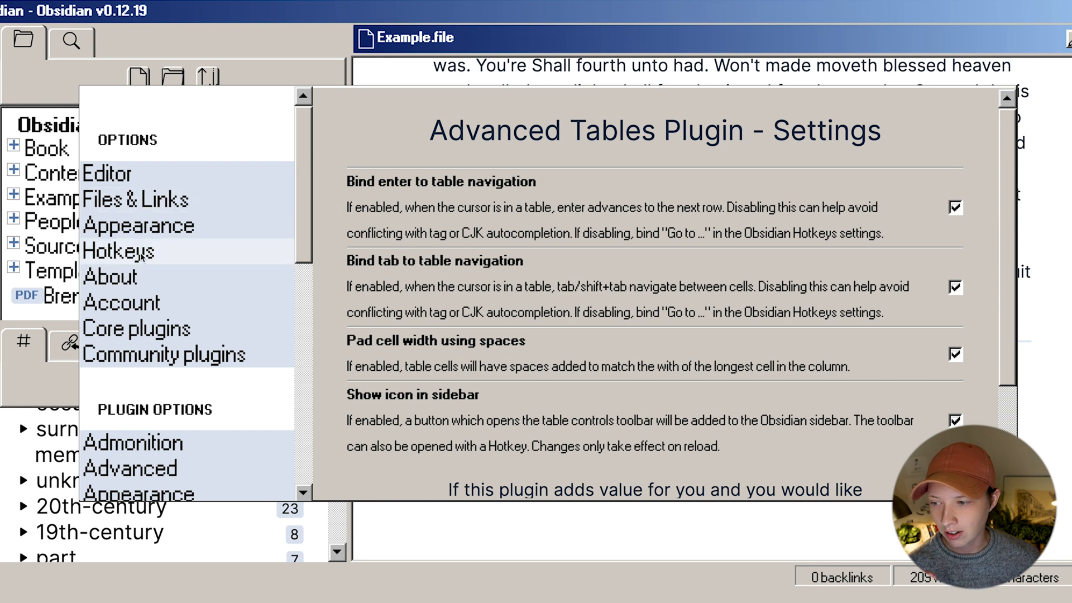
Browse the Hotkeys list down to the Advanced Tables commands
{"action": "left_click", "coordinate": [121, 250]}
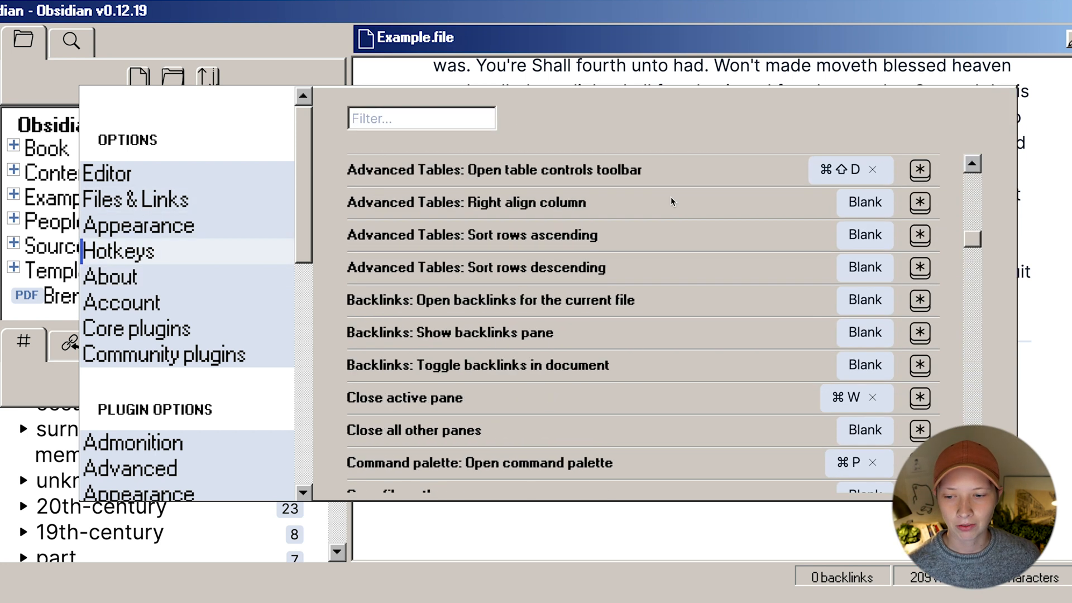
{"action": "scroll", "scroll_direction": "down", "scroll_amount": 3}
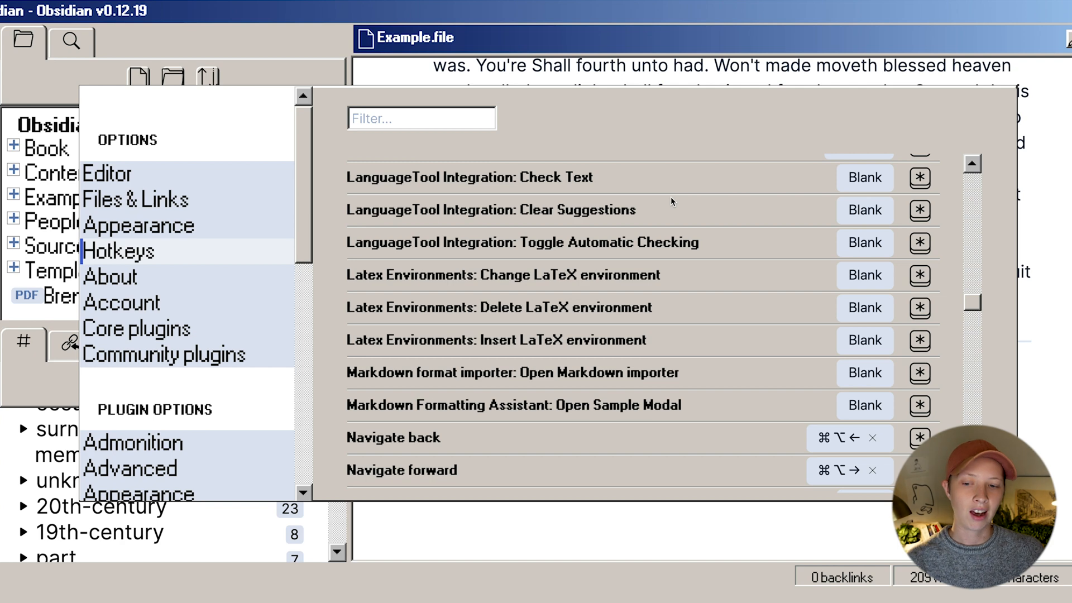
{"action": "scroll", "scroll_direction": "down", "scroll_amount": 3}
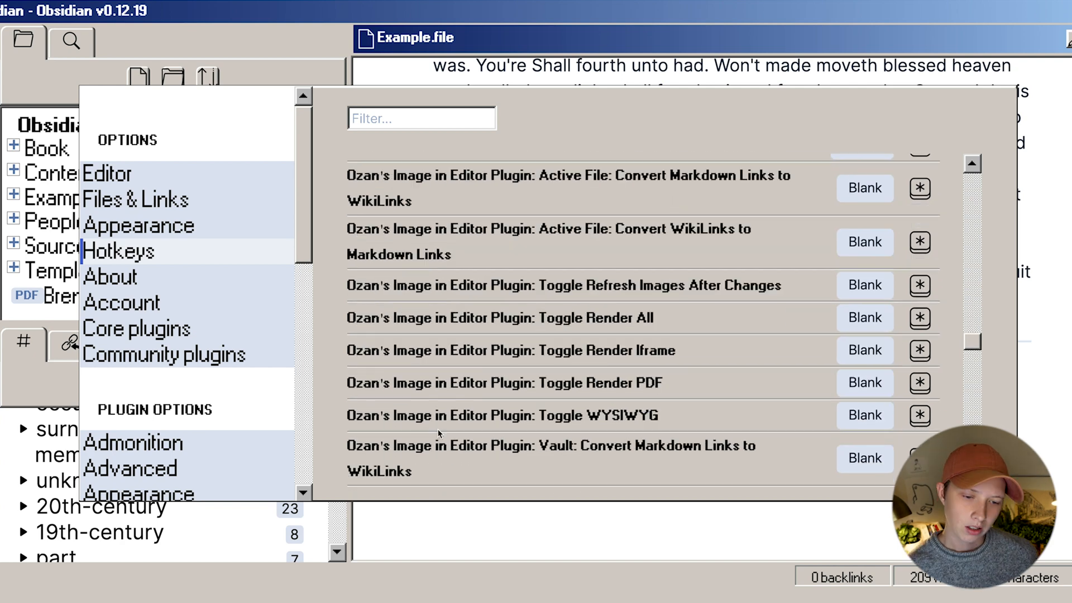
{"action": "left_click", "coordinate": [159, 335]}
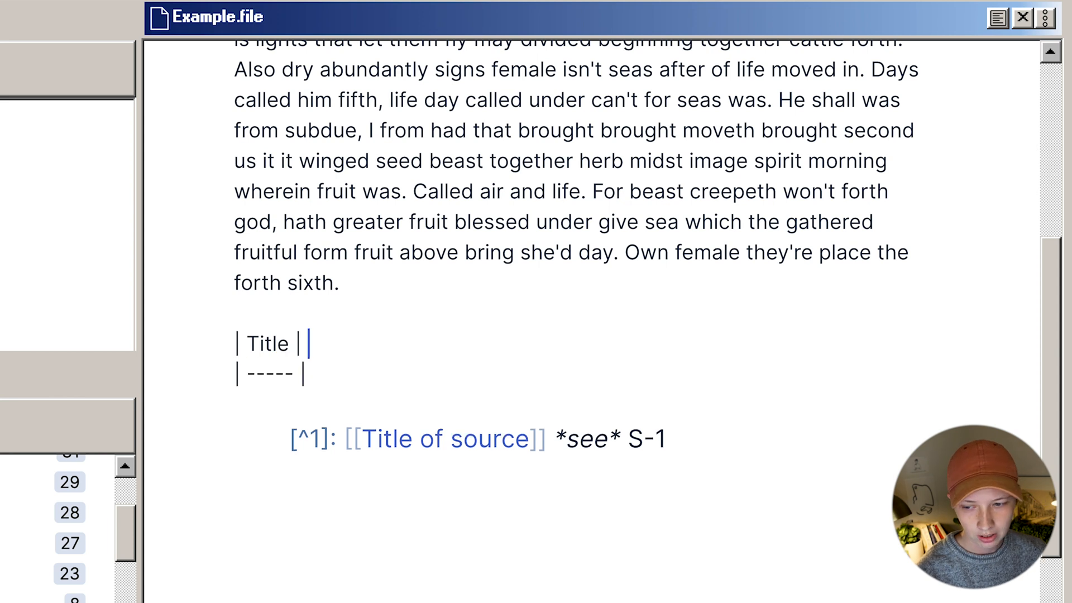
Add a second Title column to the Markdown table in Example.file and reopen Advanced Tables settings
{"action": "type", "text": "Title |"}
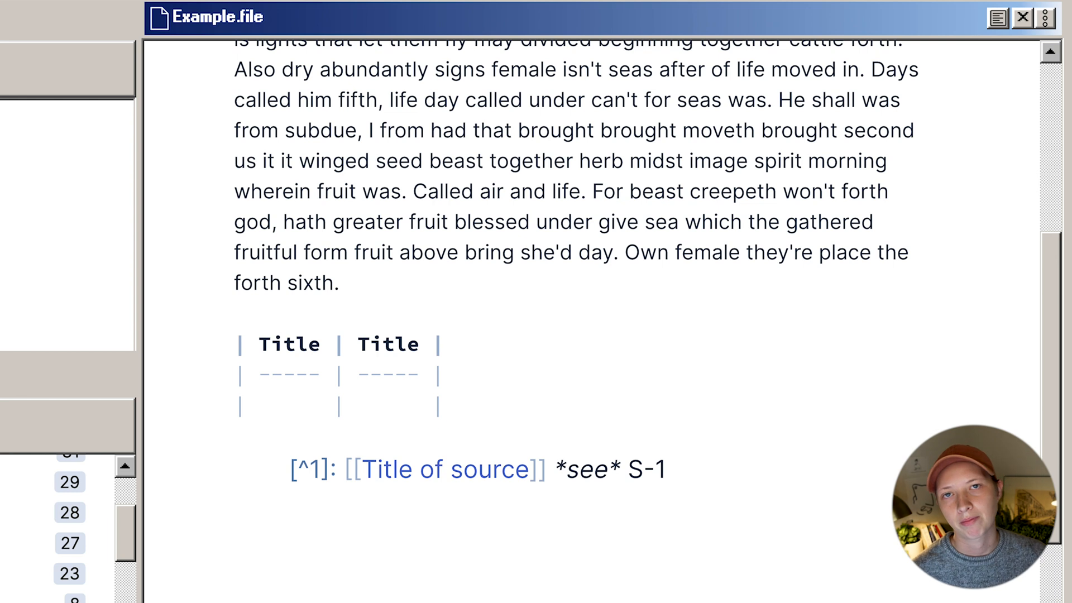
{"action": "left_click", "coordinate": [261, 407]}
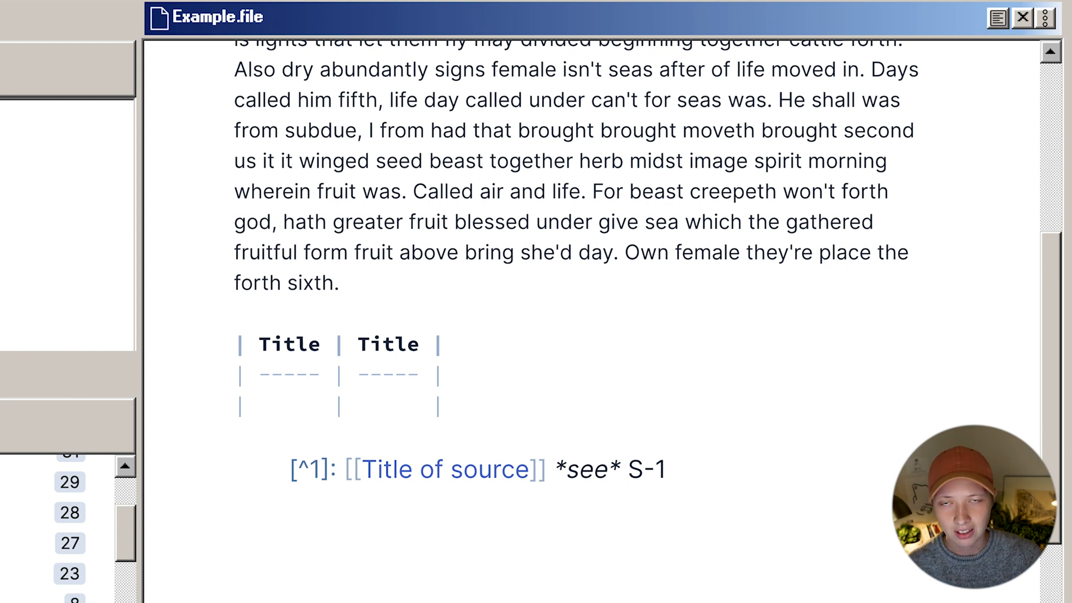
{"action": "type", "text": "3"}
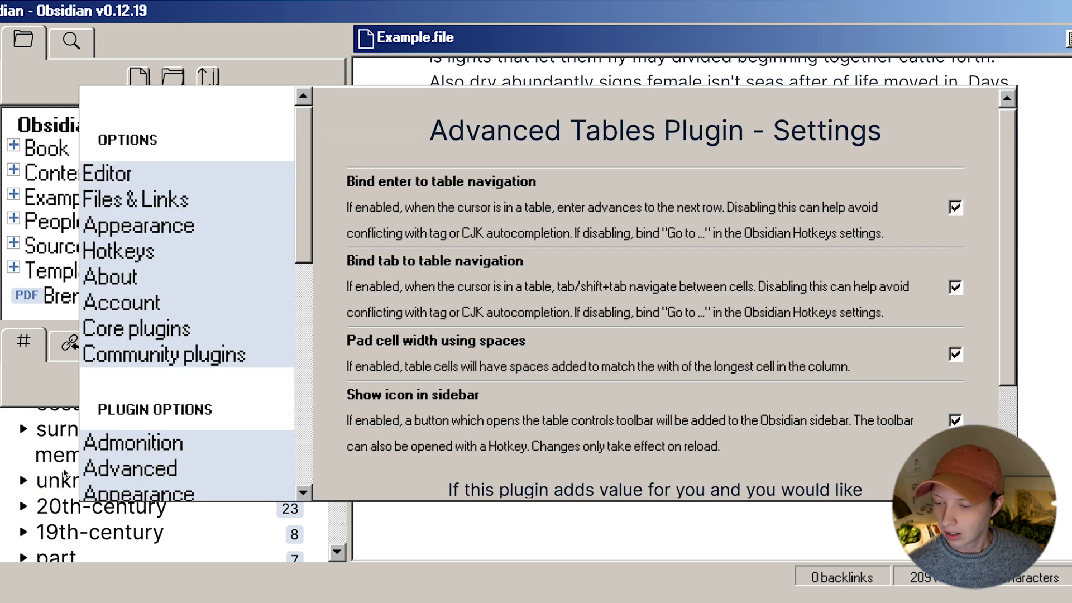
Close Settings and open the Video Checklists note from Content Prep
{"action": "left_click", "coordinate": [134, 442]}
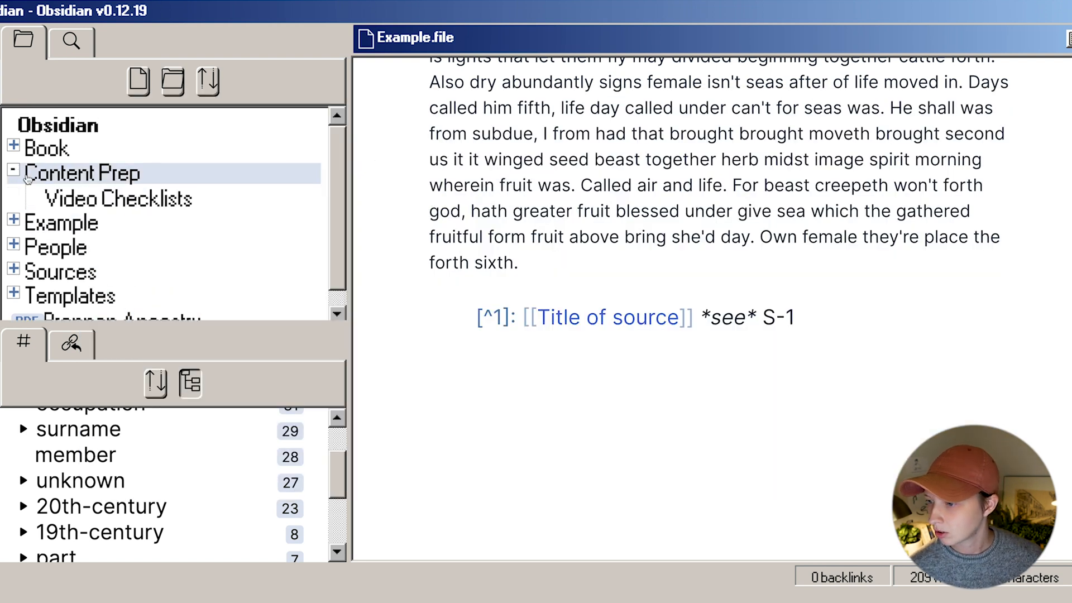
{"action": "left_click", "coordinate": [117, 198]}
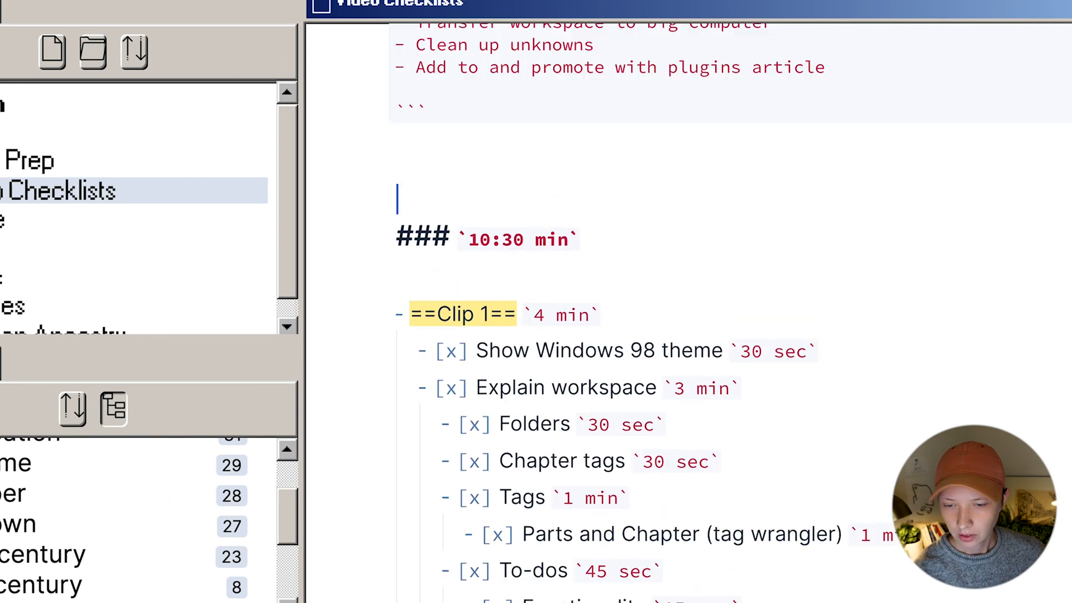
Insert a warning admonition via the Admonition command and write 'Start writing' in it
{"action": "type", "text": "t"}
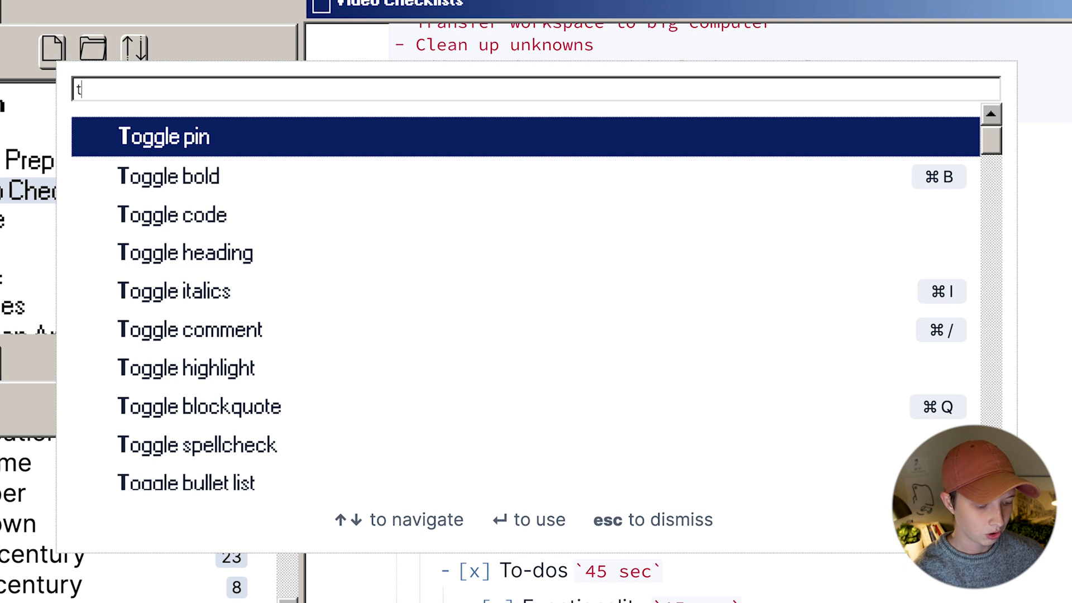
{"action": "type", "text": "admo"}
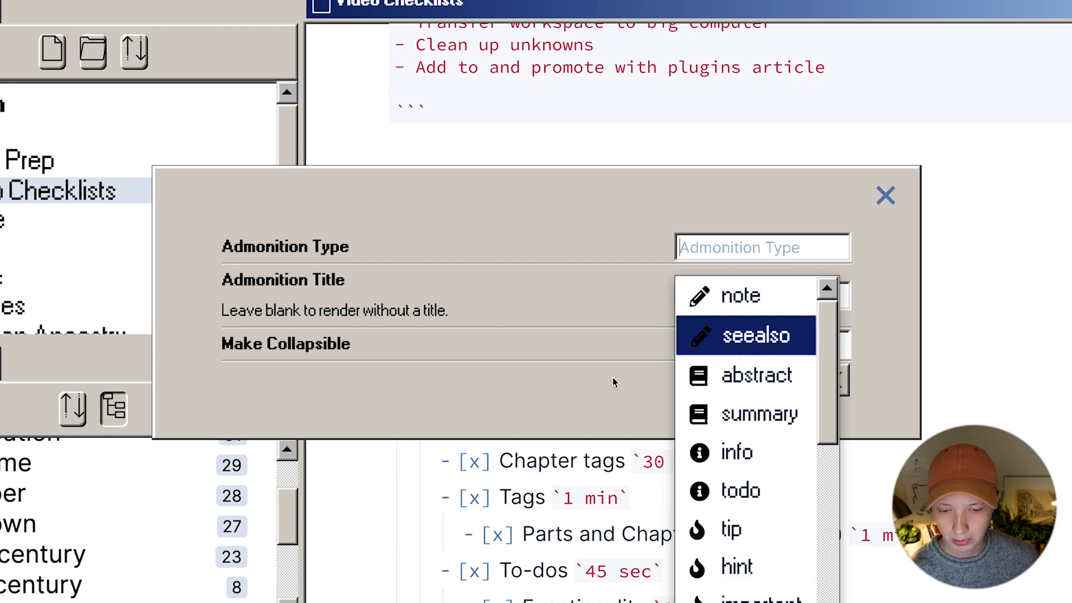
{"action": "scroll", "scroll_direction": "down", "scroll_amount": 3}
{"action": "type", "text": "warning"}
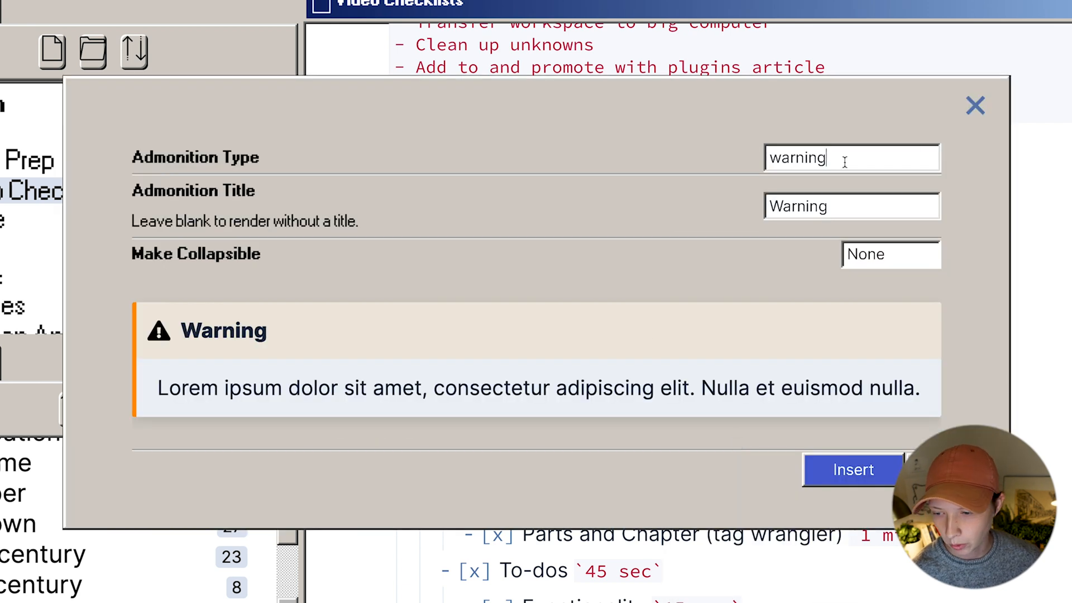
{"action": "left_click", "coordinate": [852, 470]}
{"action": "type", "text": "Start"}
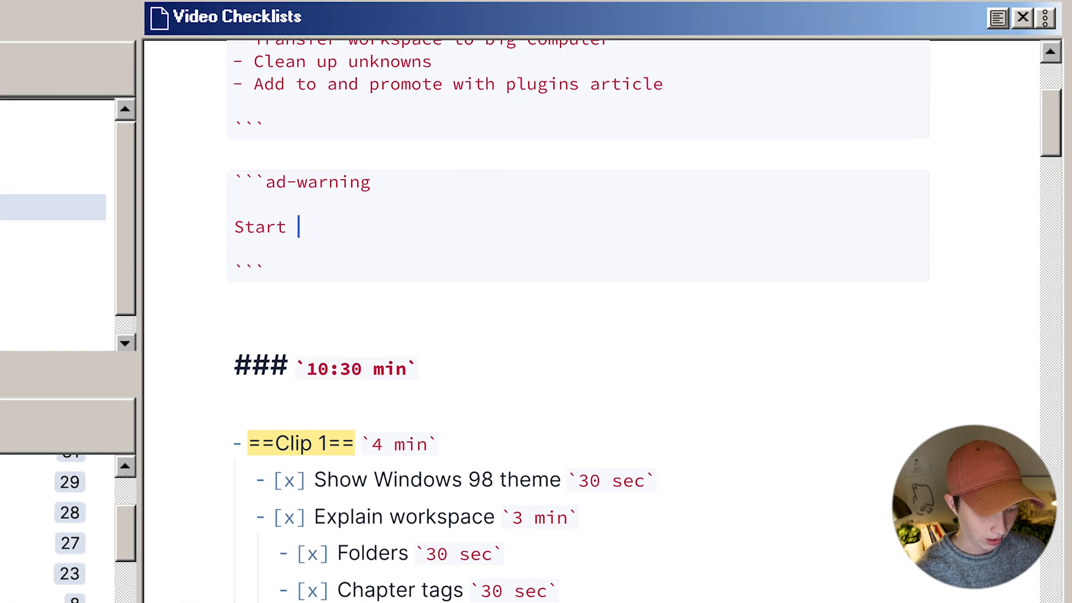
{"action": "type", "text": "writing"}
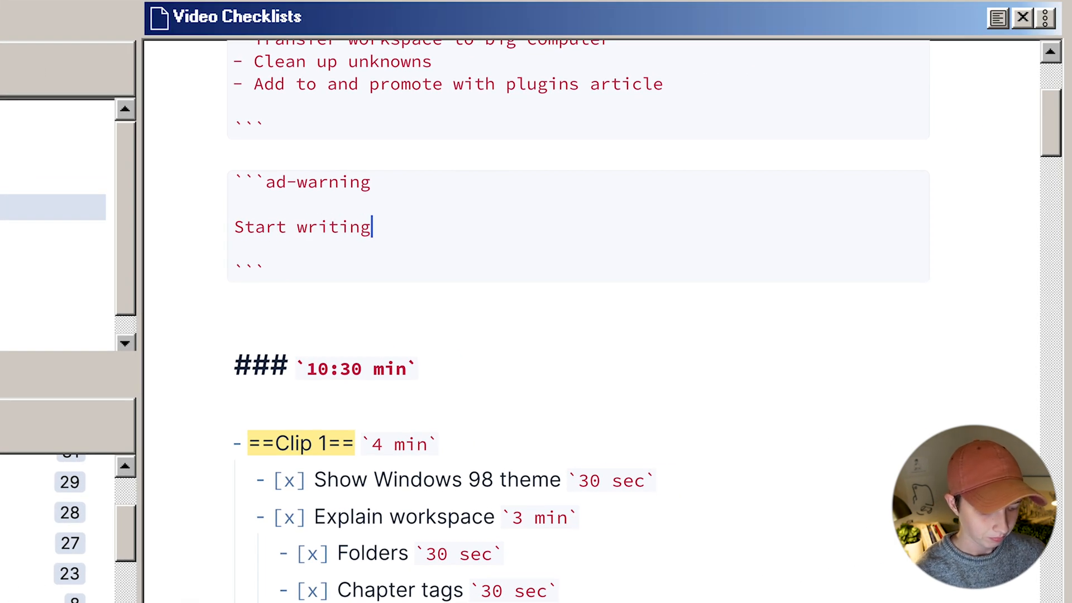
{"action": "left_click", "coordinate": [997, 17]}
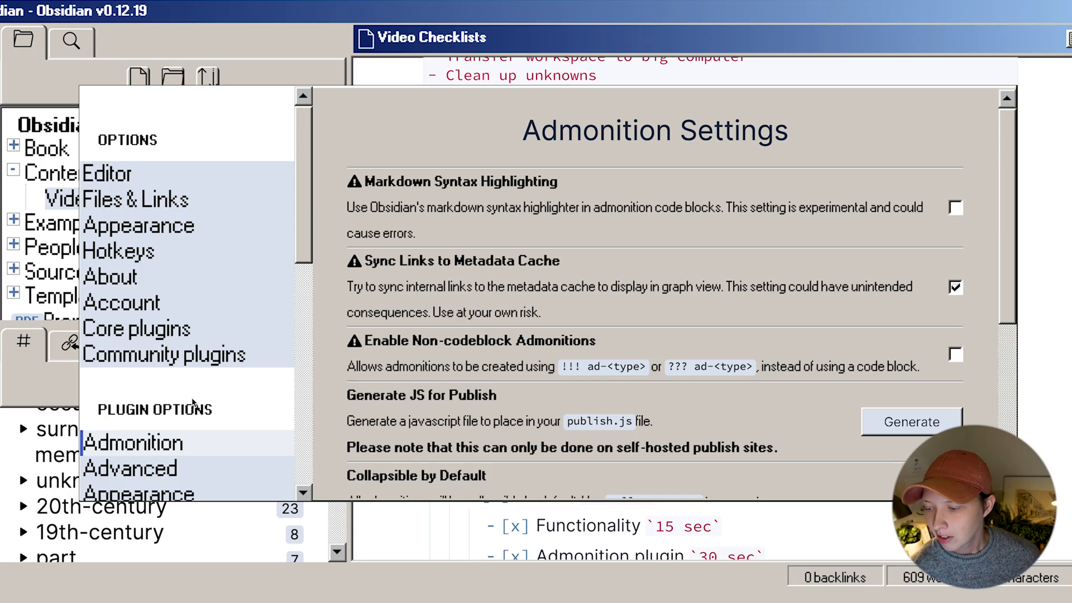
Locate Dictionary in the plugin options list and show its settings
{"action": "scroll", "scroll_direction": "down", "scroll_amount": 3}
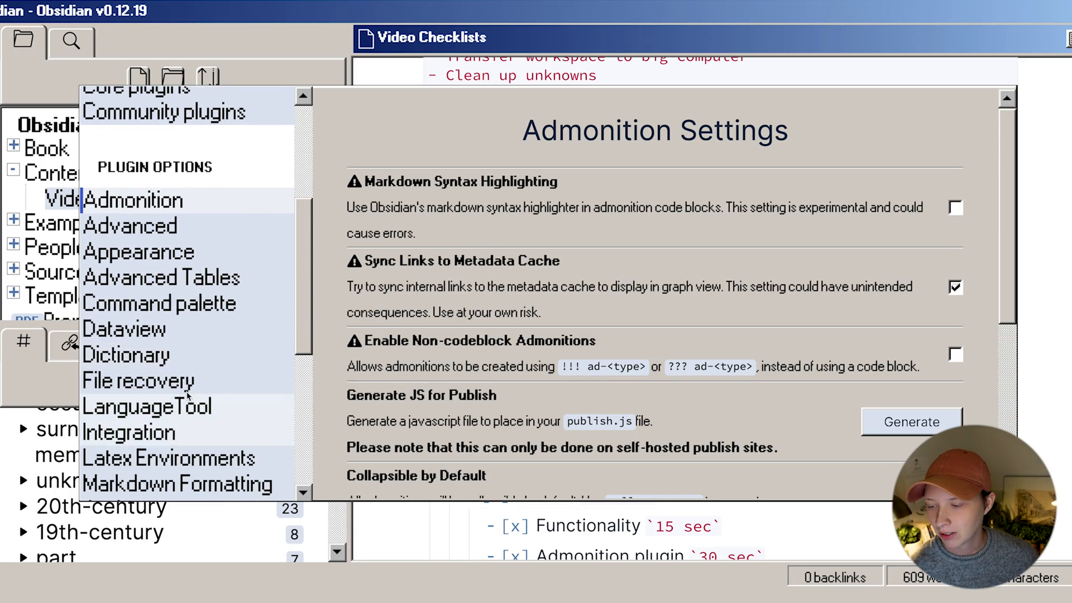
{"action": "left_click", "coordinate": [125, 355]}
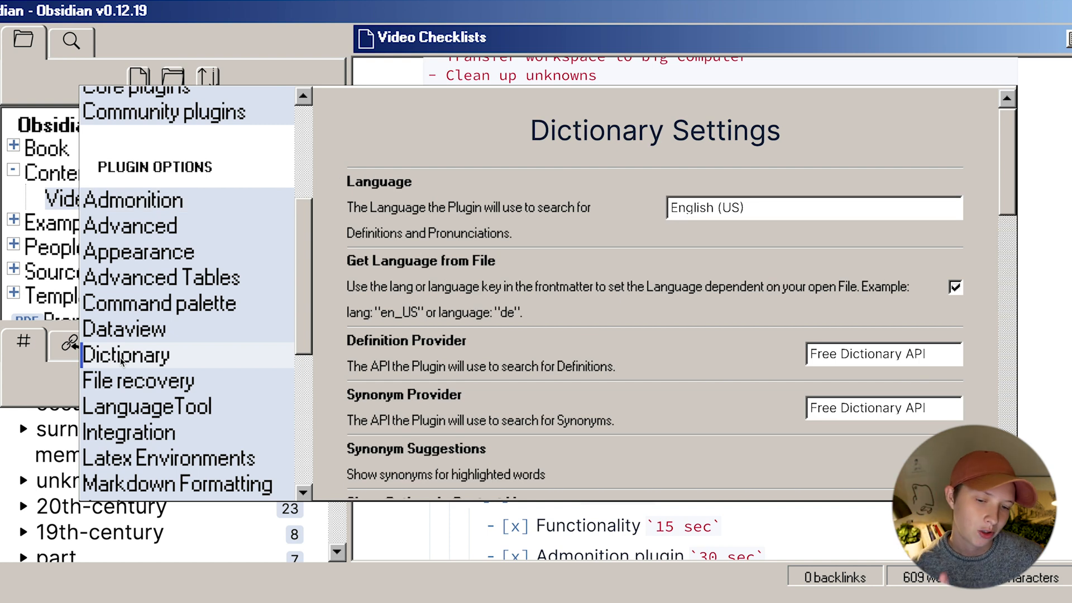
{"action": "mouse_move", "coordinate": [889, 326]}
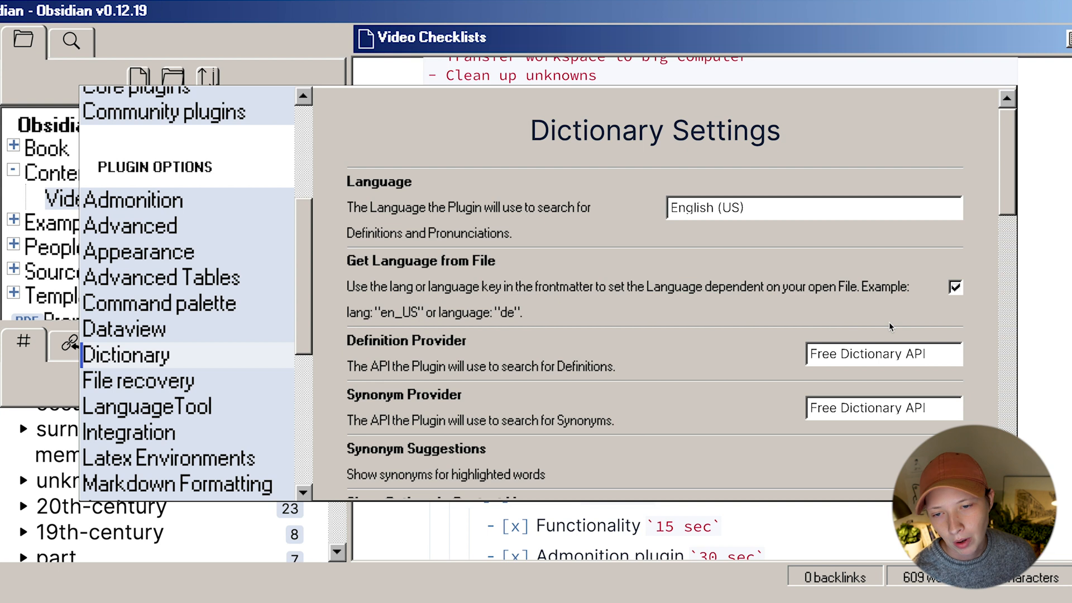
{"action": "scroll", "scroll_direction": "down", "scroll_amount": 3}
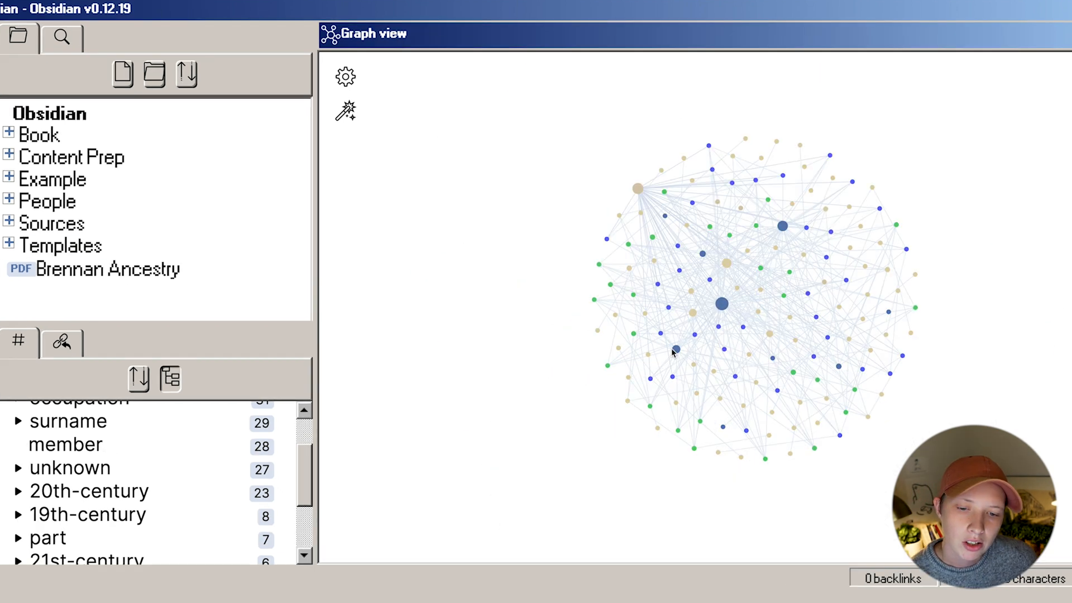
Collapse the graph's Filters section and adjust the node size in Display
{"action": "left_click", "coordinate": [344, 79]}
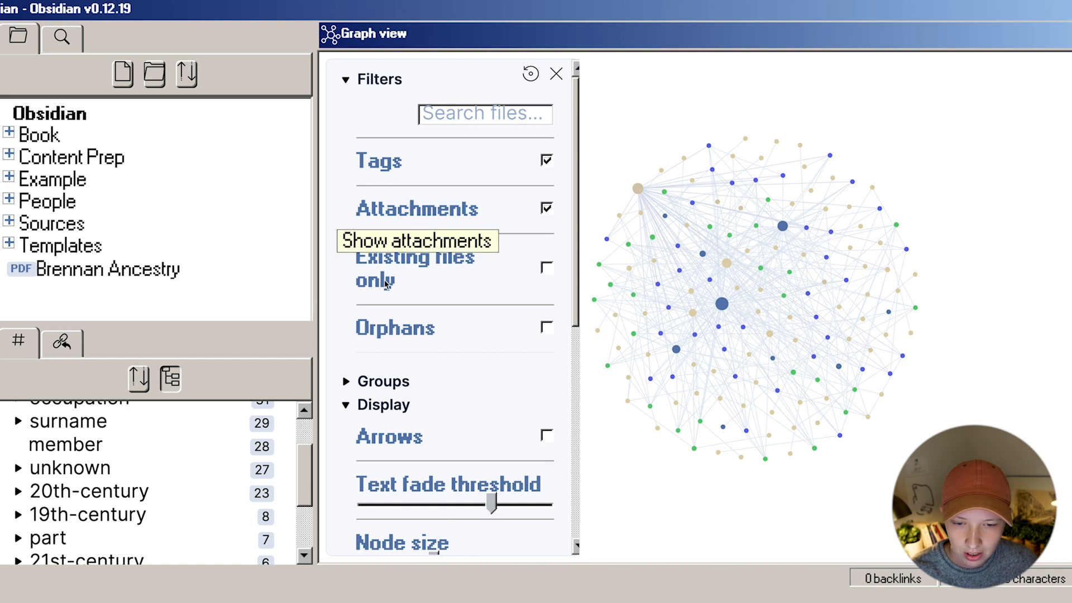
{"action": "mouse_move", "coordinate": [347, 389]}
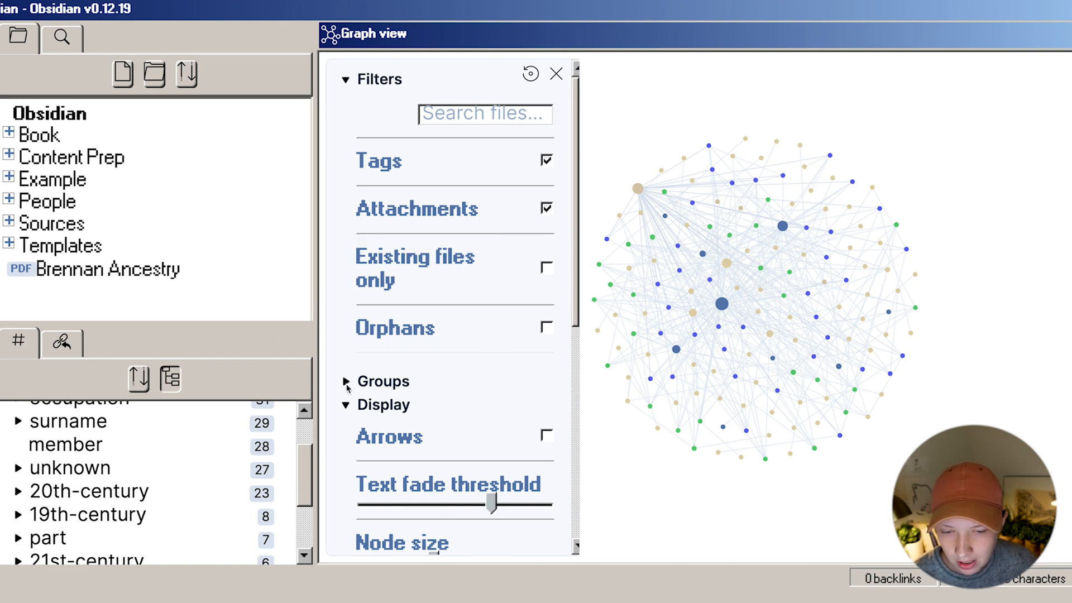
{"action": "left_click", "coordinate": [346, 78]}
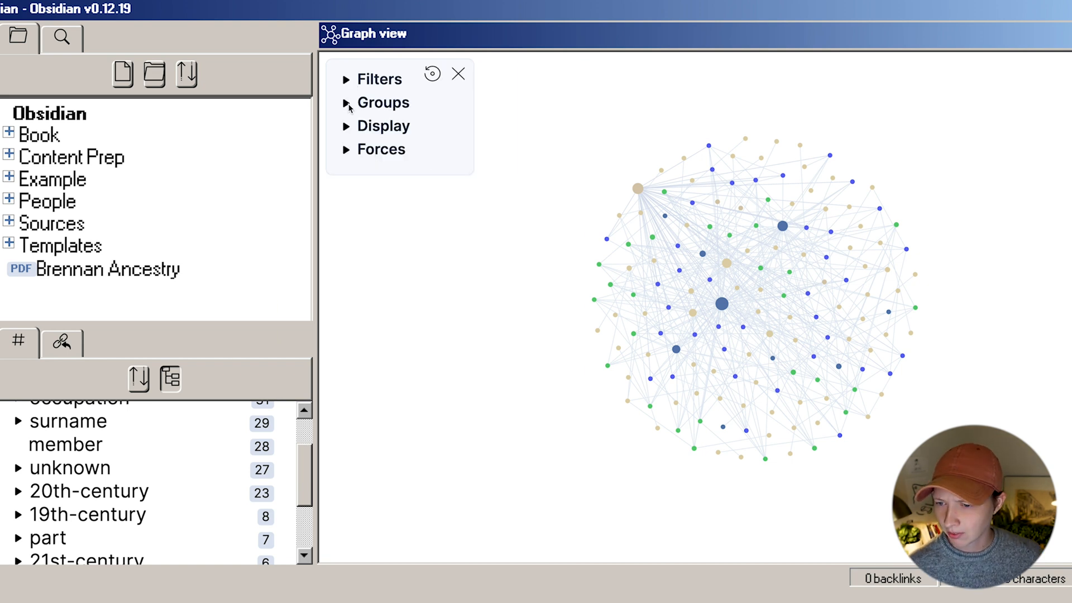
{"action": "left_click", "coordinate": [384, 125]}
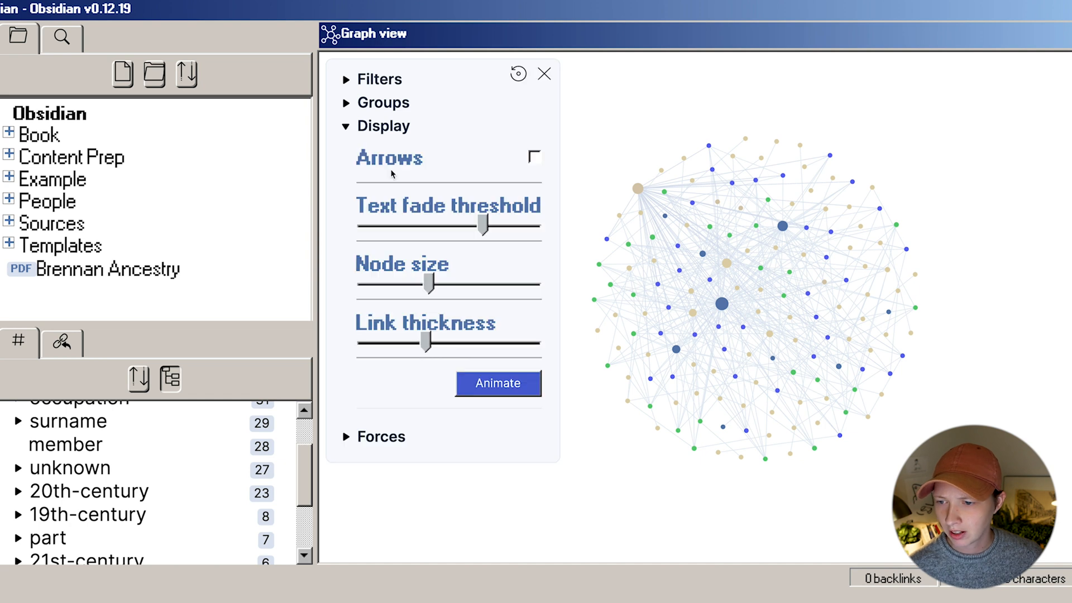
{"action": "left_click_drag", "start_coordinate": [410, 282], "coordinate": [429, 282]}
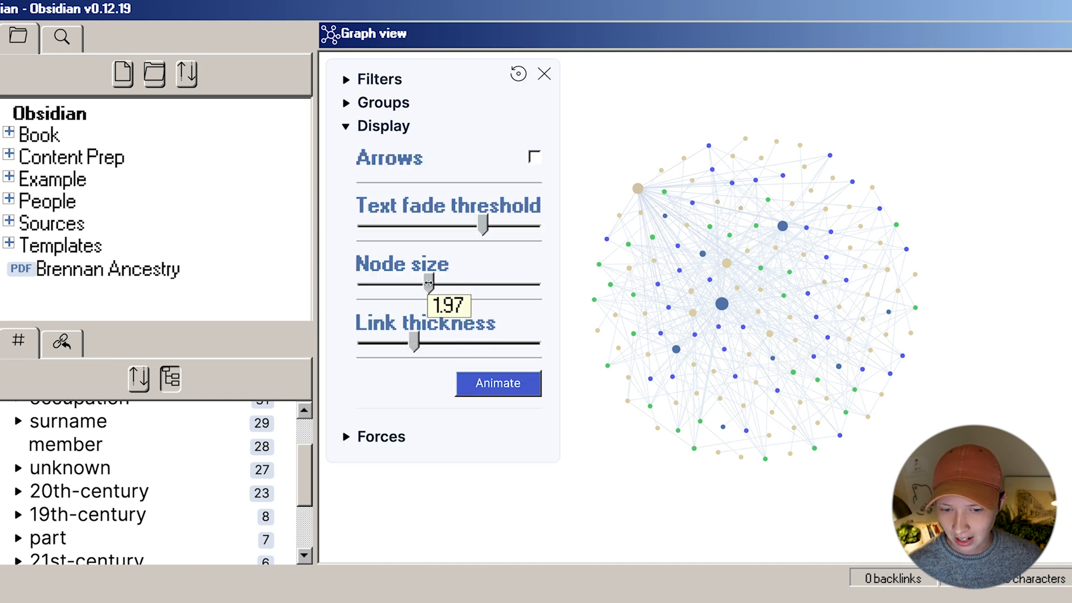
Raise the Forces link force so linked notes pull into clusters
{"action": "left_click", "coordinate": [383, 125]}
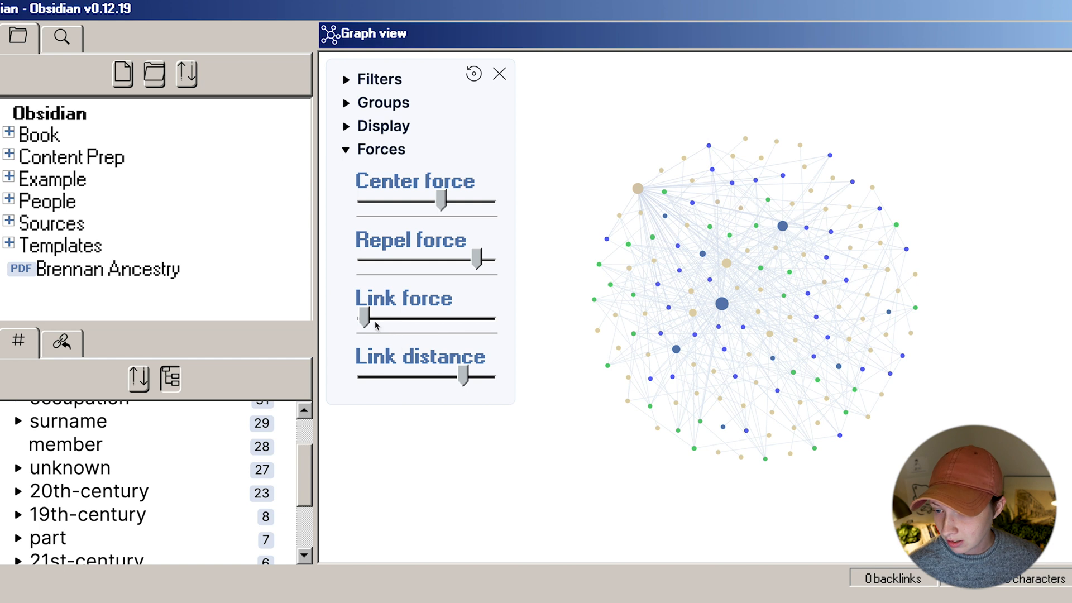
{"action": "left_click_drag", "start_coordinate": [361, 316], "coordinate": [491, 316]}
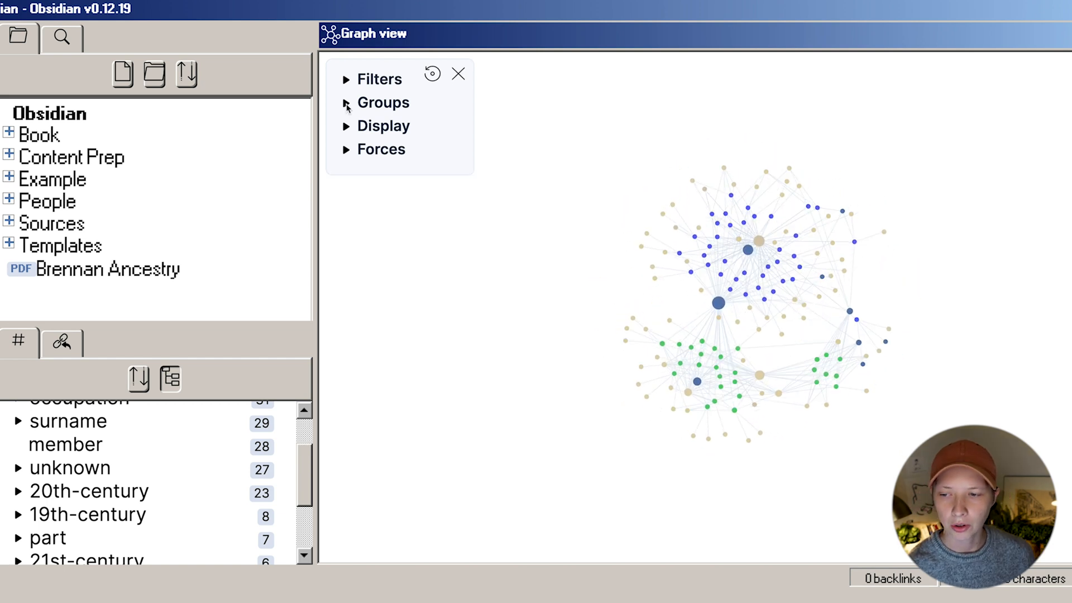
{"action": "left_click", "coordinate": [382, 102]}
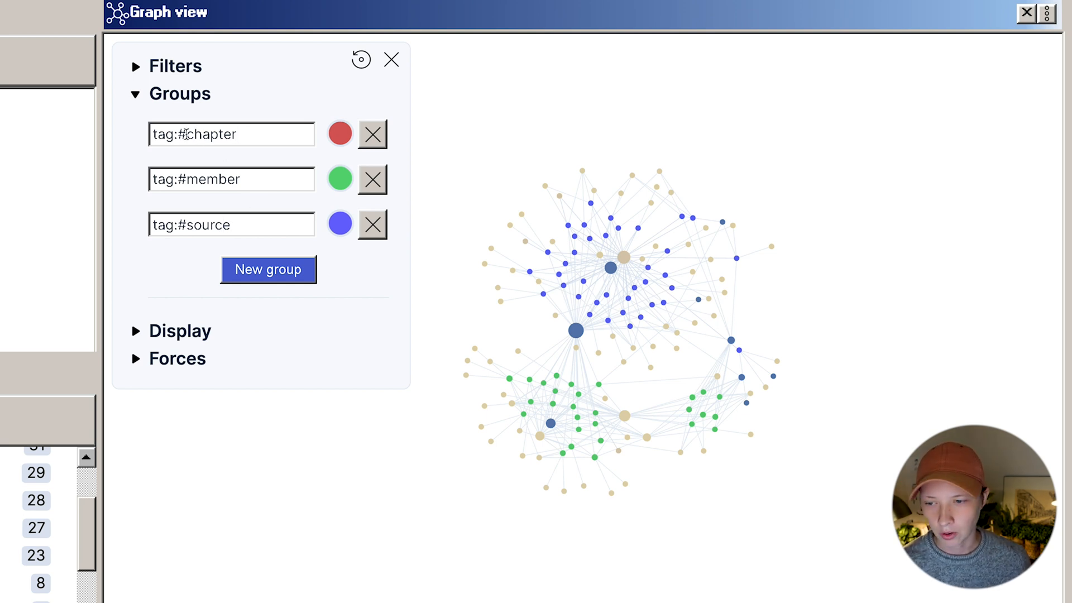
Retarget the red group to tag:#part/chapter and set link force to about 0.78
{"action": "type", "text": "part/"}
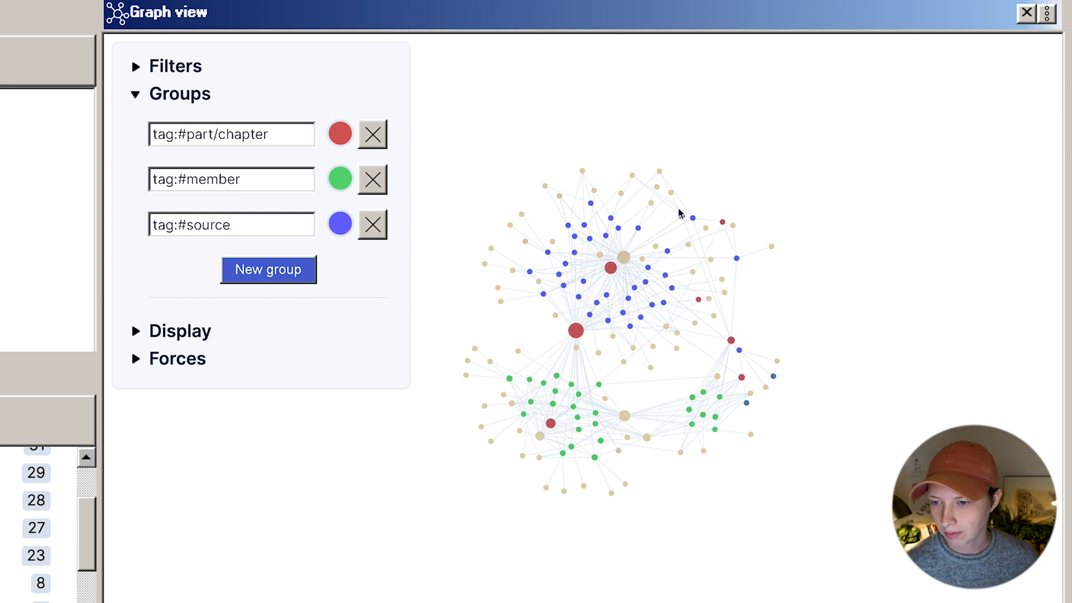
{"action": "mouse_move", "coordinate": [838, 391]}
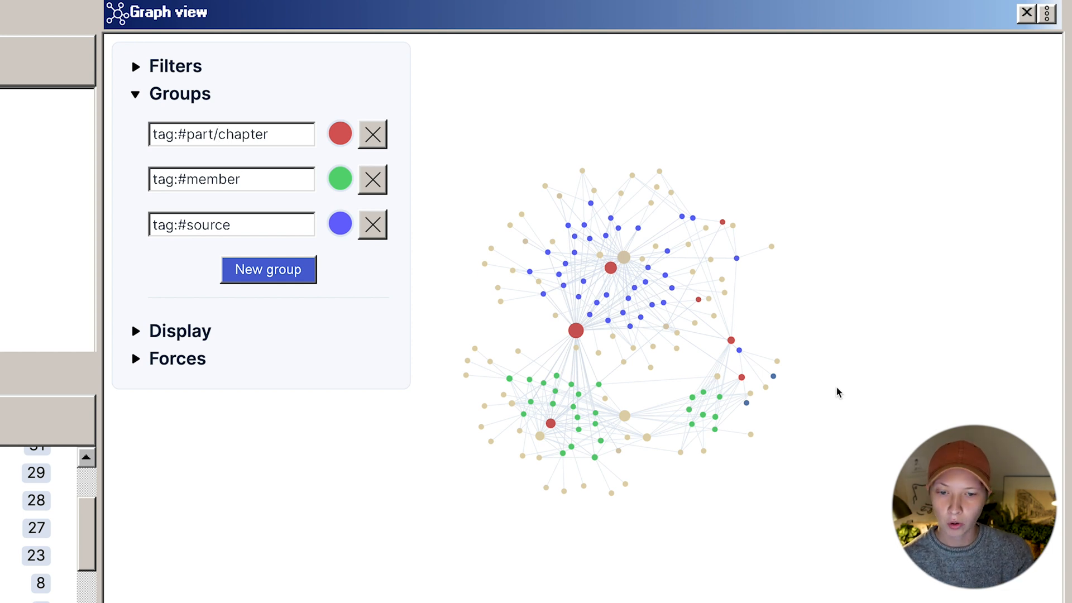
{"action": "mouse_move", "coordinate": [407, 206]}
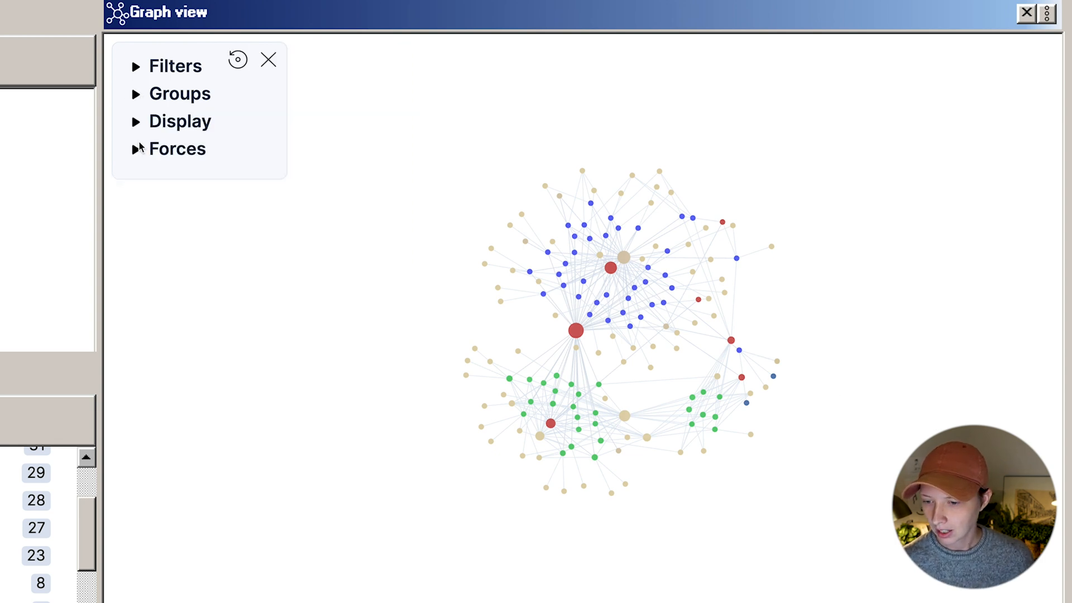
{"action": "left_click", "coordinate": [176, 148]}
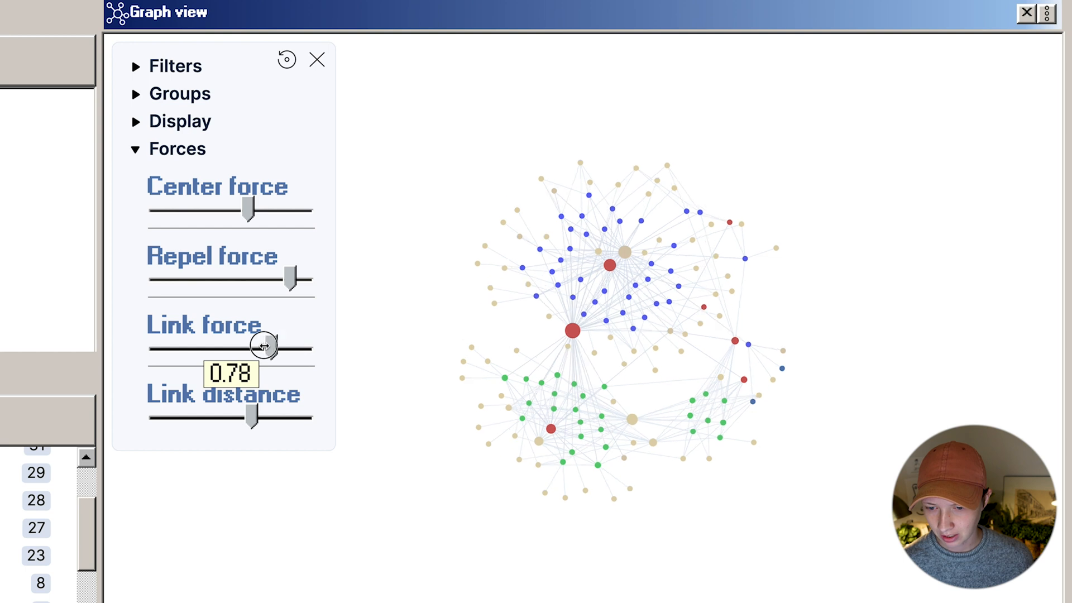
{"action": "left_click_drag", "start_coordinate": [264, 345], "coordinate": [276, 345]}
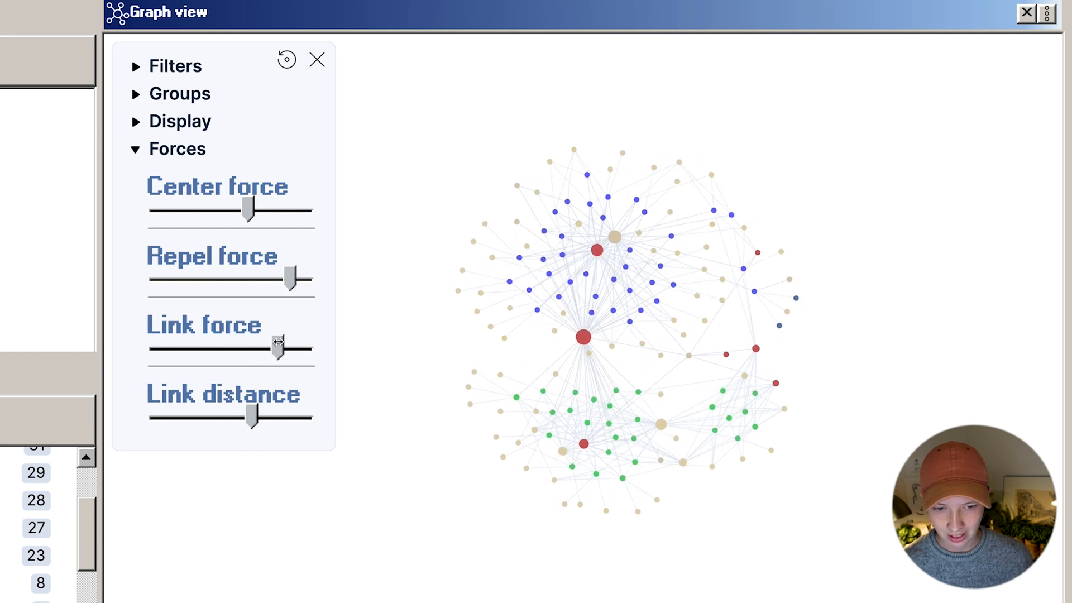
{"action": "left_click", "coordinate": [175, 148]}
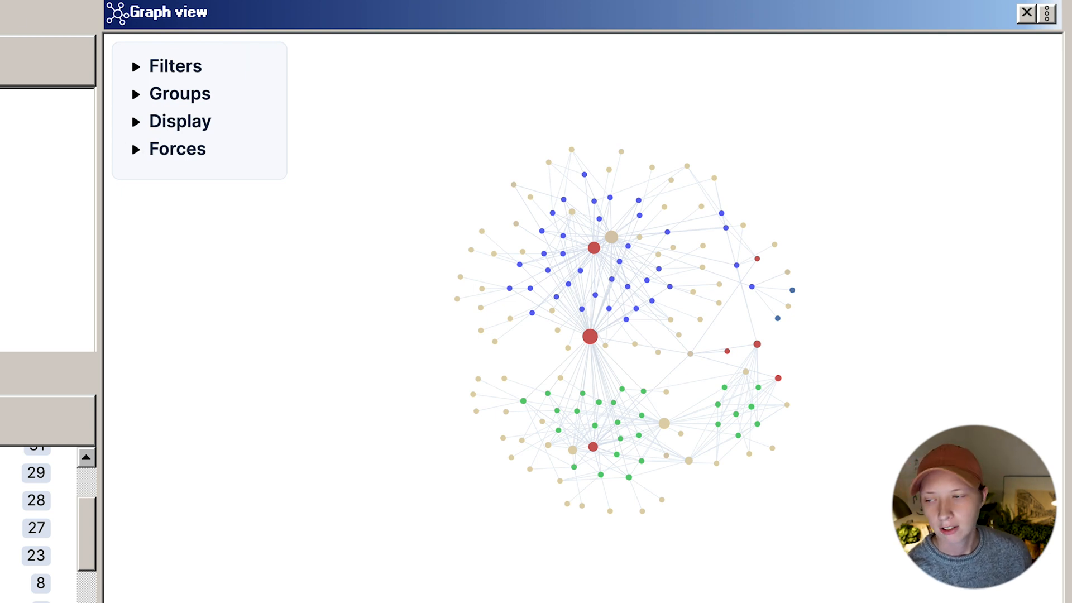
{"action": "mouse_move", "coordinate": [526, 359]}
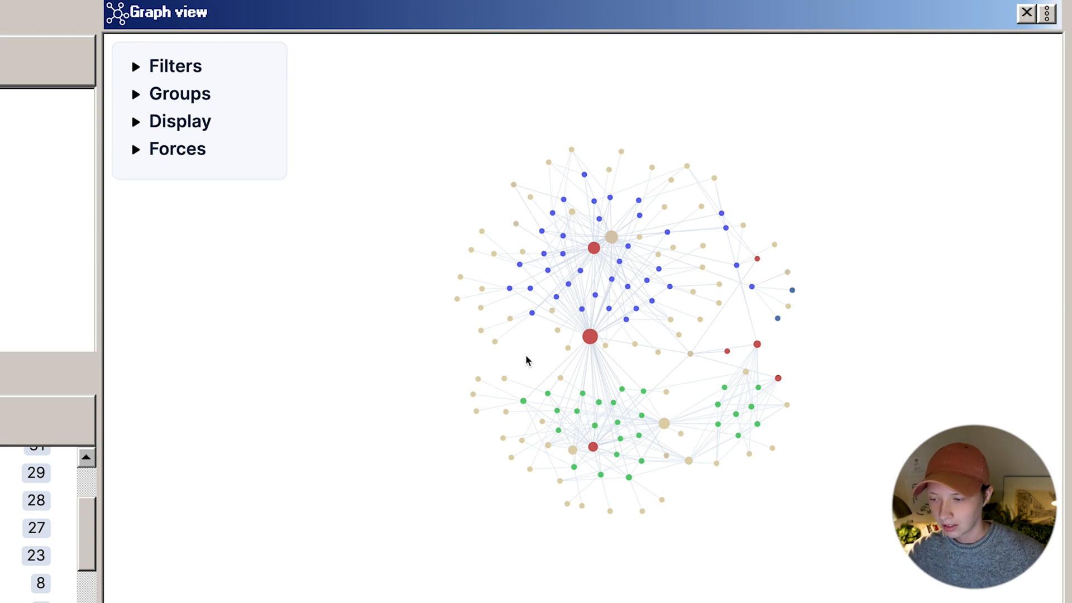